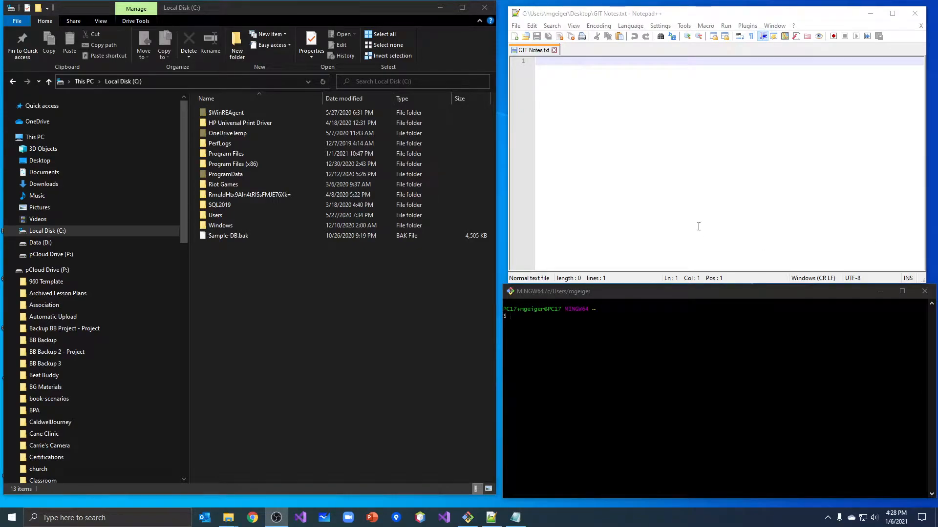
{"action": "mouse_move", "coordinate": [660, 174]}
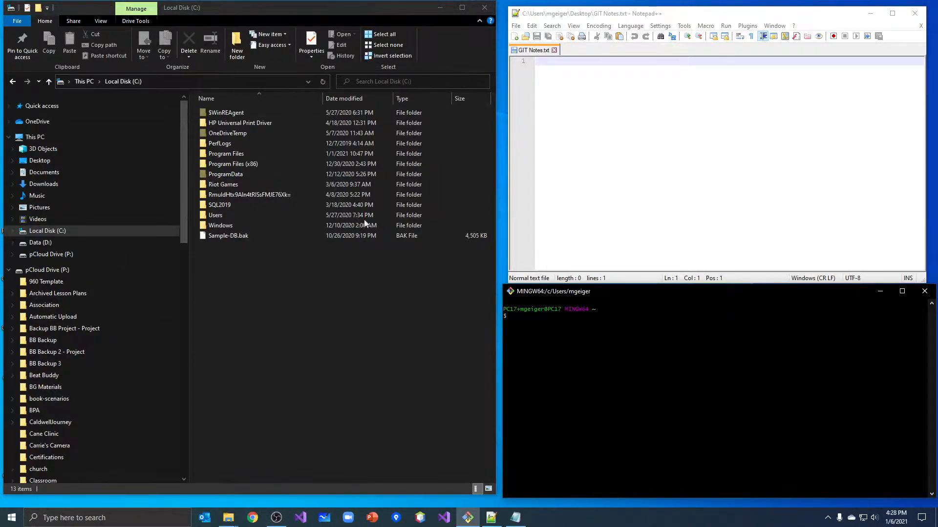
Collapse the pCloud Drive tree in File Explorer and return focus to the empty GIT Notes file.
{"action": "left_click", "coordinate": [46, 282]}
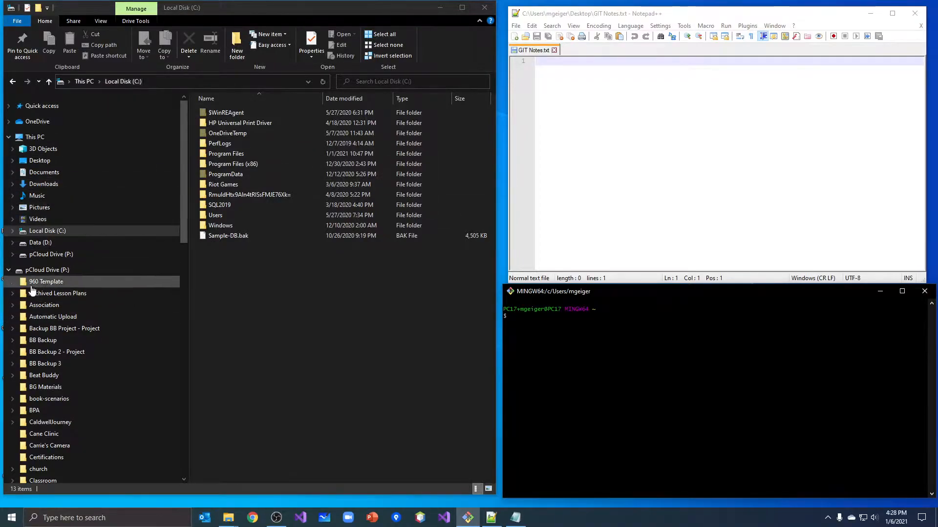
{"action": "left_click", "coordinate": [11, 270]}
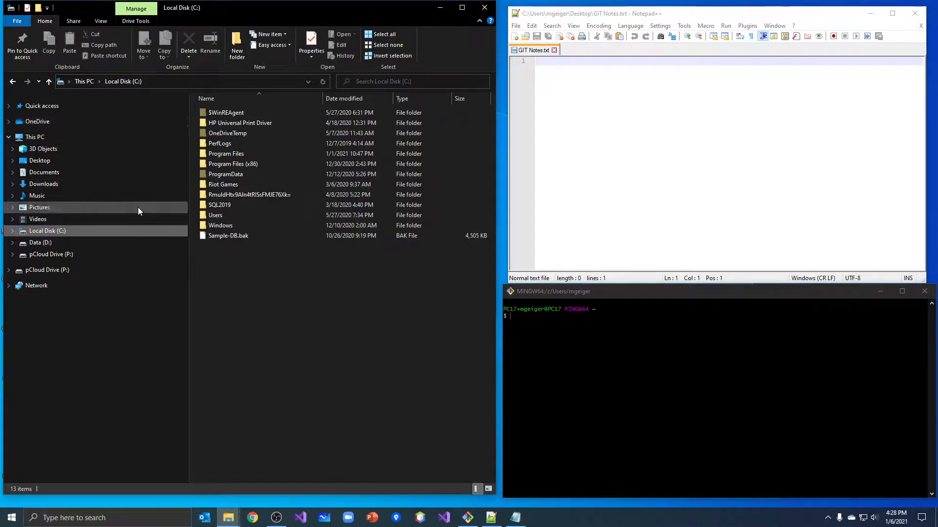
{"action": "left_click", "coordinate": [228, 133]}
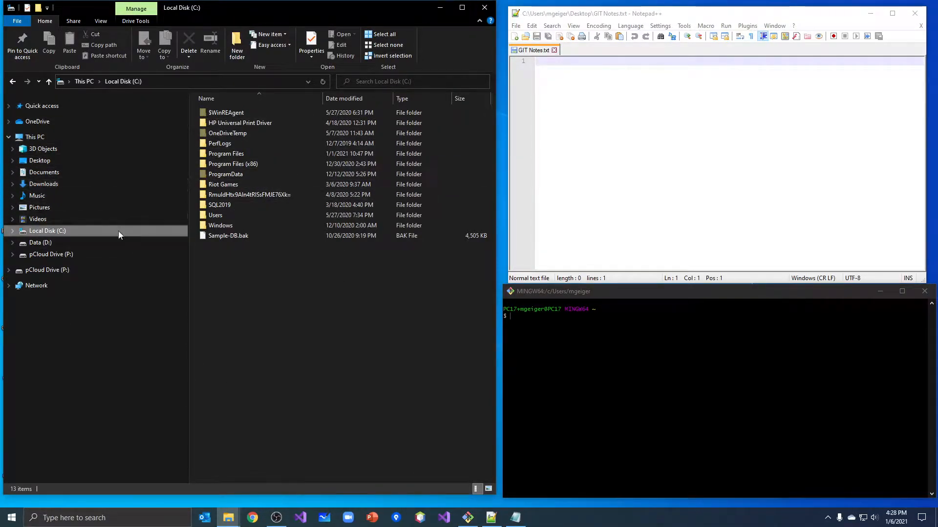
{"action": "mouse_move", "coordinate": [38, 195]}
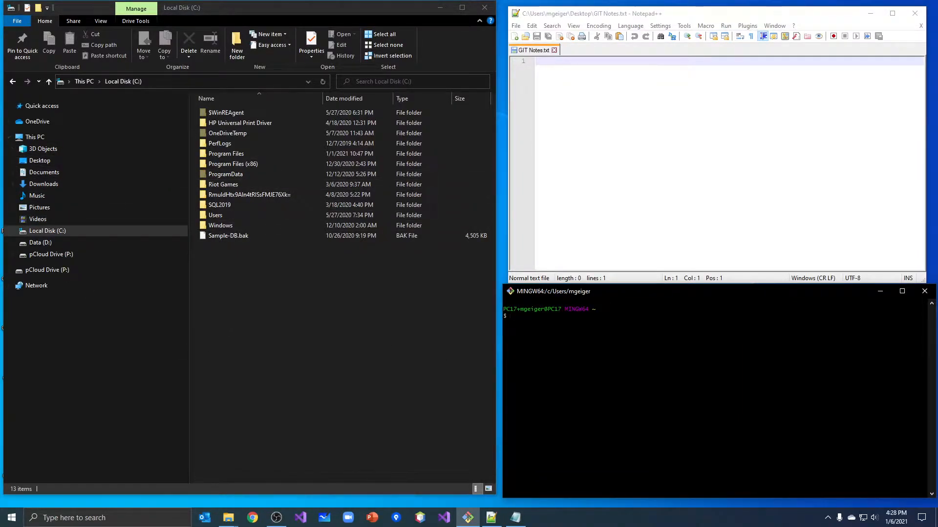
{"action": "left_click", "coordinate": [241, 123]}
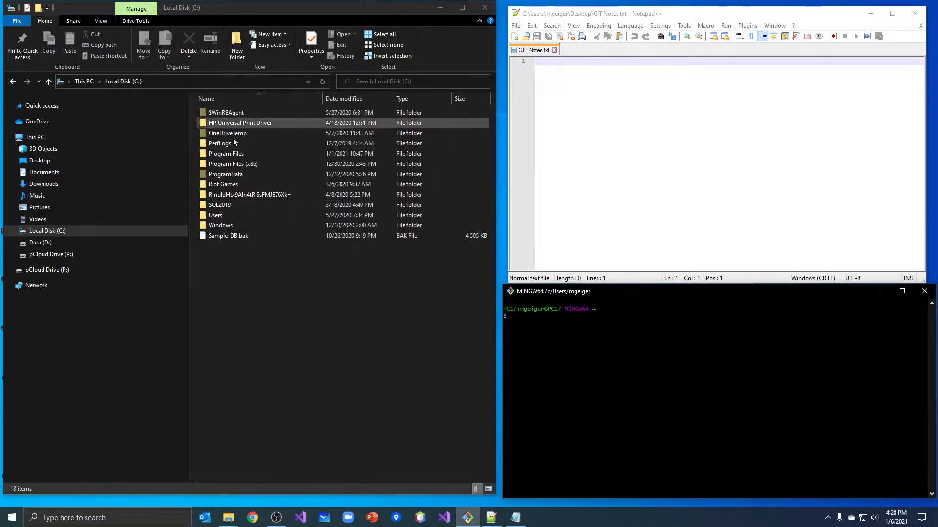
{"action": "left_click", "coordinate": [223, 291]}
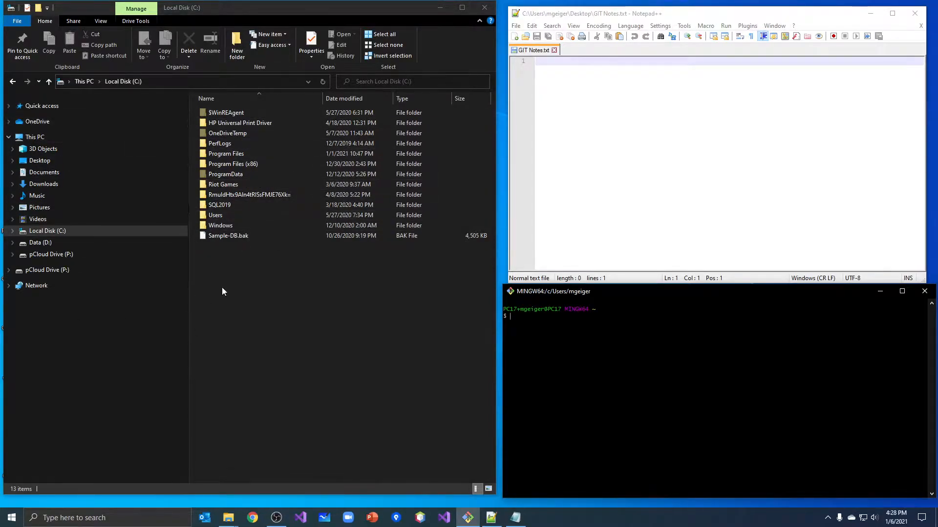
{"action": "mouse_move", "coordinate": [249, 324]}
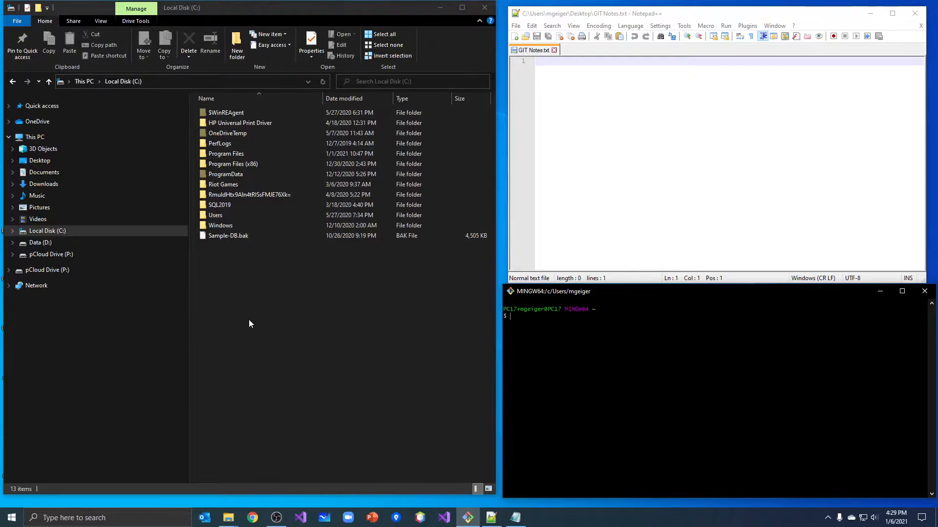
{"action": "left_click", "coordinate": [550, 61]}
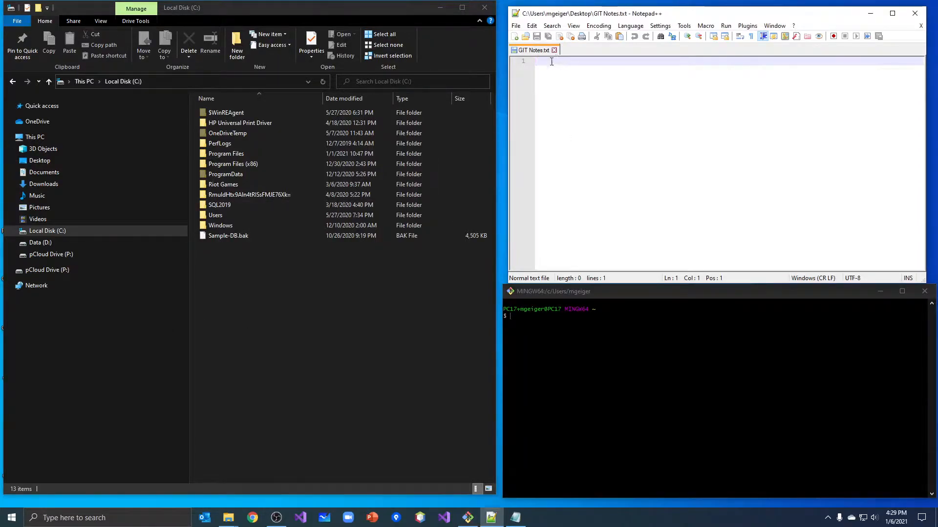
{"action": "mouse_move", "coordinate": [555, 212]}
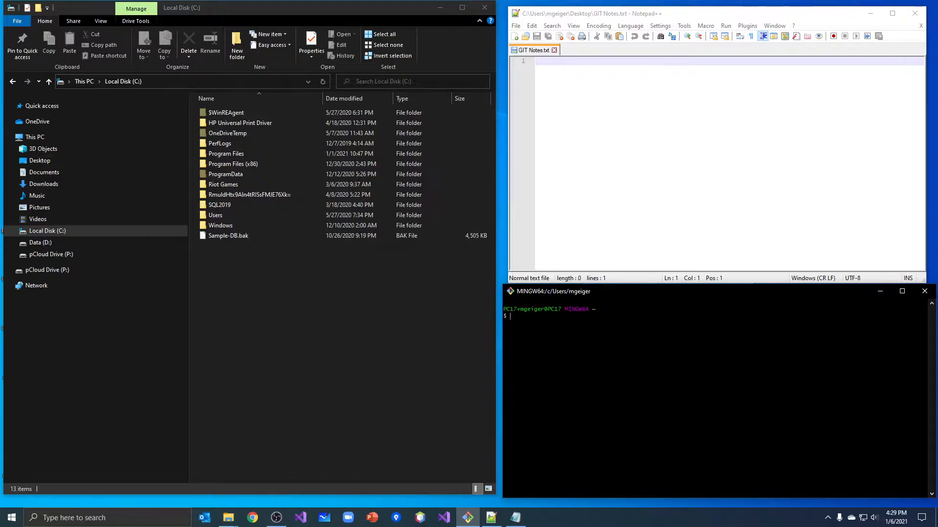
Set the global Git user.name to "Matt Geiger" via git config --global.
{"action": "type", "text": "gi"}
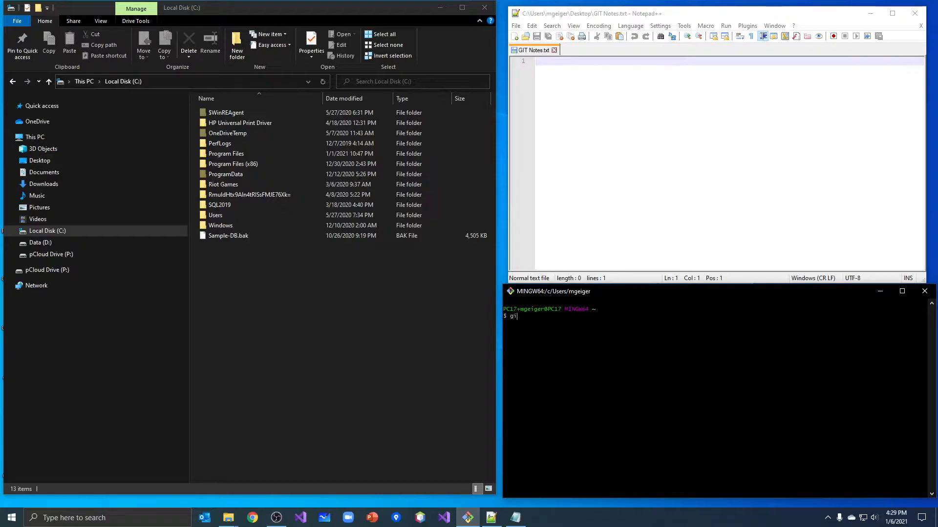
{"action": "type", "text": "t"}
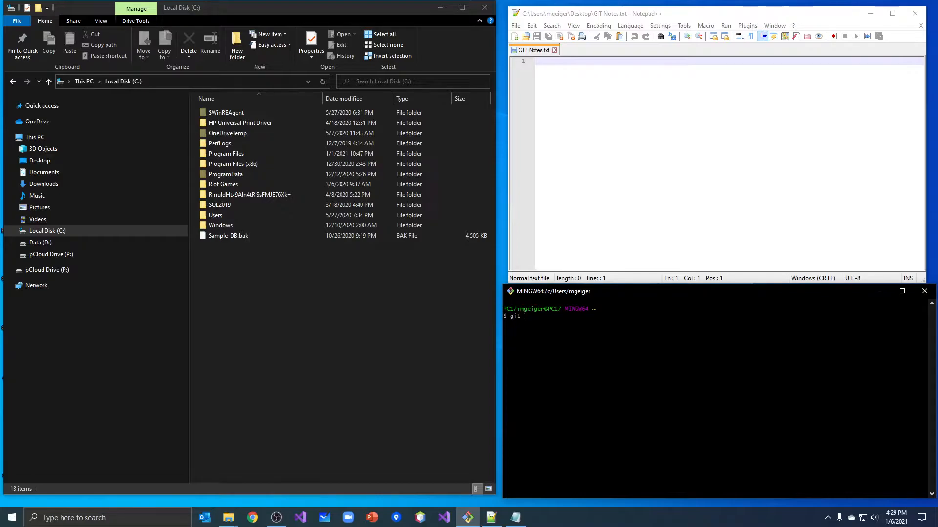
{"action": "type", "text": "confi"}
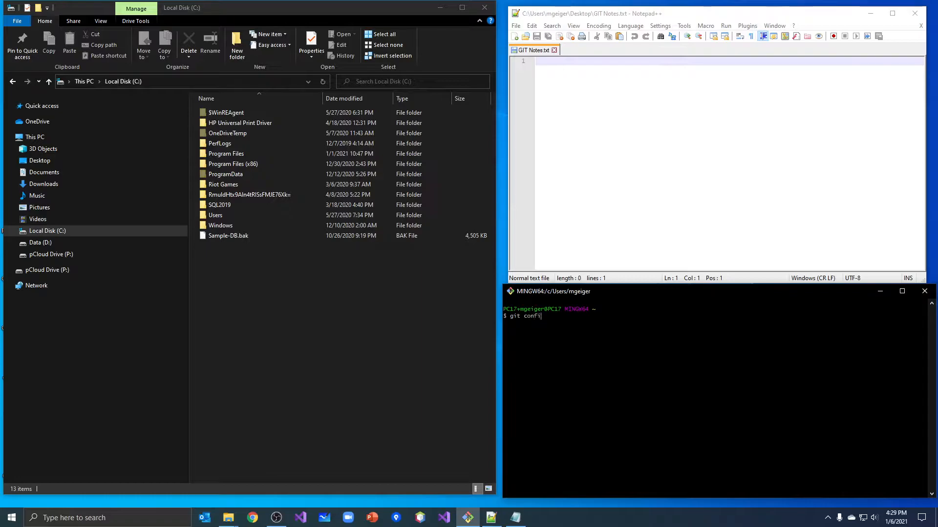
{"action": "type", "text": "g"}
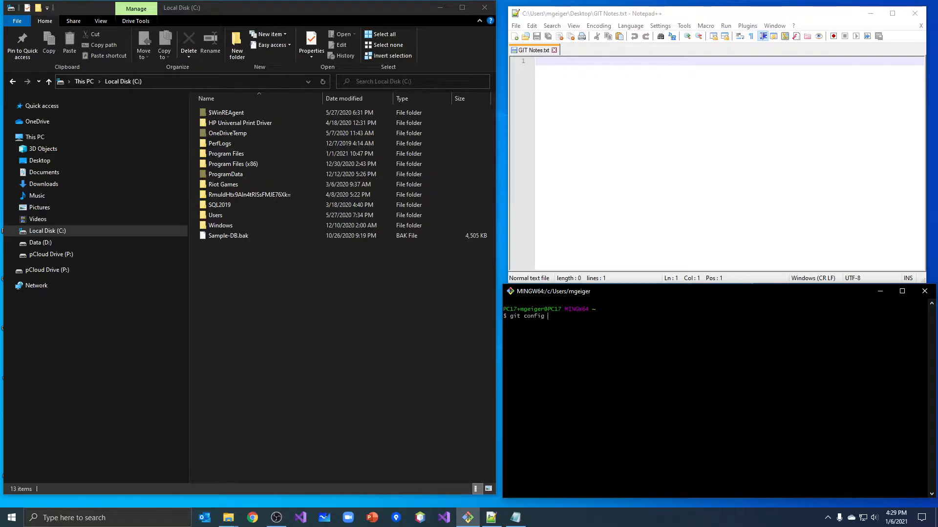
{"action": "type", "text": "--glo"}
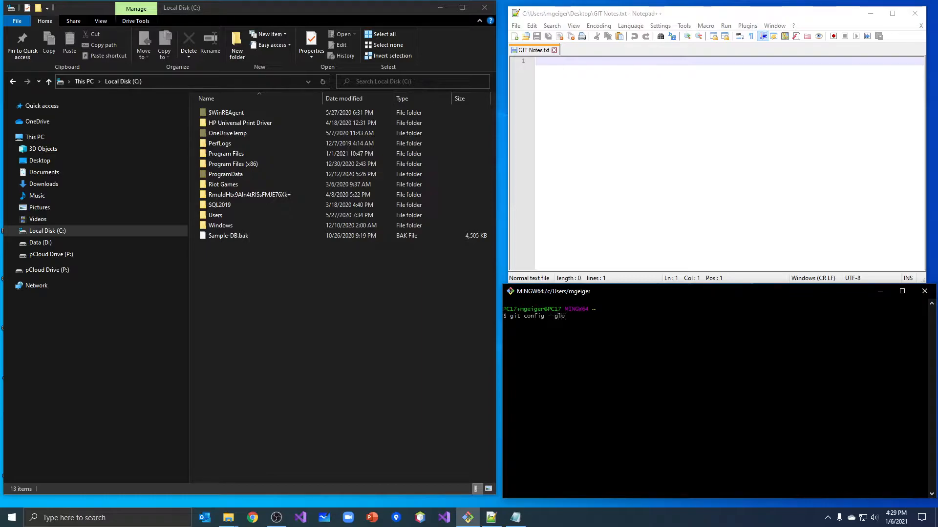
{"action": "type", "text": "bal"}
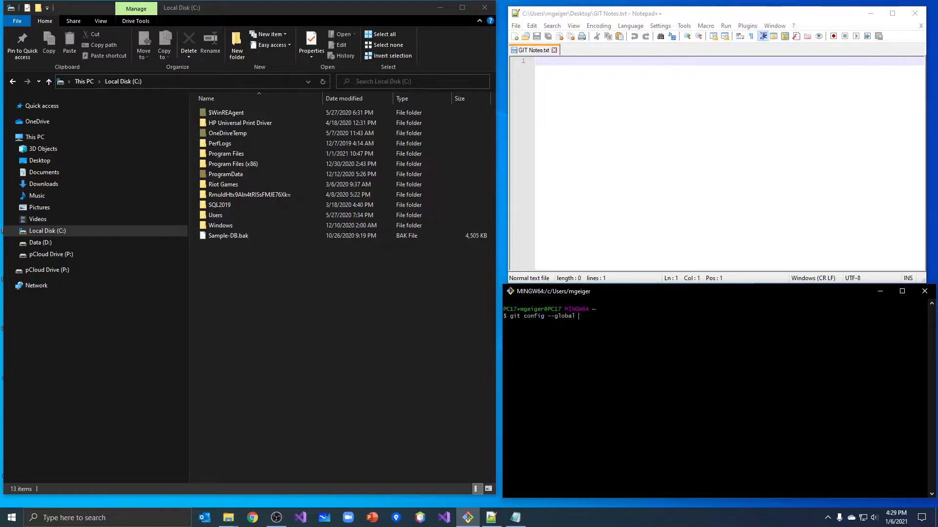
{"action": "type", "text": "us"}
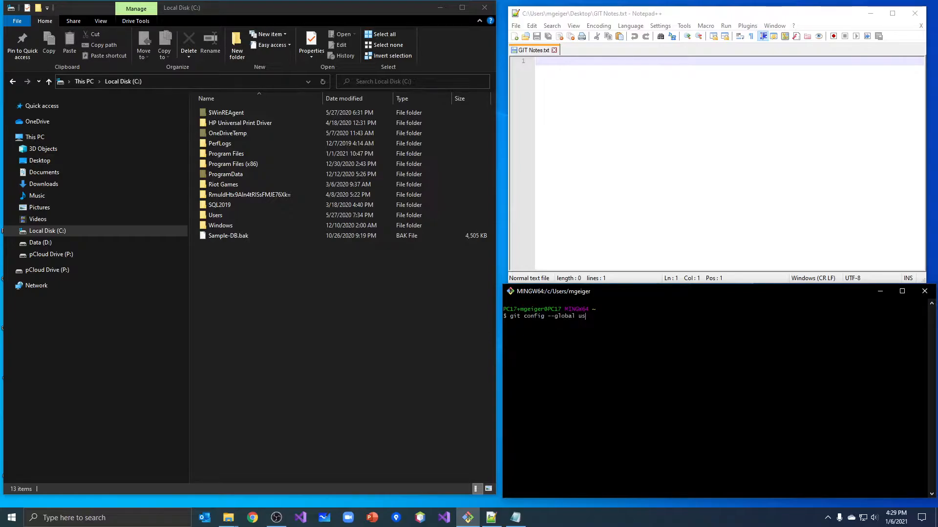
{"action": "type", "text": "er.nam"}
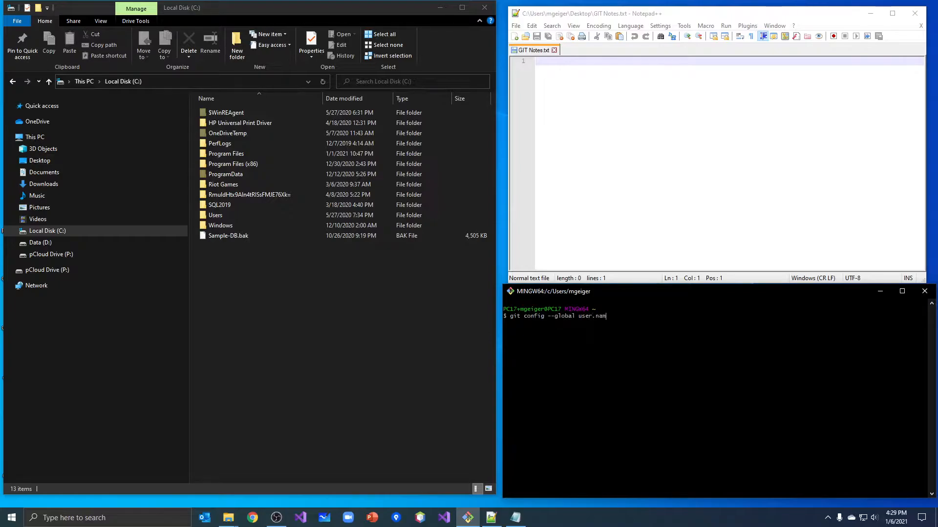
{"action": "type", "text": "e"}
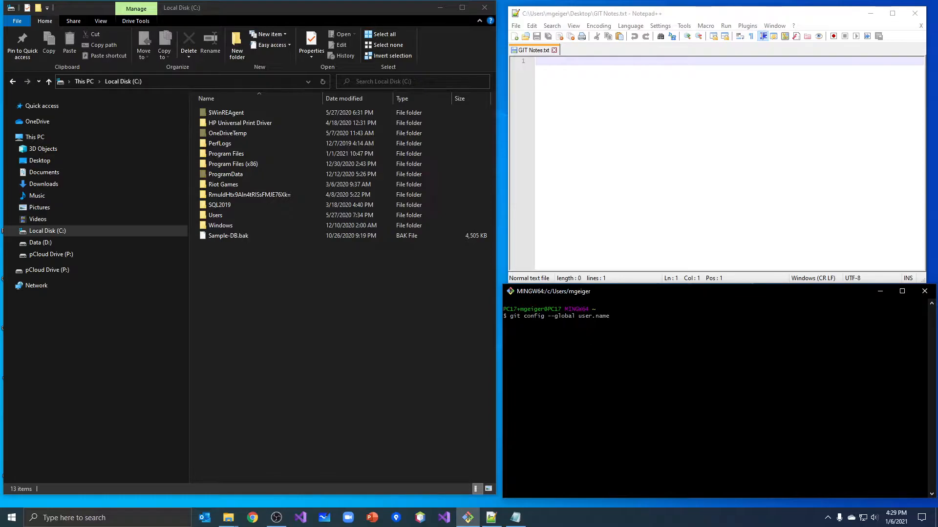
{"action": "type", "text": "\""}
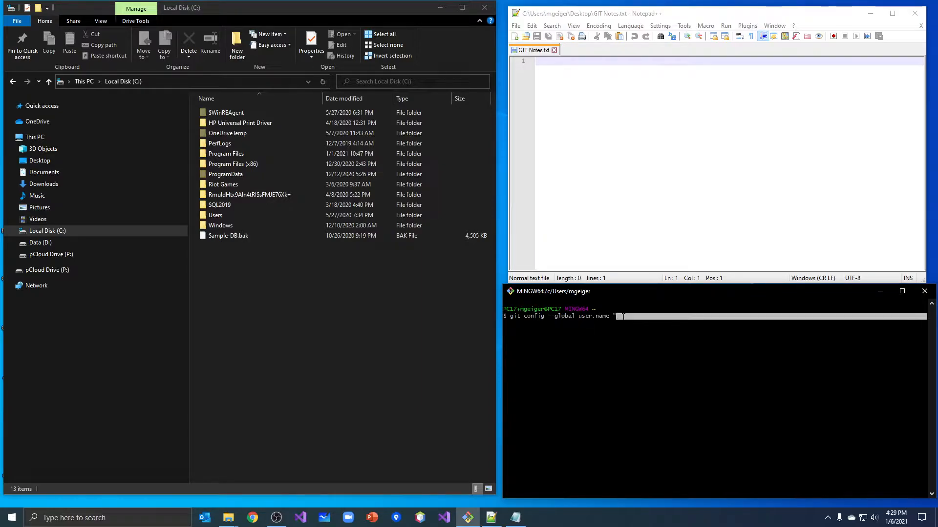
{"action": "type", "text": "\"Matt"}
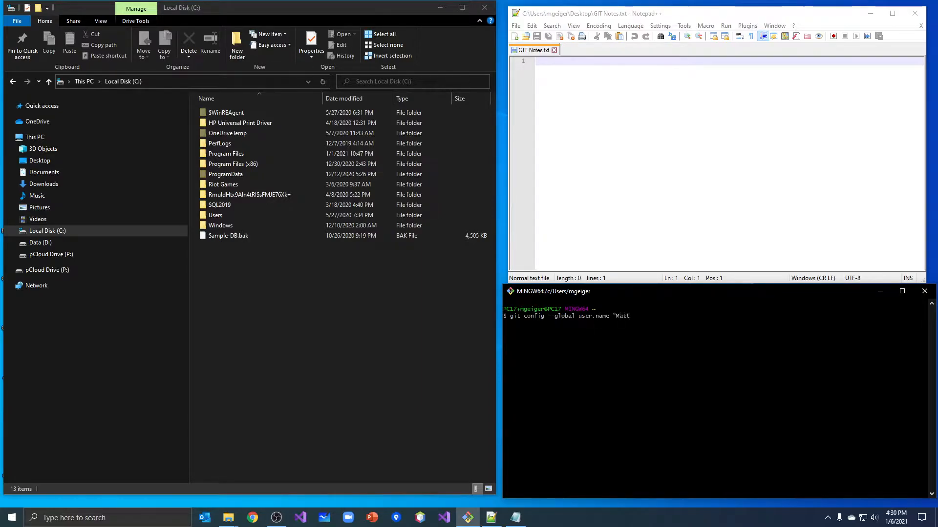
{"action": "type", "text": "Geiger"}
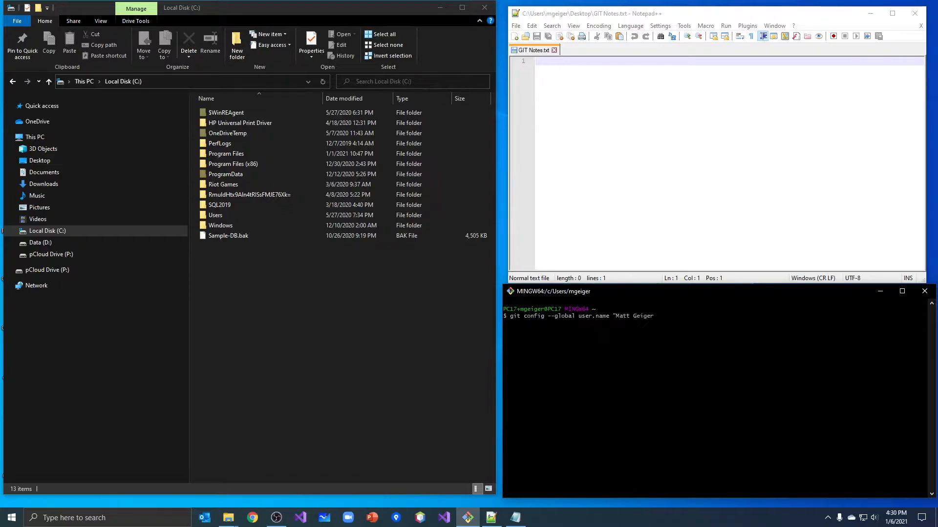
{"action": "type", "text": "\""}
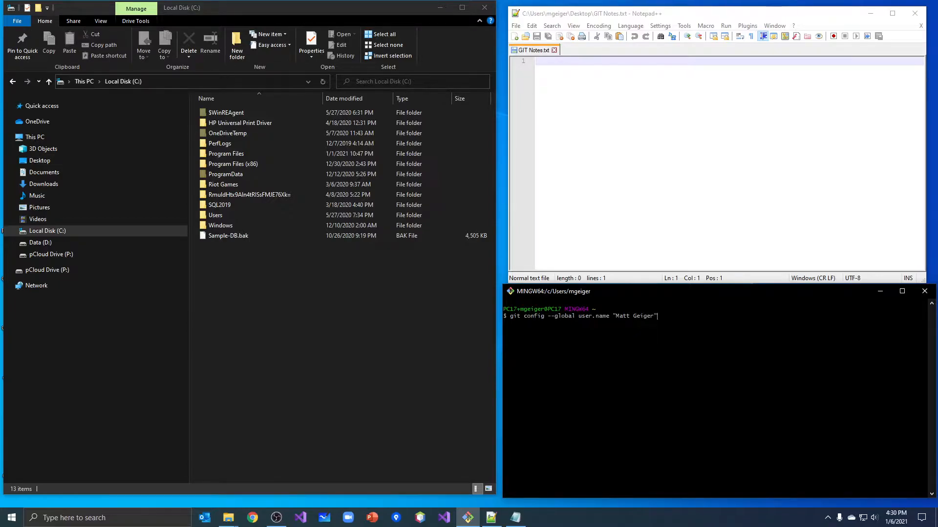
{"action": "key", "text": "Return"}
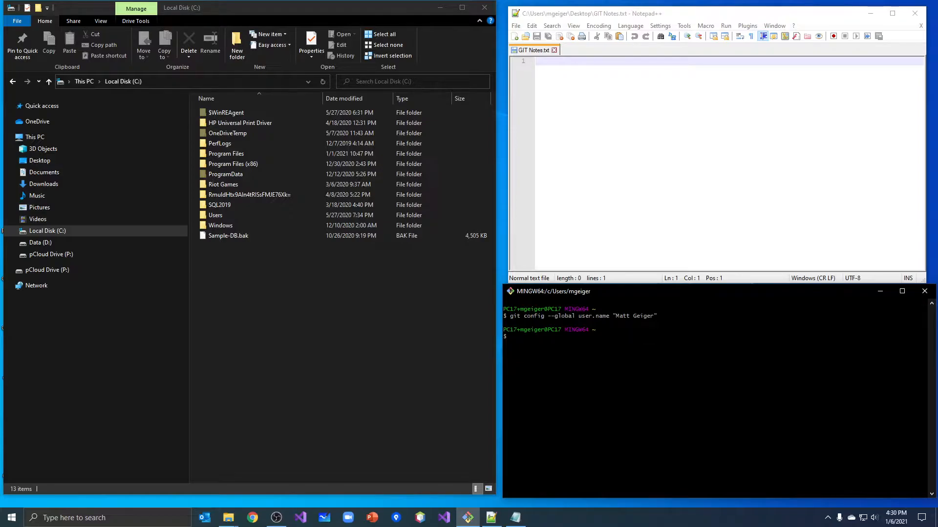
Set the global Git user.email via git config --global, correcting a typo in the address.
{"action": "type", "text": "git co"}
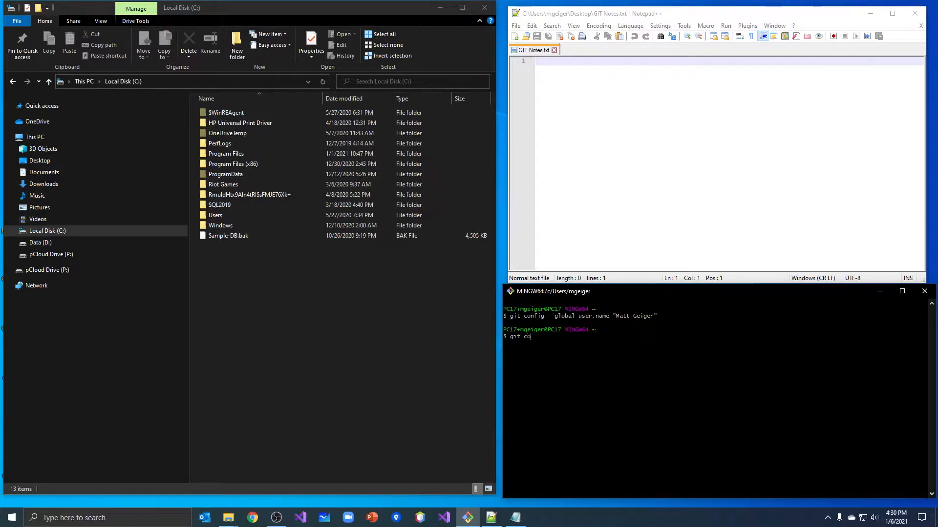
{"action": "type", "text": "nfig"}
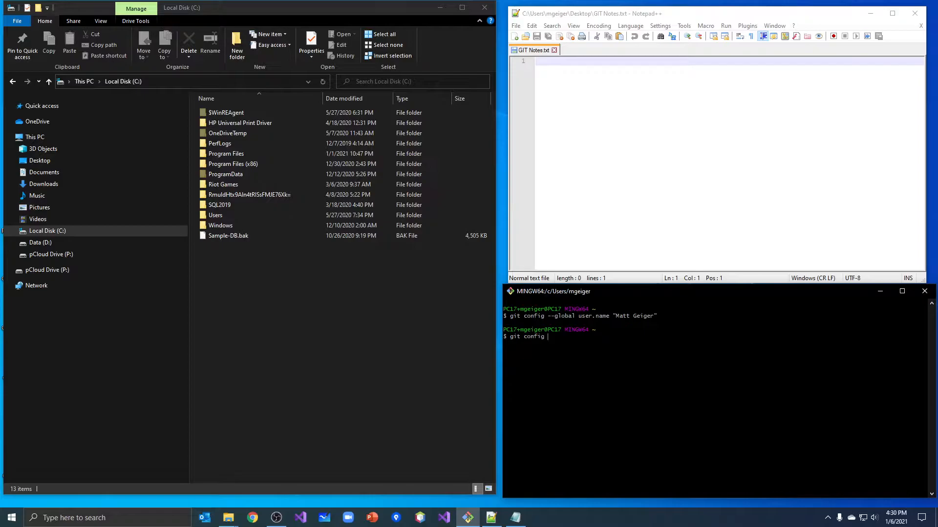
{"action": "type", "text": "--global us"}
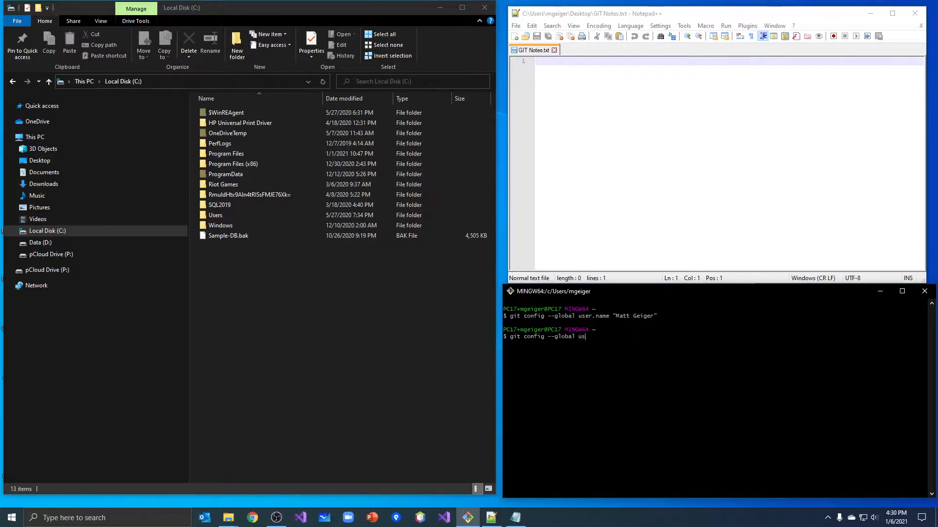
{"action": "type", "text": "er"}
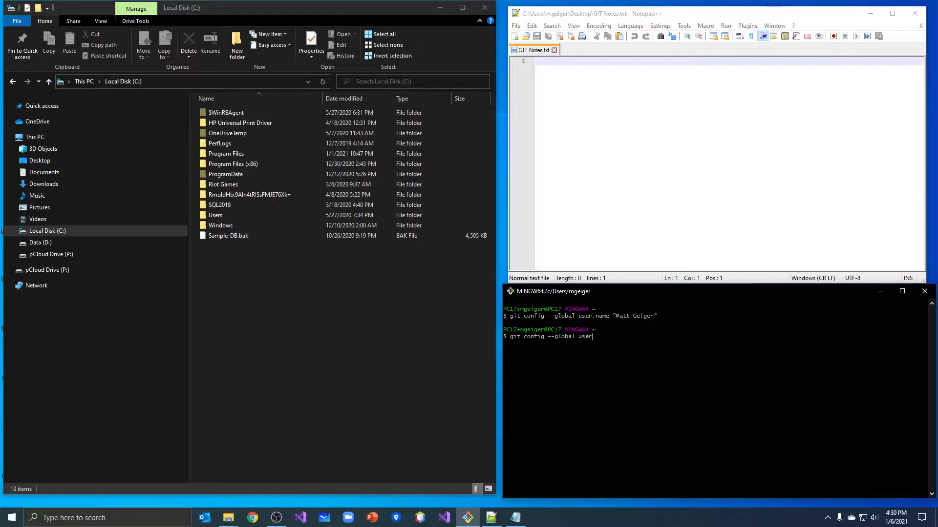
{"action": "type", "text": ".email \""}
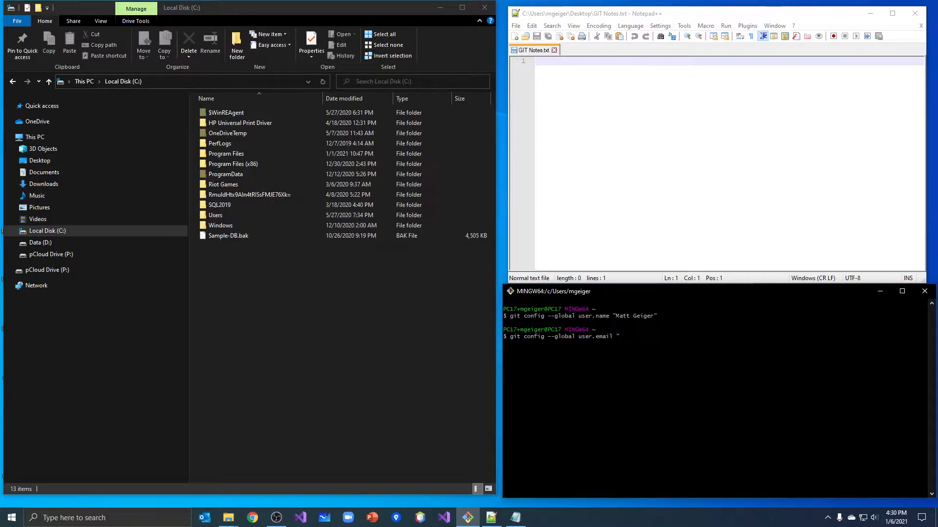
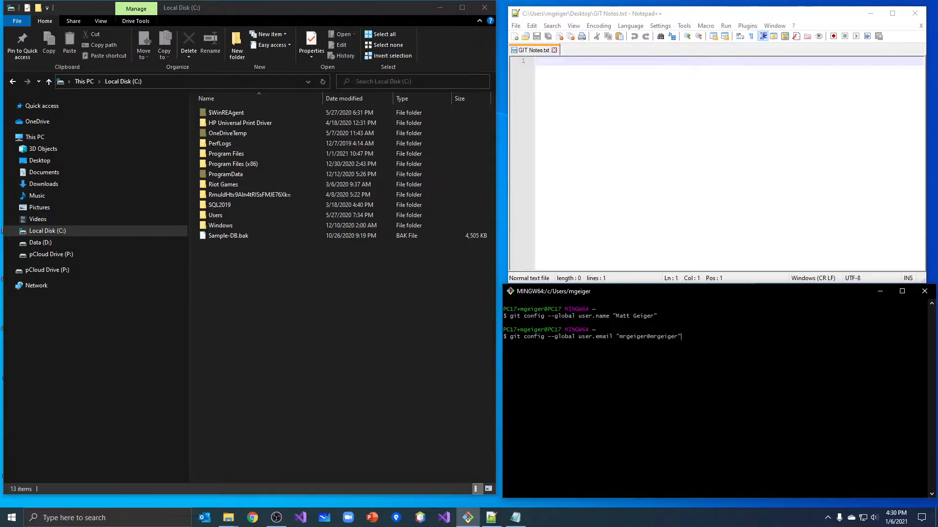
{"action": "key", "text": "Return"}
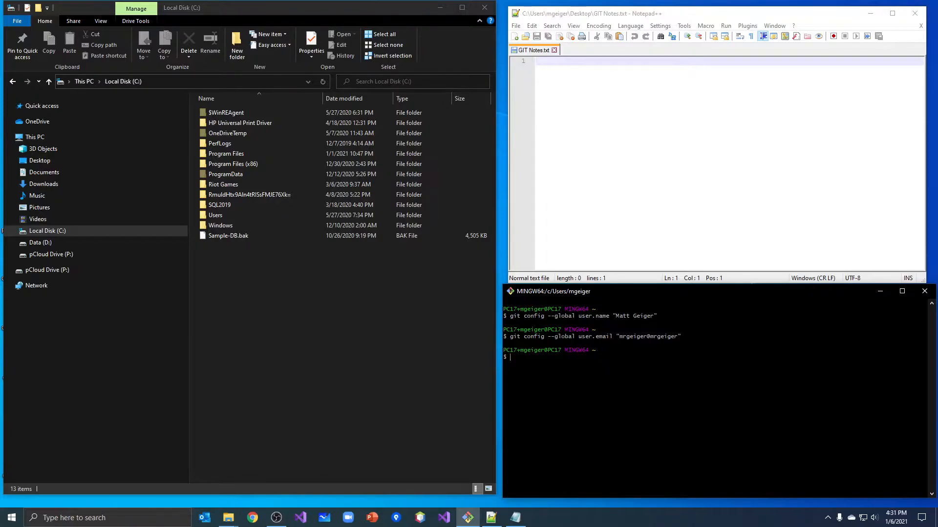
Clear the terminal and note 'clear - clears the screen' on line 1 of GIT Notes.
{"action": "type", "text": "cle"}
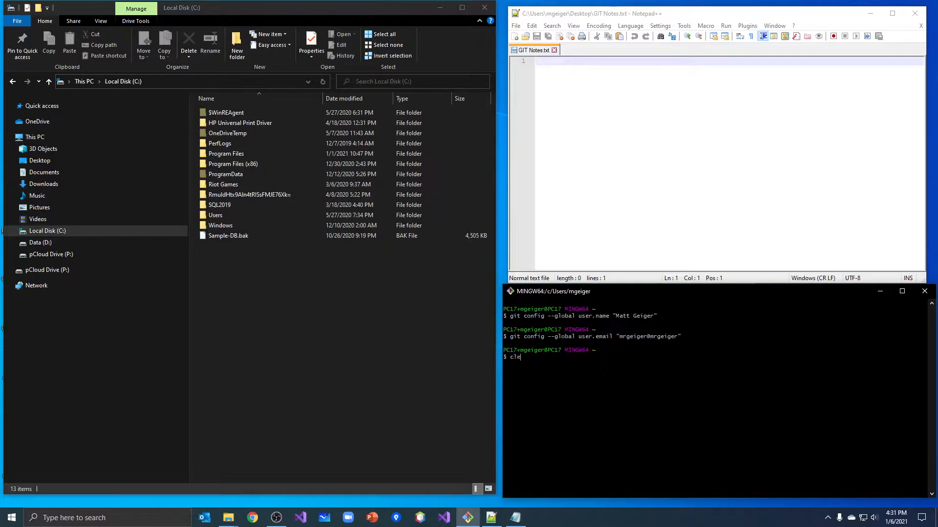
{"action": "key", "text": "Return"}
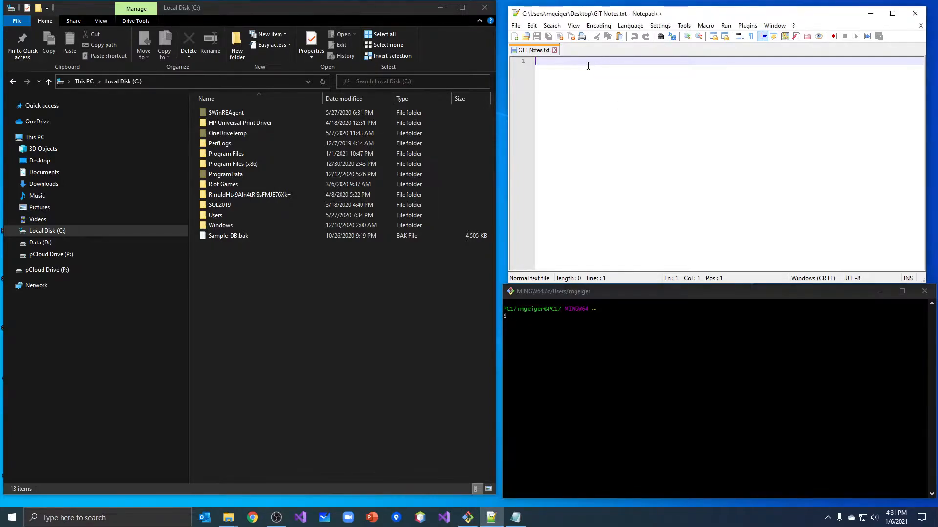
{"action": "type", "text": "cle"}
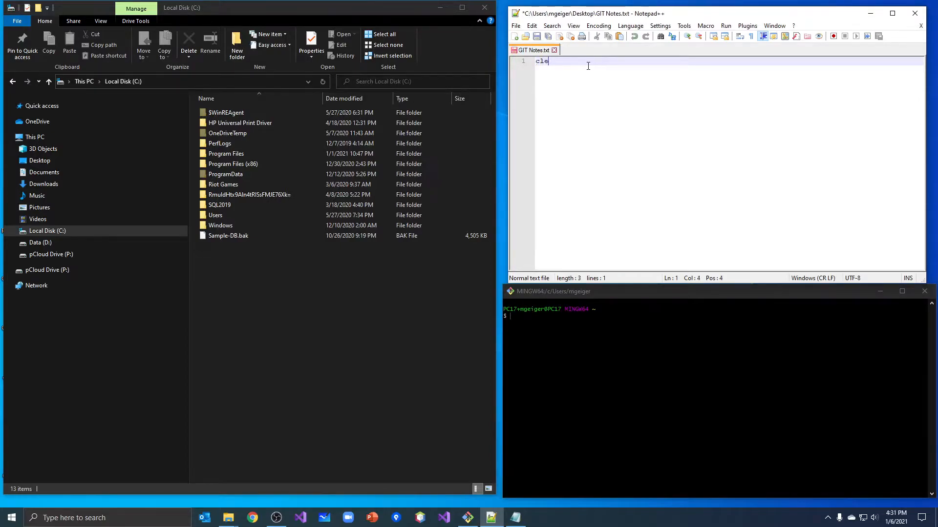
{"action": "type", "text": "ar"}
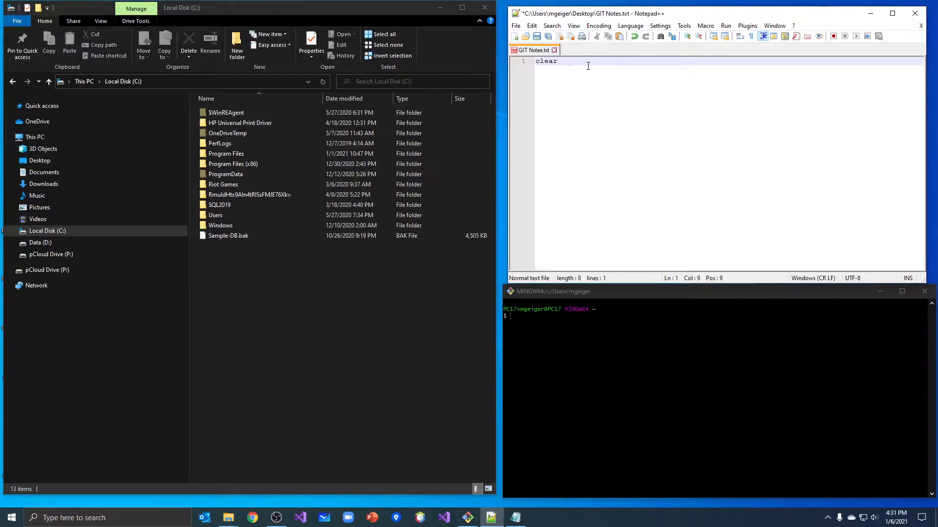
{"action": "type", "text": "-"}
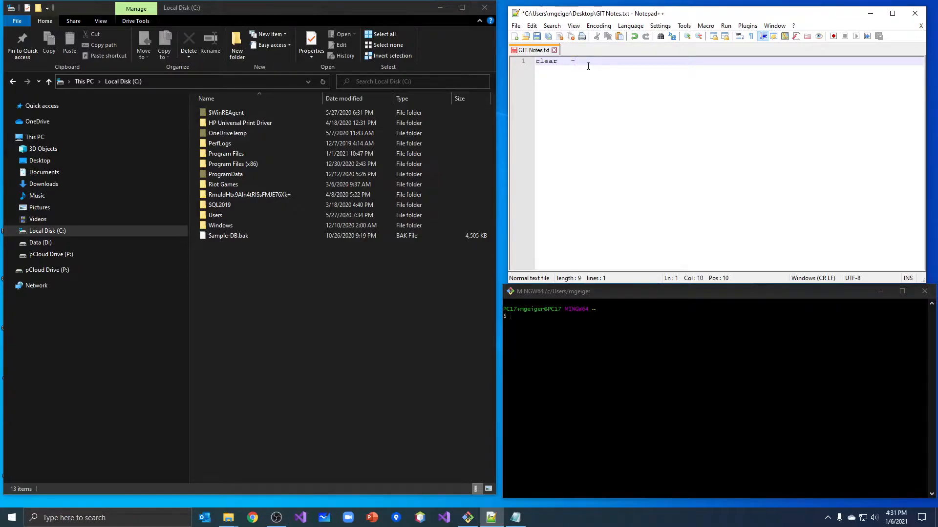
{"action": "type", "text": "clears the"}
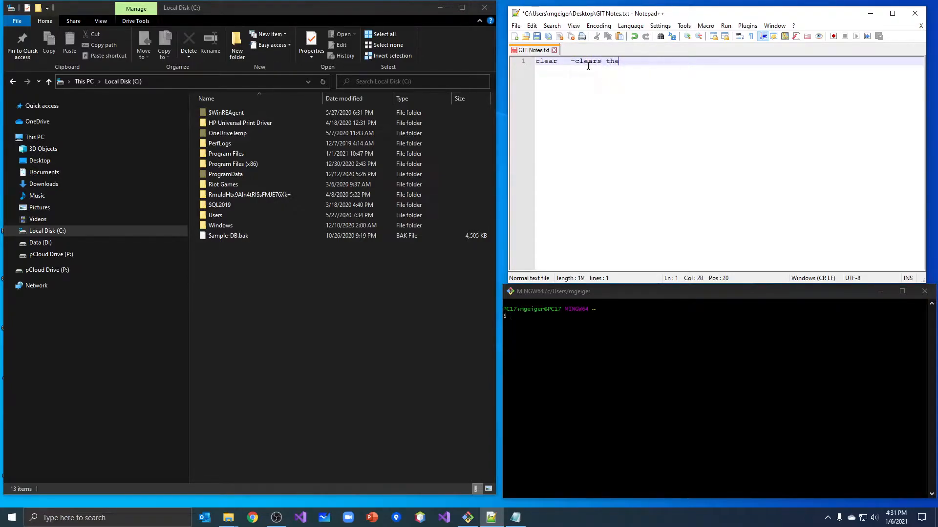
{"action": "type", "text": "screen"}
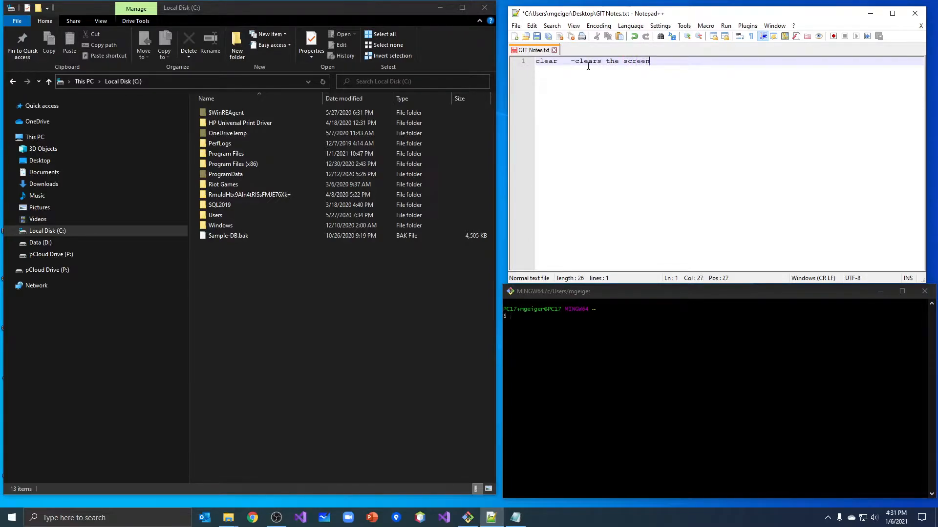
{"action": "left_click", "coordinate": [573, 60]}
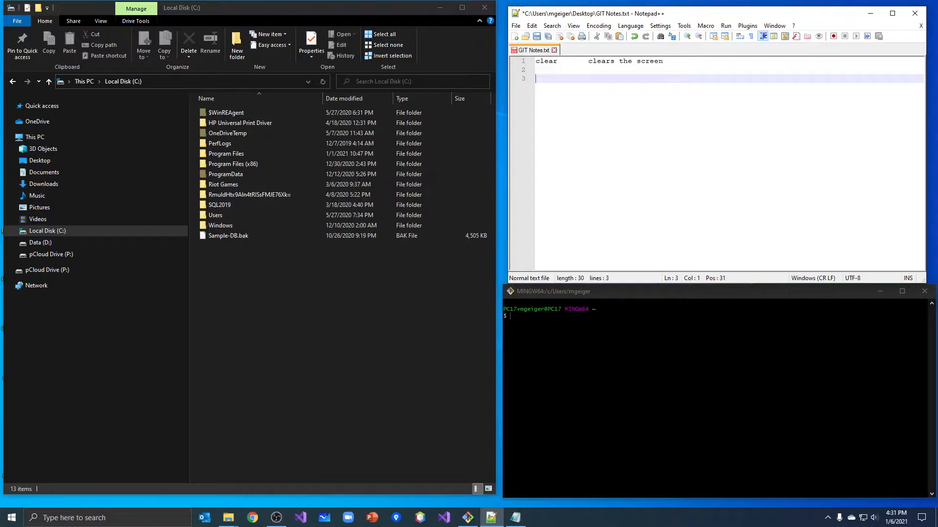
{"action": "mouse_move", "coordinate": [553, 292]}
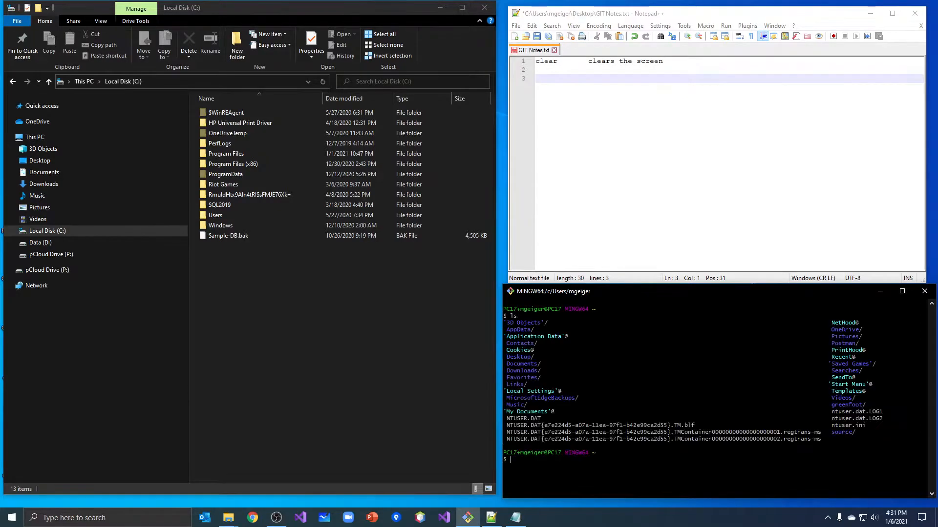
Move to the notes' second line after running ls, then bring File Explorer to the front.
{"action": "left_click", "coordinate": [569, 69]}
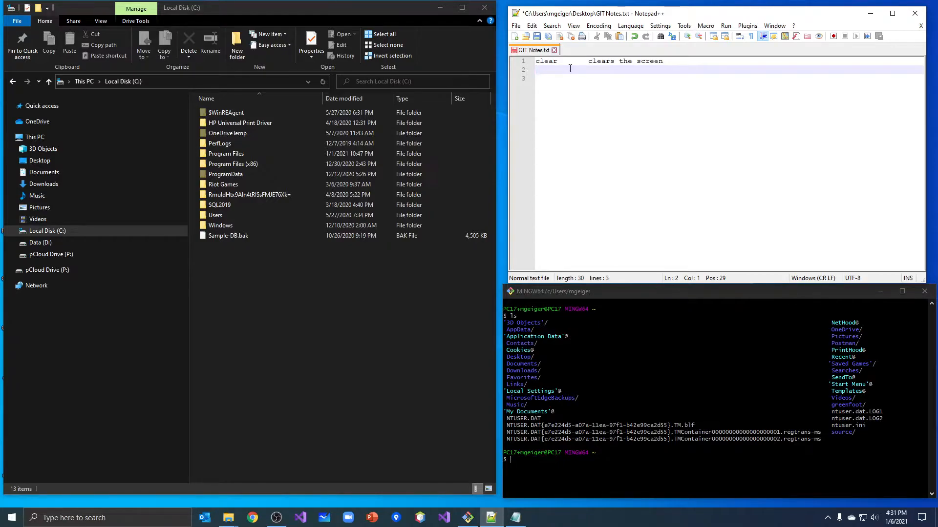
{"action": "left_click", "coordinate": [537, 70]}
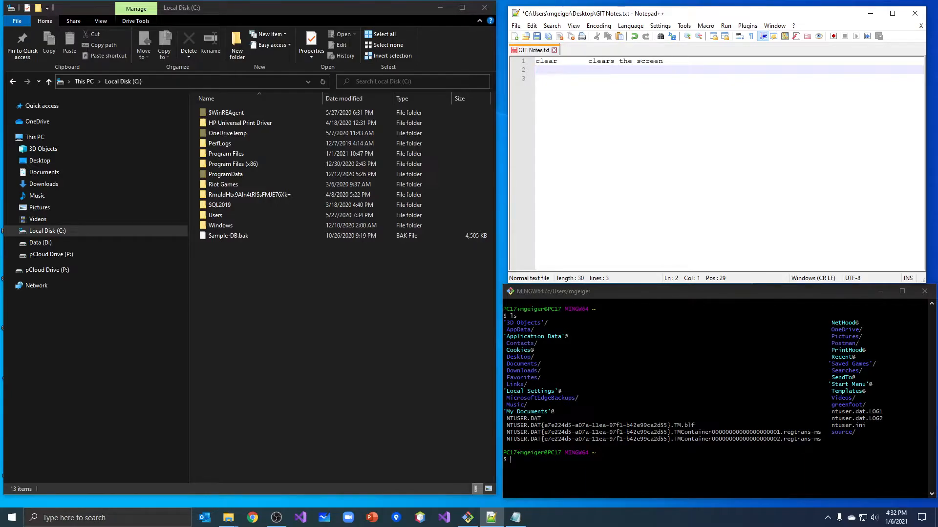
{"action": "left_click", "coordinate": [535, 71]}
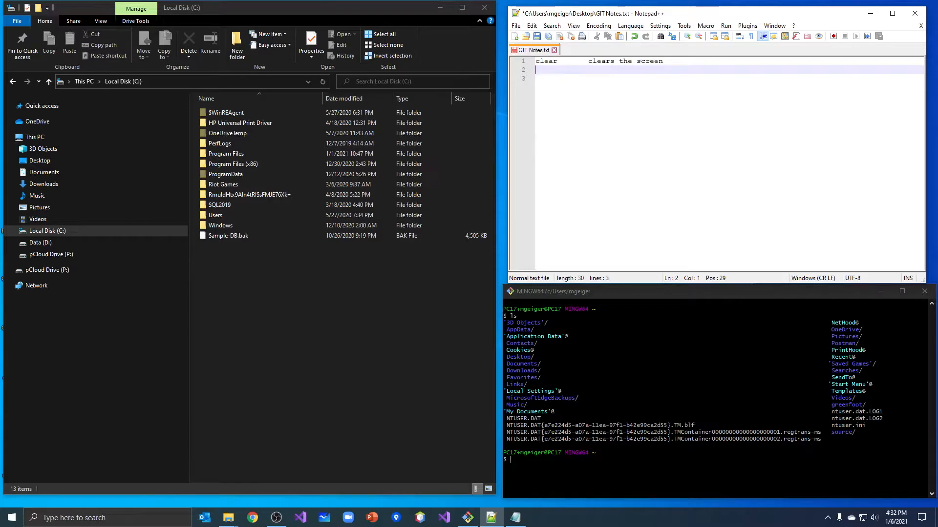
{"action": "left_click", "coordinate": [226, 174]}
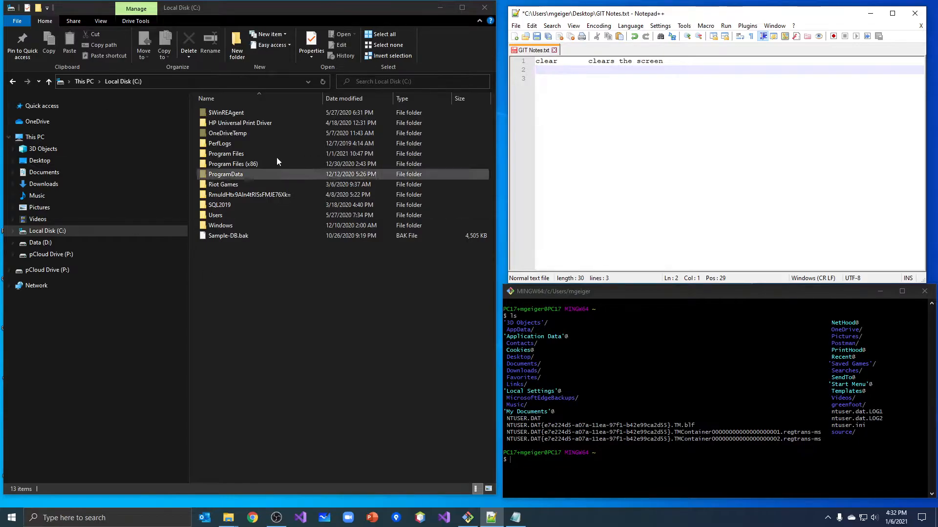
Browse to the user's home folder under C:\Users, showing the folders and .gitconfig file.
{"action": "left_click", "coordinate": [219, 204]}
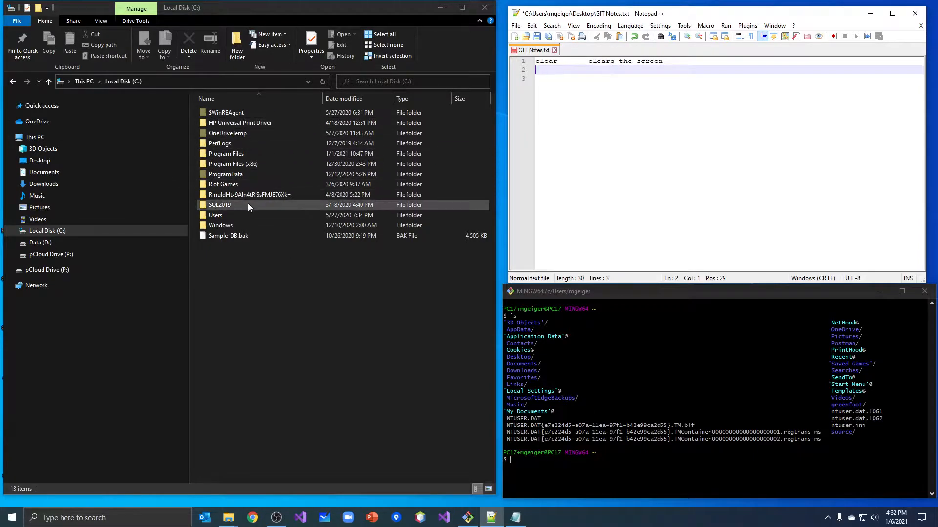
{"action": "left_click", "coordinate": [273, 282]}
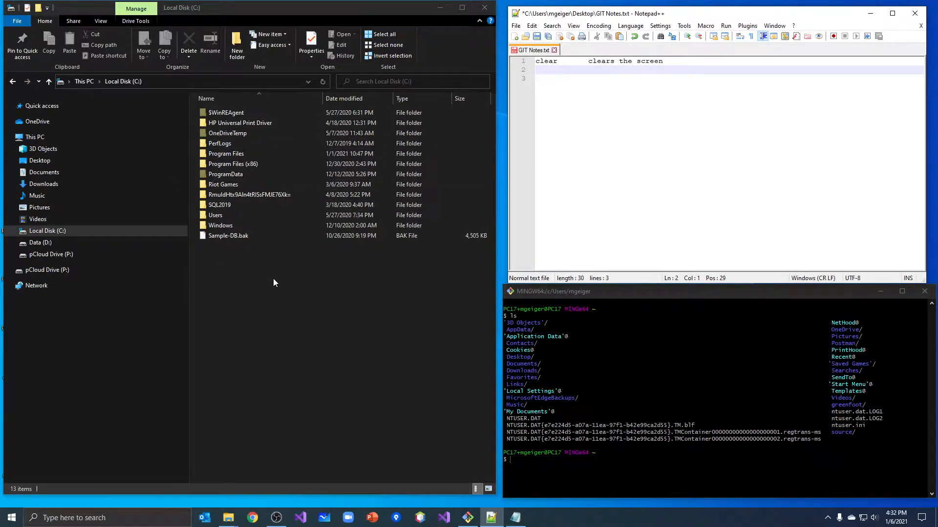
{"action": "mouse_move", "coordinate": [281, 289]}
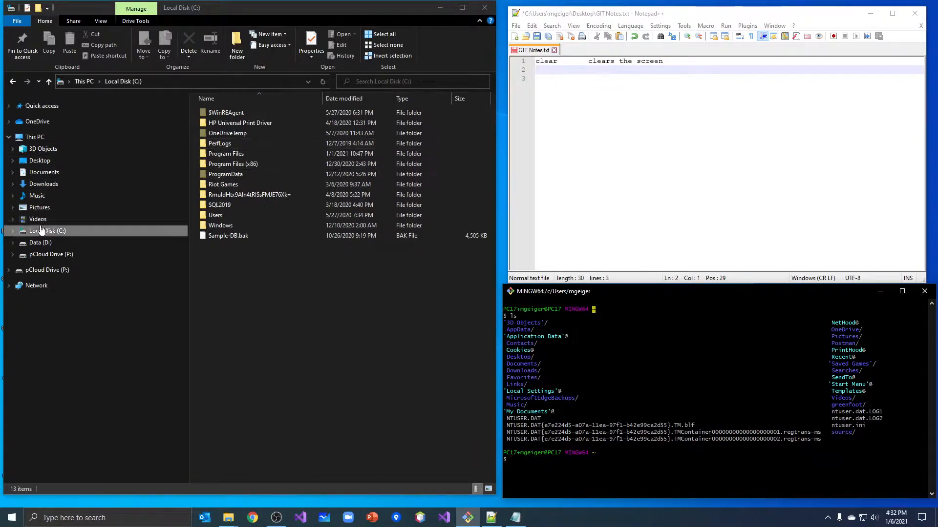
{"action": "left_click", "coordinate": [9, 230]}
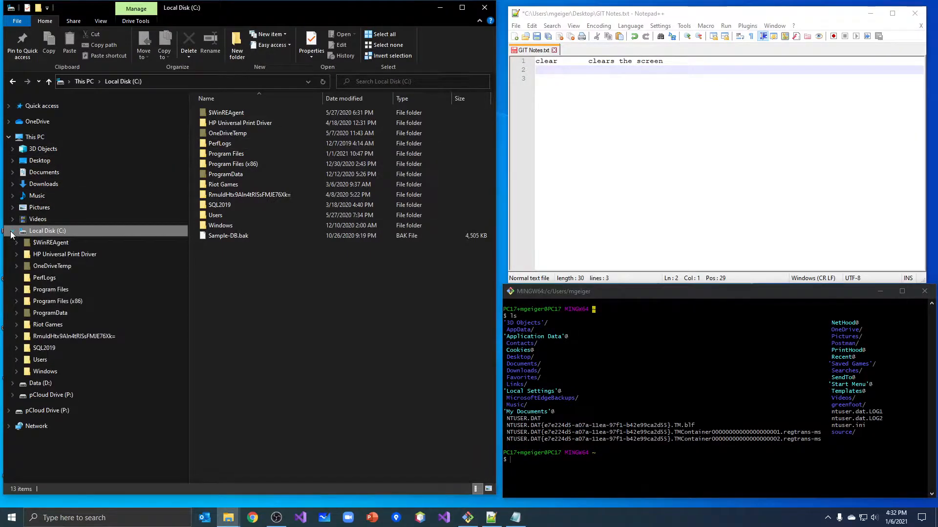
{"action": "left_click", "coordinate": [17, 360]}
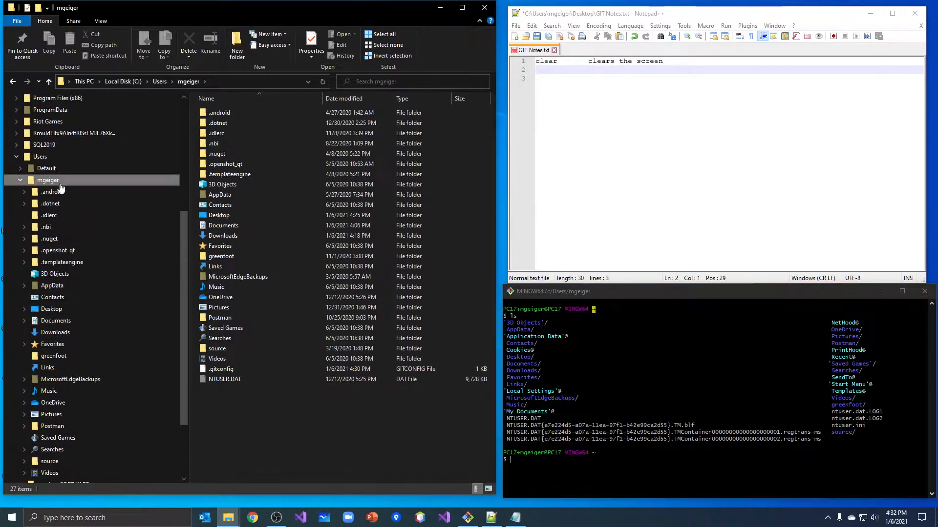
{"action": "mouse_move", "coordinate": [152, 174]}
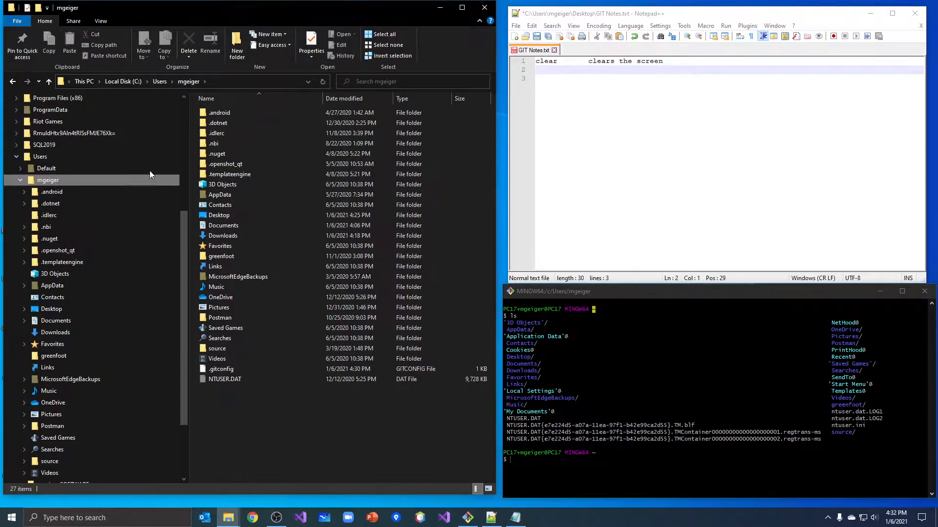
{"action": "left_click", "coordinate": [219, 112]}
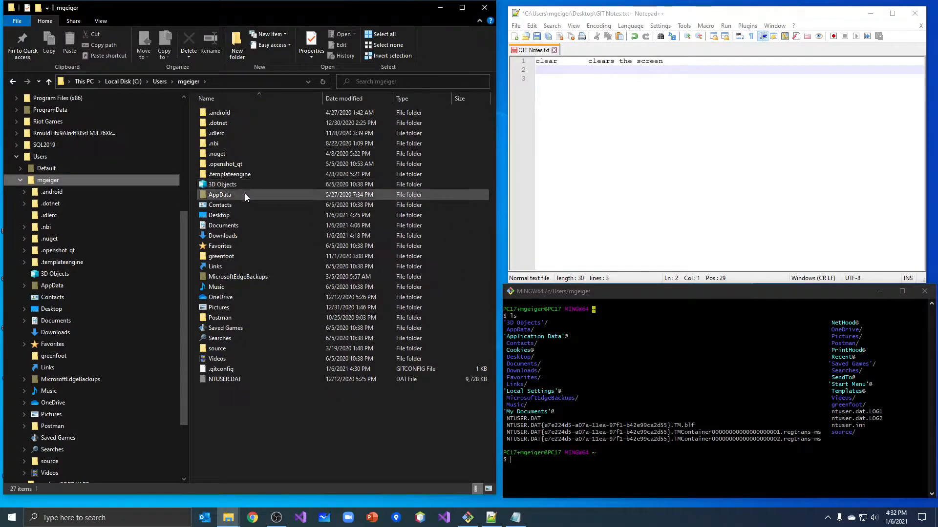
{"action": "mouse_move", "coordinate": [233, 195]}
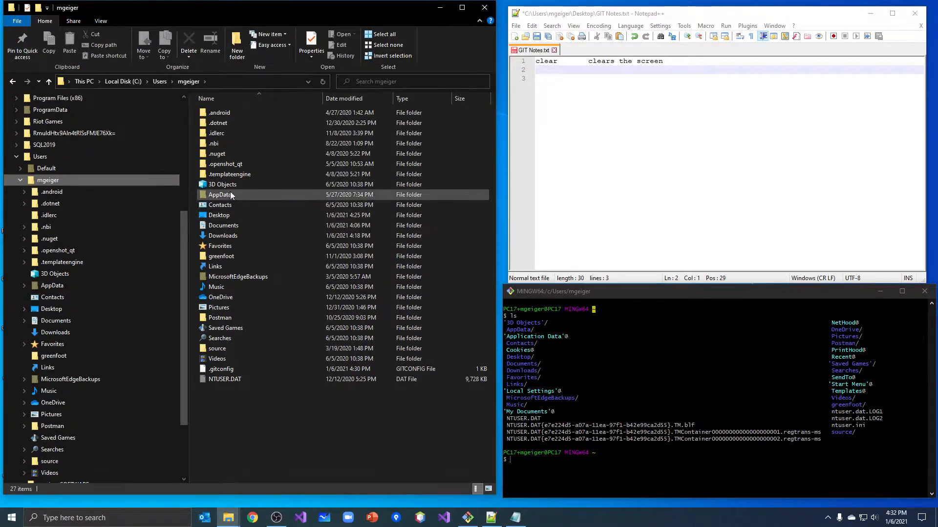
{"action": "mouse_move", "coordinate": [222, 235]}
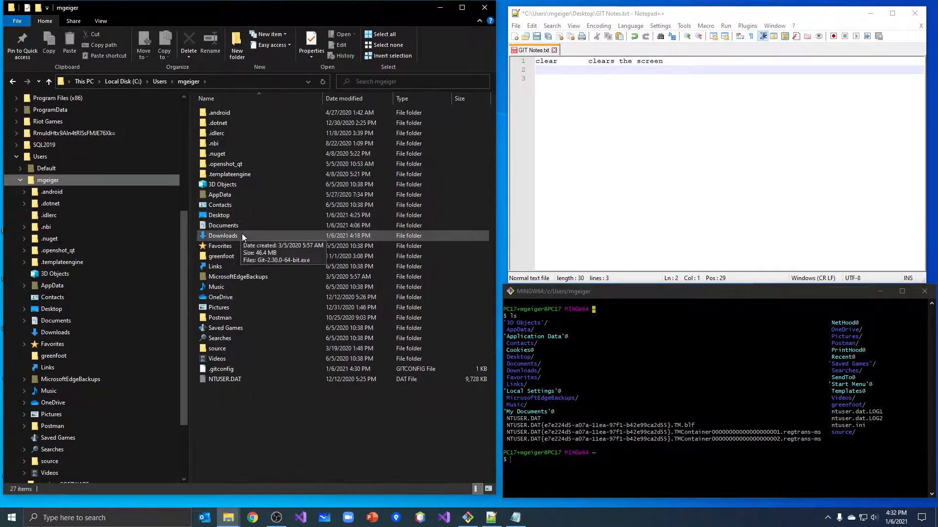
{"action": "mouse_move", "coordinate": [270, 235]}
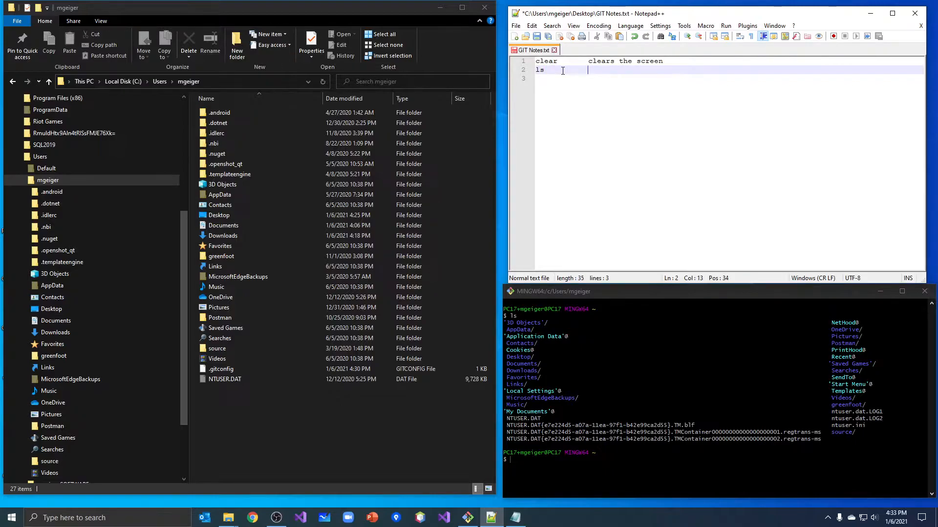
Describe ls on line 2 as 'lists files/folders/subdirectories in our current location'.
{"action": "type", "text": "l"}
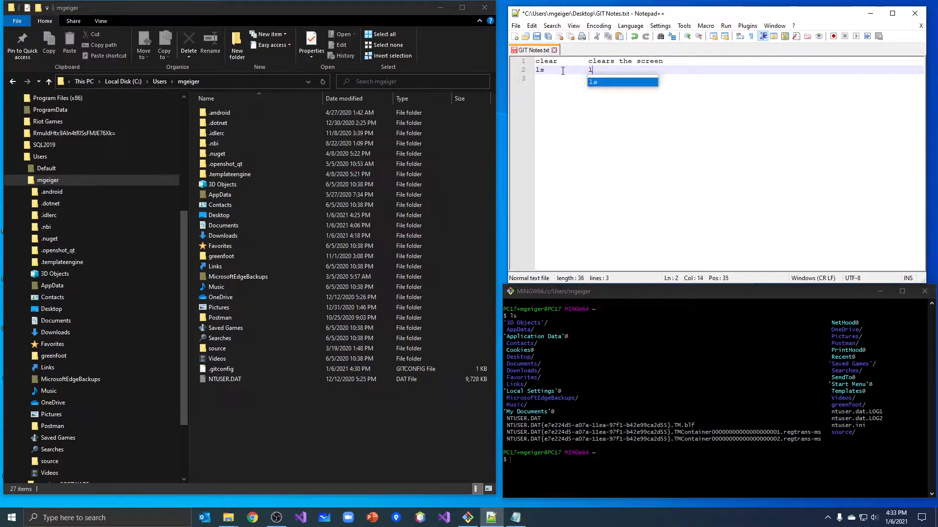
{"action": "type", "text": "lists fi"}
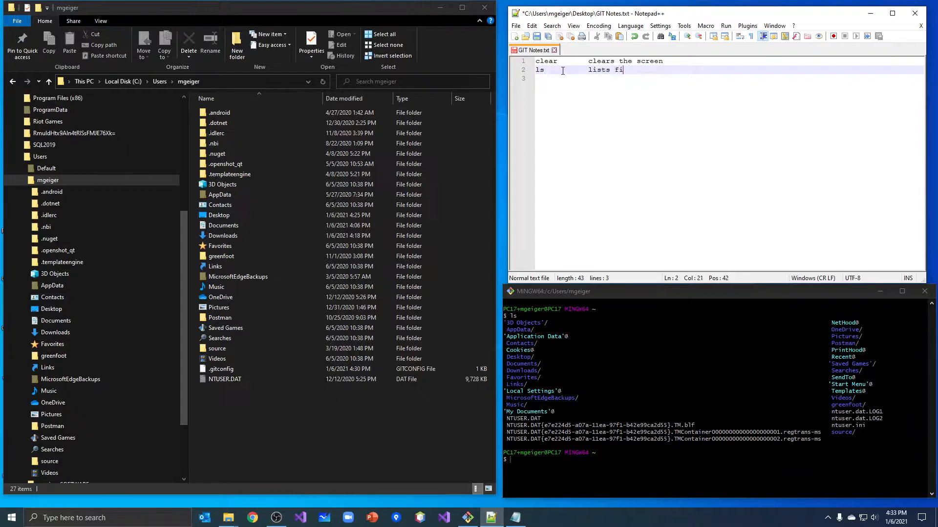
{"action": "type", "text": "les/"}
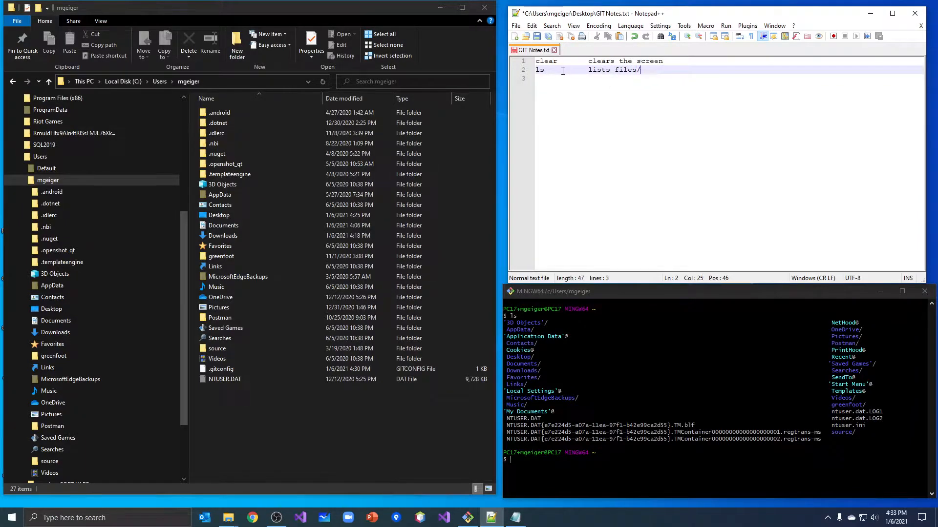
{"action": "type", "text": "folder"}
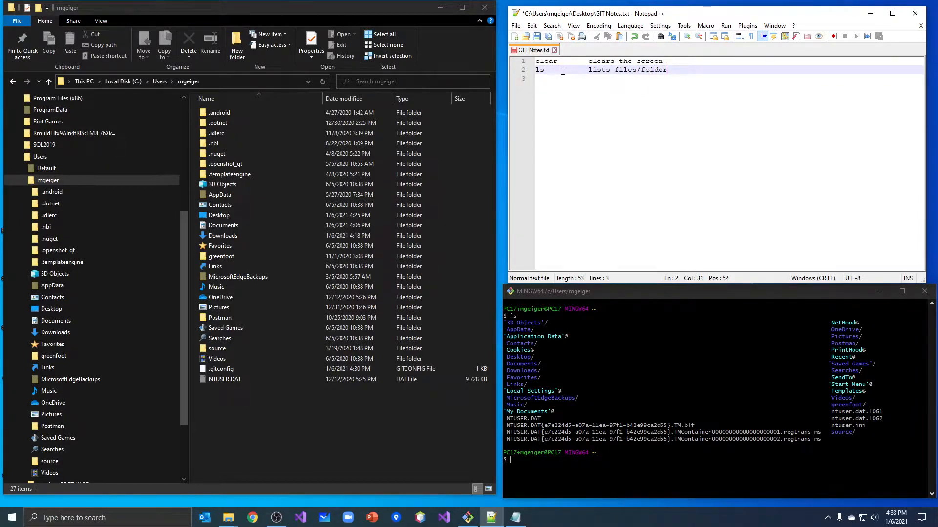
{"action": "type", "text": "/s"}
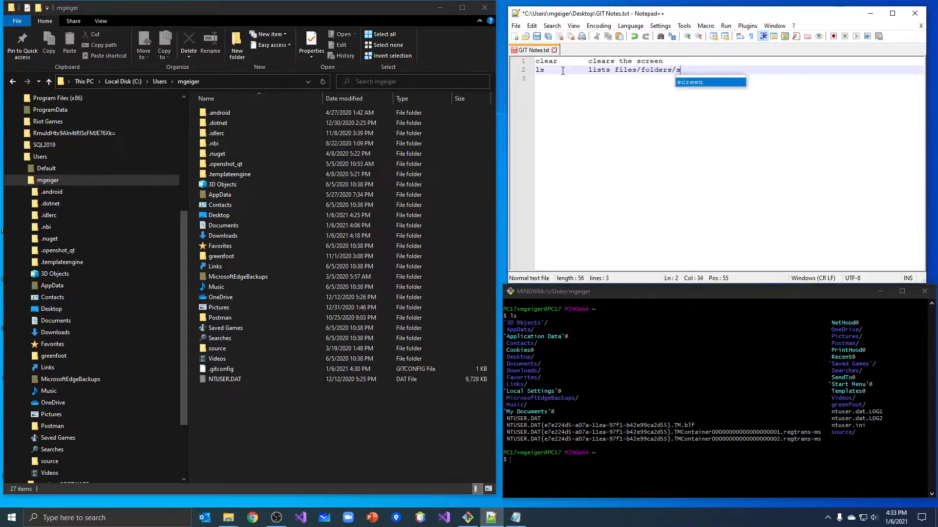
{"action": "type", "text": "ubdirectories in our"}
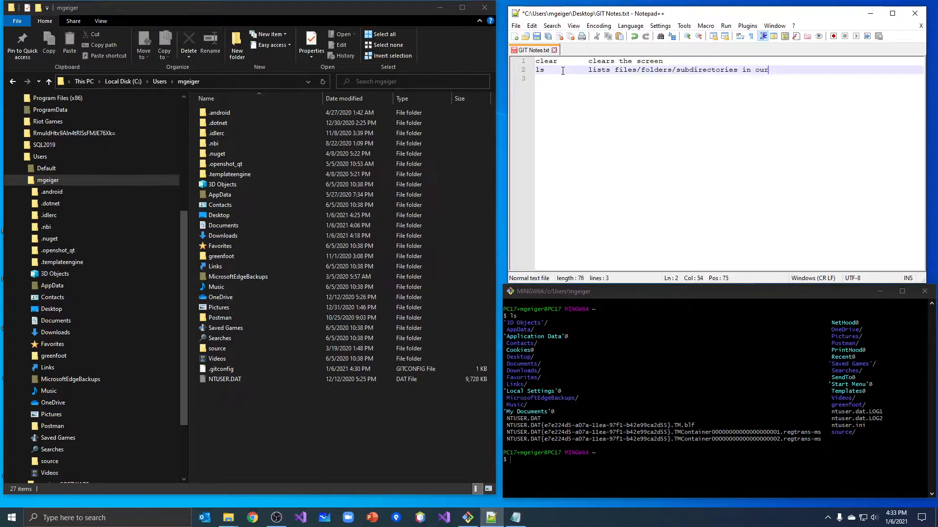
{"action": "type", "text": "current location"}
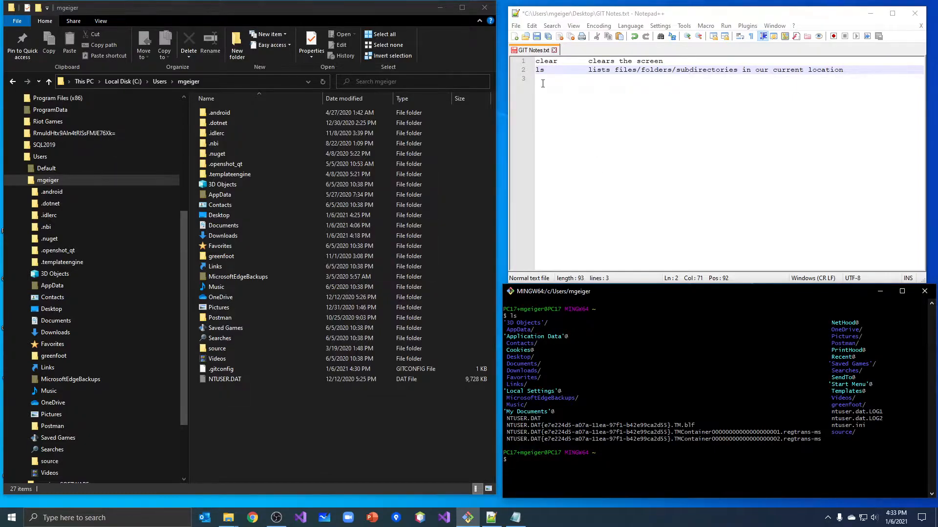
Start a third notes line reading 'mkdir [name]'.
{"action": "left_click", "coordinate": [544, 78]}
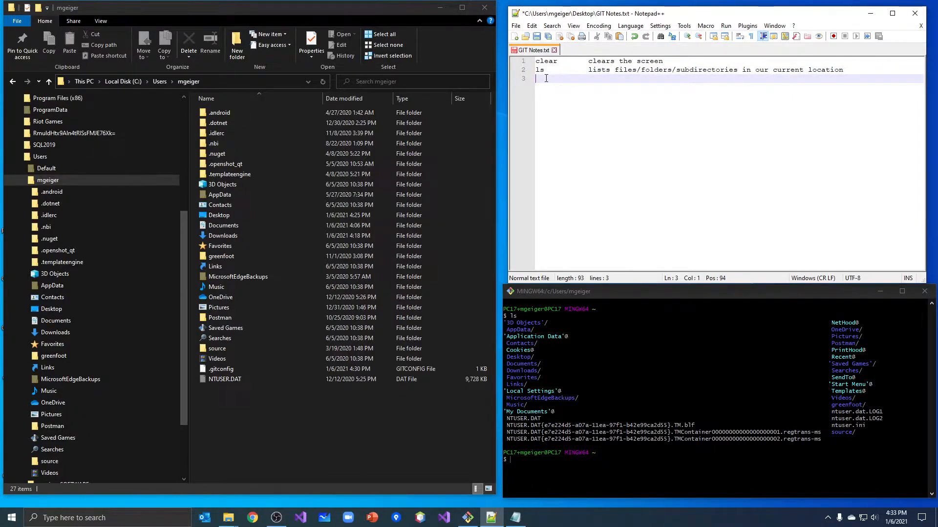
{"action": "type", "text": "mkdir"}
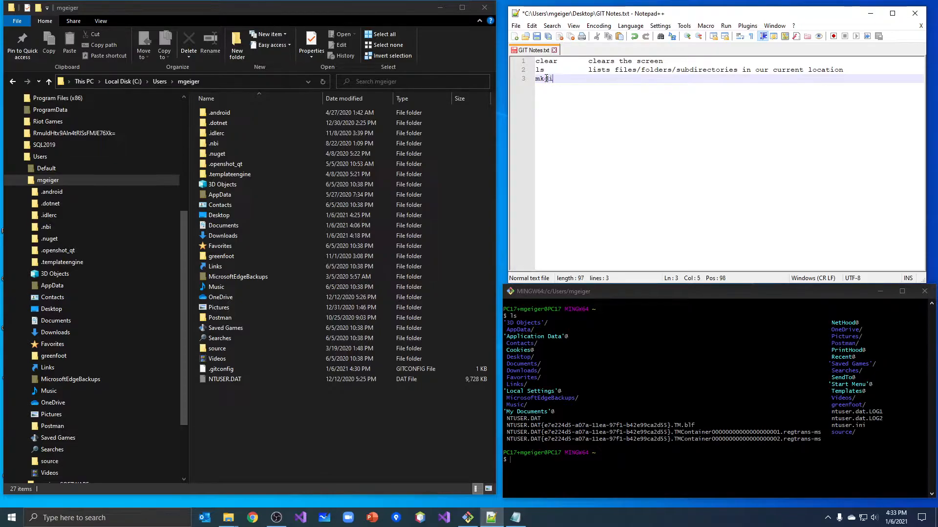
{"action": "type", "text": "r"}
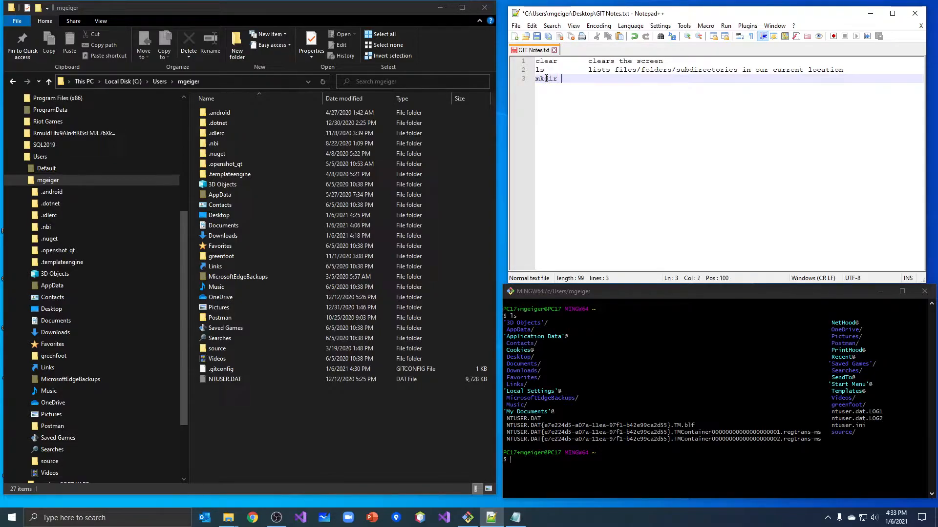
{"action": "type", "text": "[name"}
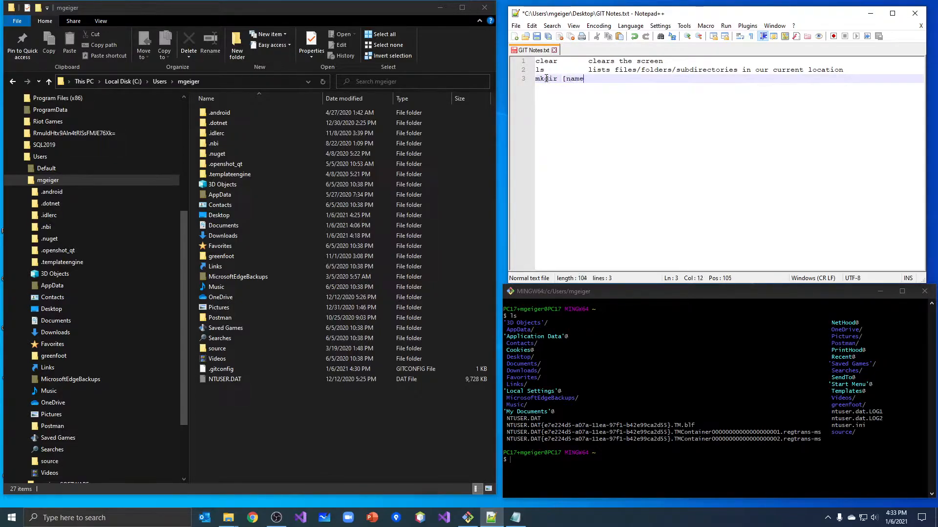
{"action": "type", "text": "]"}
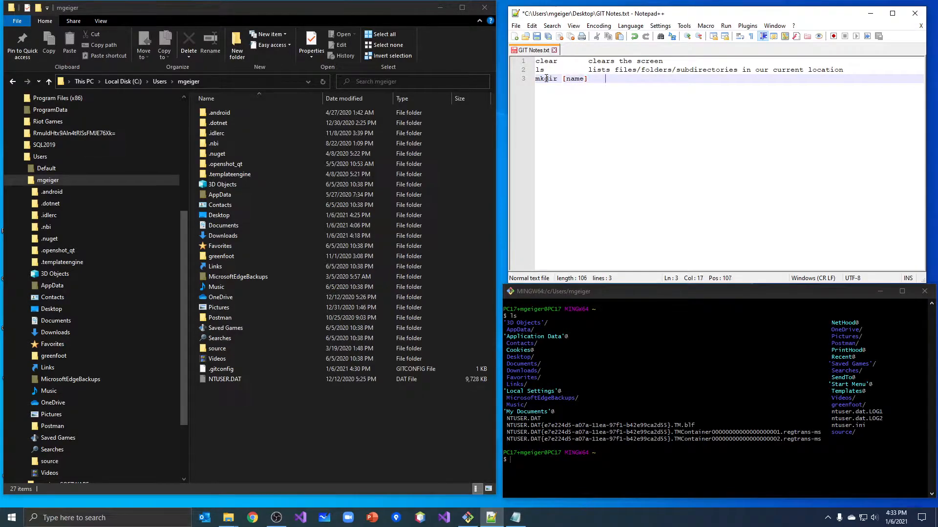
{"action": "left_click", "coordinate": [589, 60]}
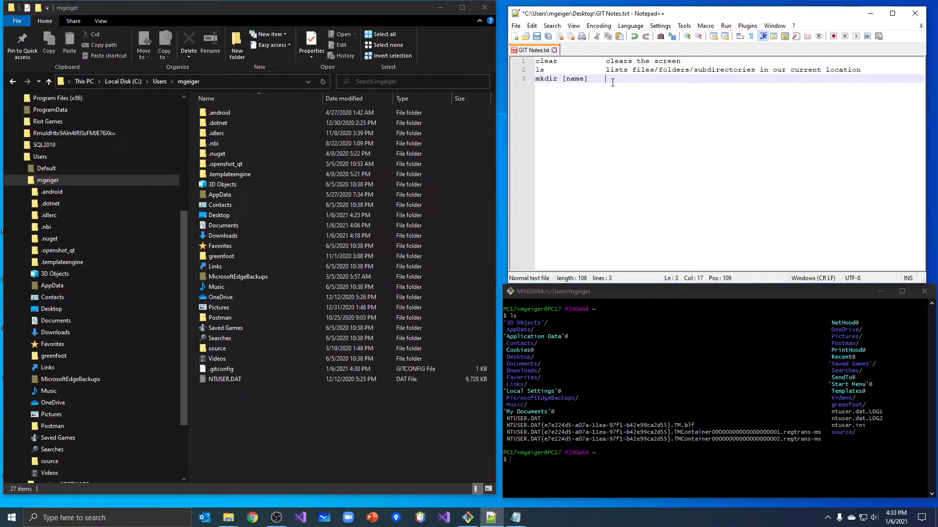
Describe mkdir as 'makes a directory/folder with the name specified' and review the [name] placeholder.
{"action": "type", "text": "na"}
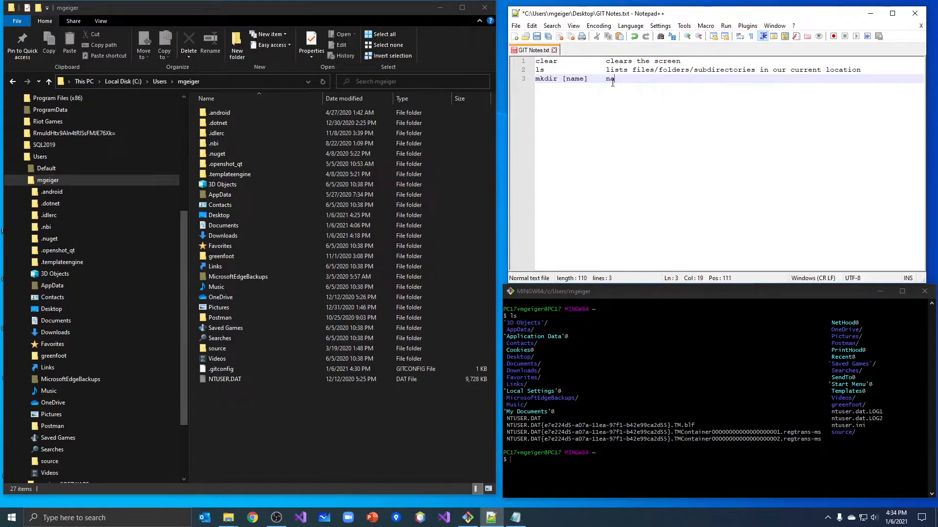
{"action": "type", "text": "akes a directory/f"}
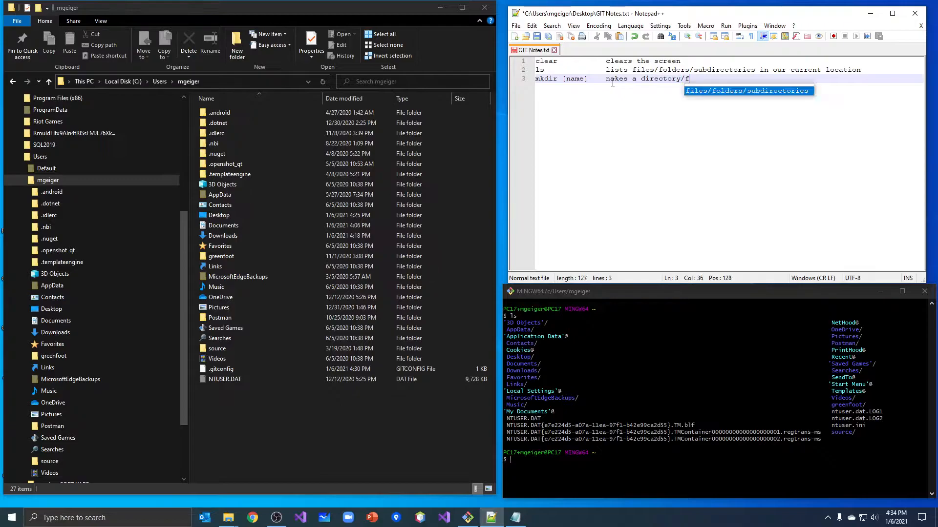
{"action": "type", "text": "older"}
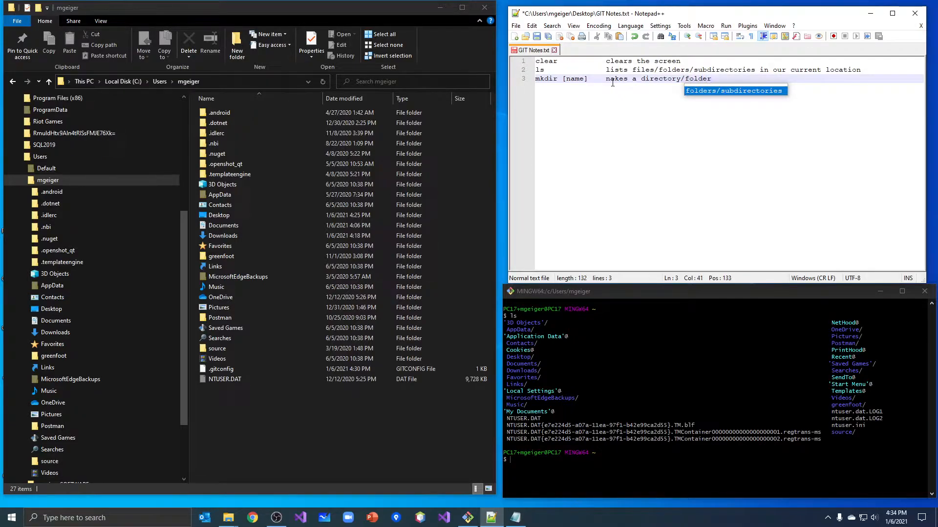
{"action": "type", "text": "with the"}
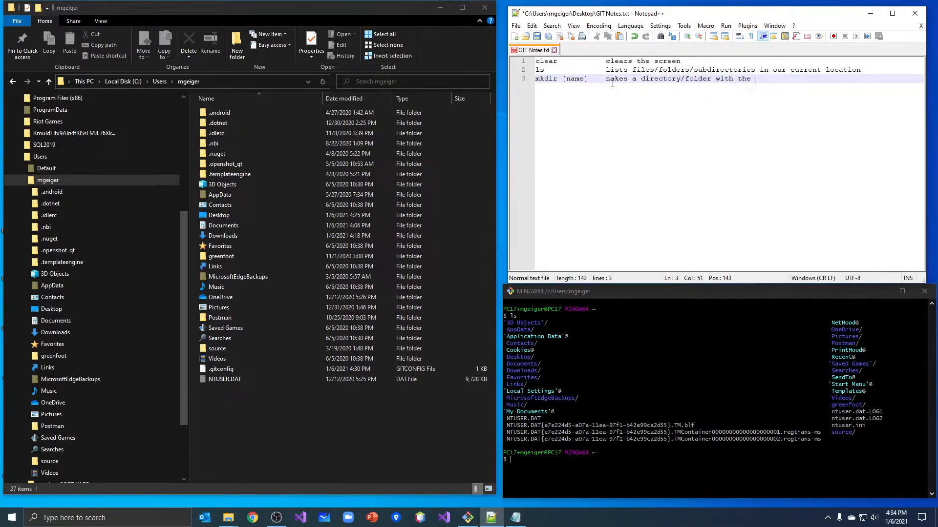
{"action": "type", "text": "name speci"}
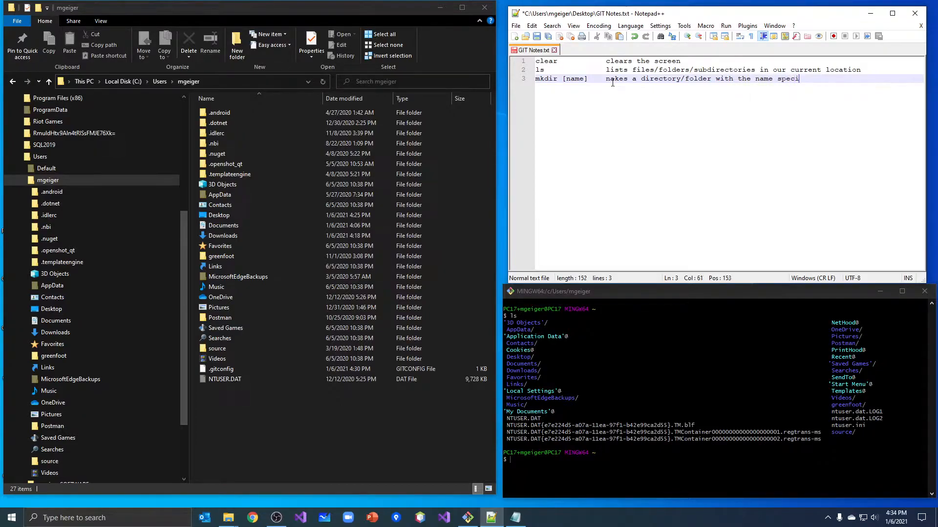
{"action": "type", "text": "fied"}
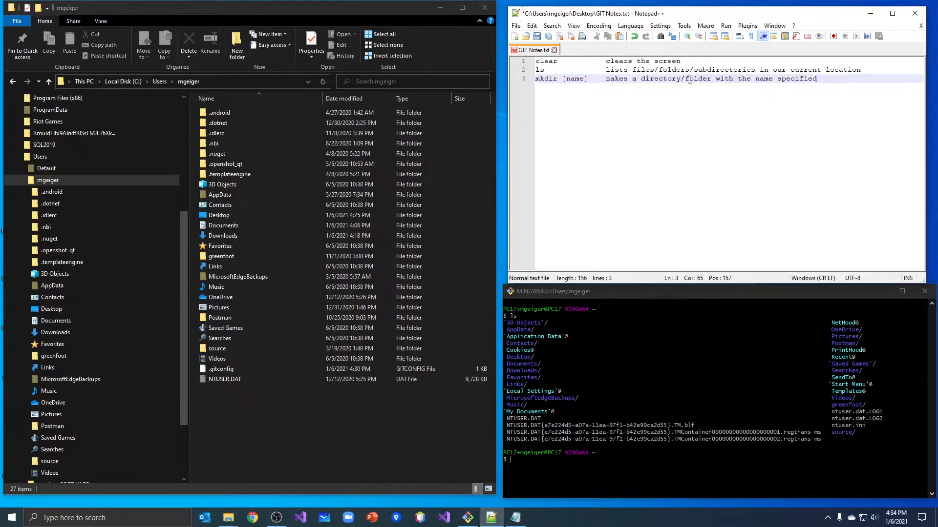
{"action": "double_click", "coordinate": [573, 79]}
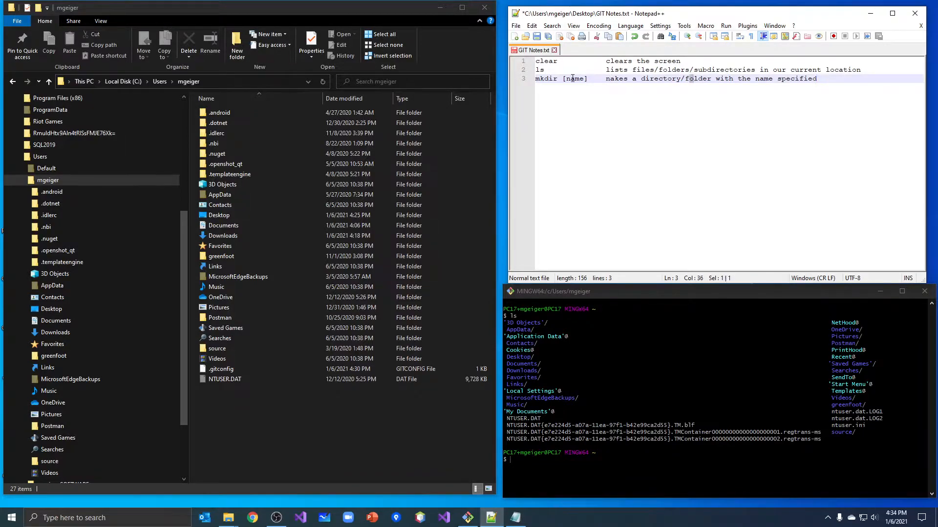
{"action": "double_click", "coordinate": [545, 78]}
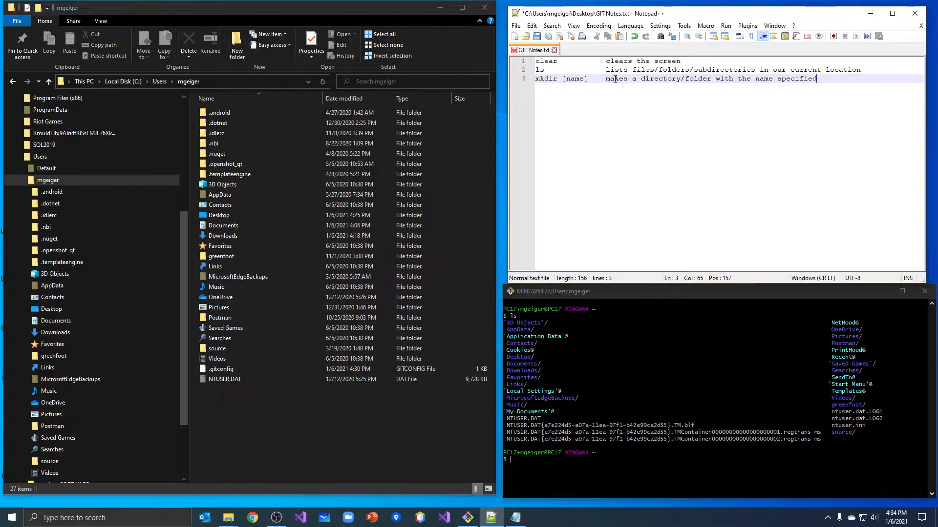
{"action": "left_click", "coordinate": [606, 78]}
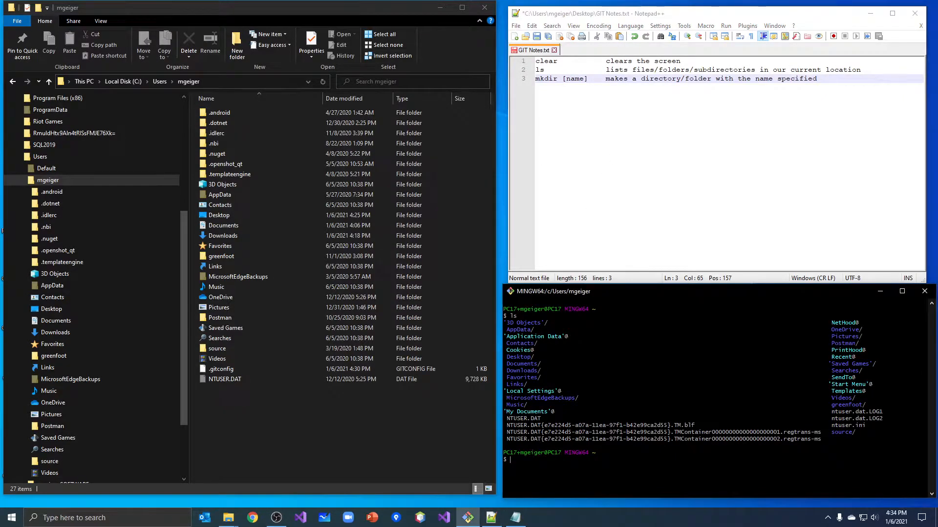
Create a repos folder with mkdir and confirm it in File Explorer and an ls listing.
{"action": "type", "text": "mkdir"}
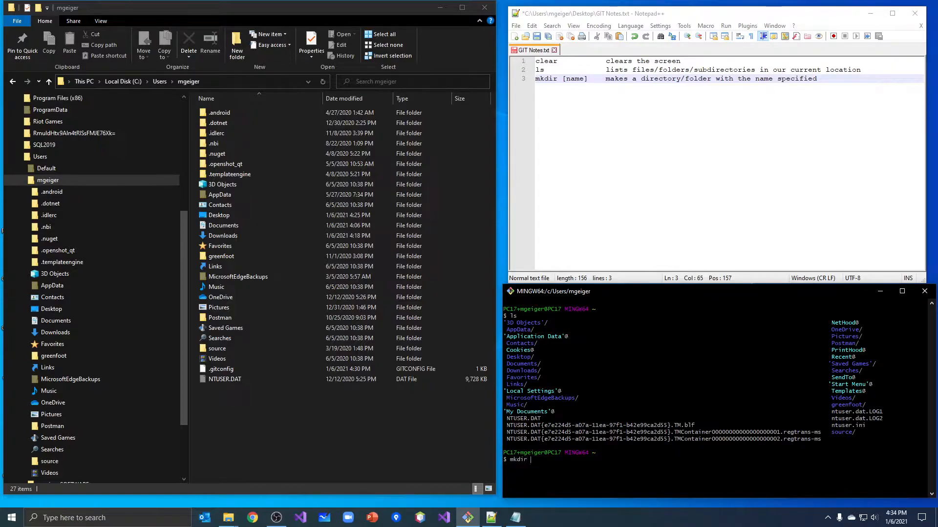
{"action": "type", "text": "repos"}
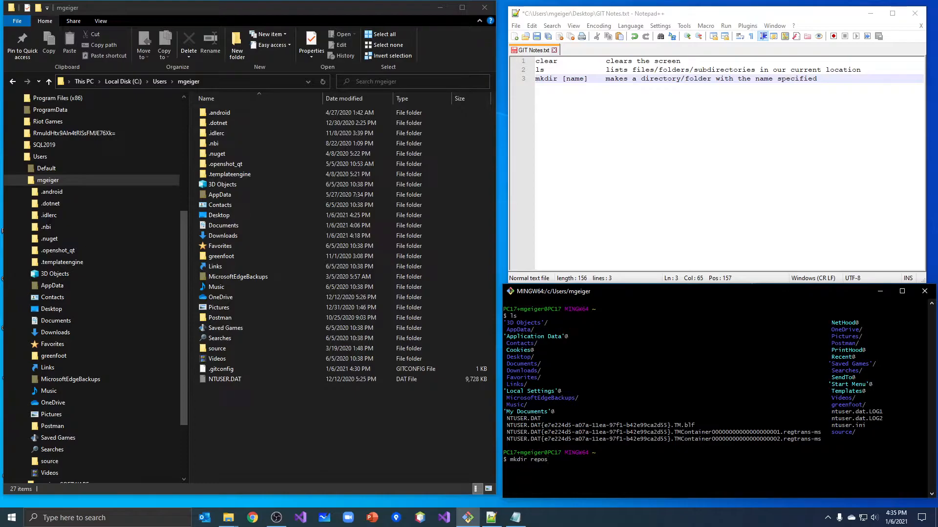
{"action": "key", "text": "Return"}
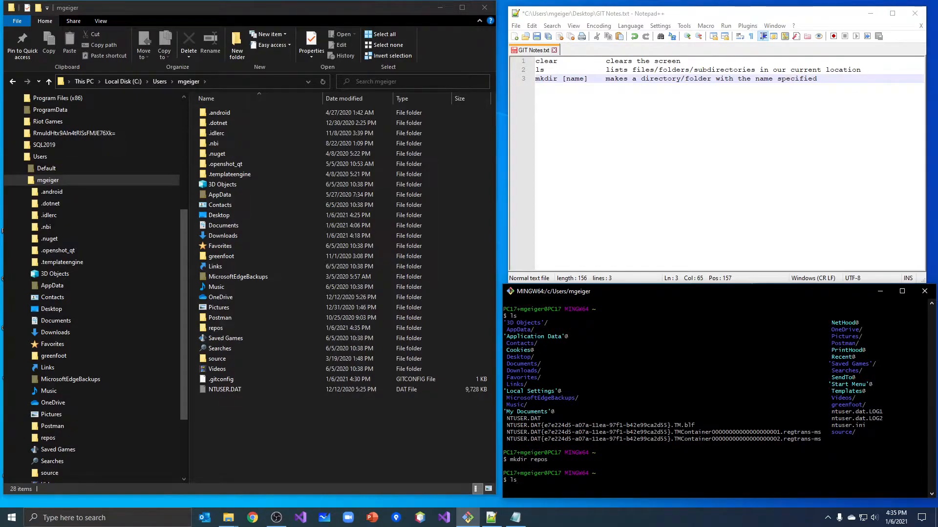
{"action": "left_click", "coordinate": [215, 328]}
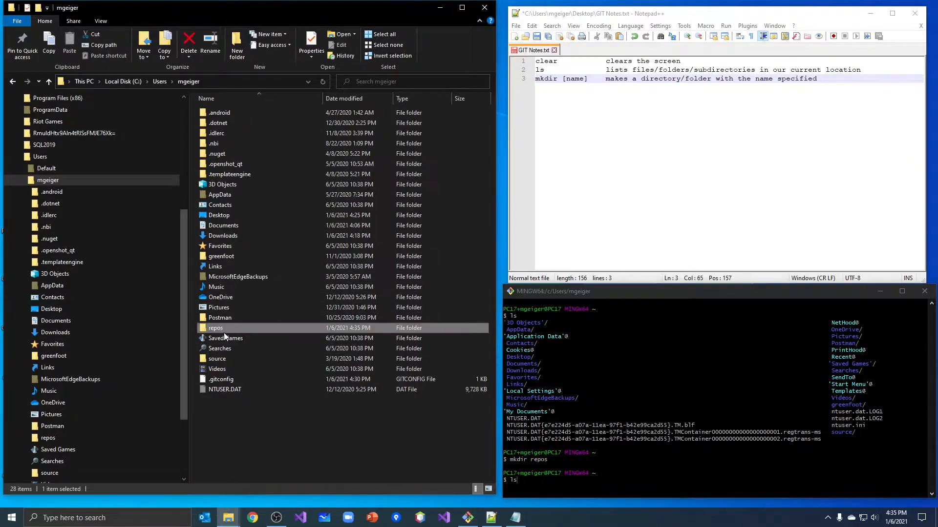
{"action": "mouse_move", "coordinate": [226, 338]}
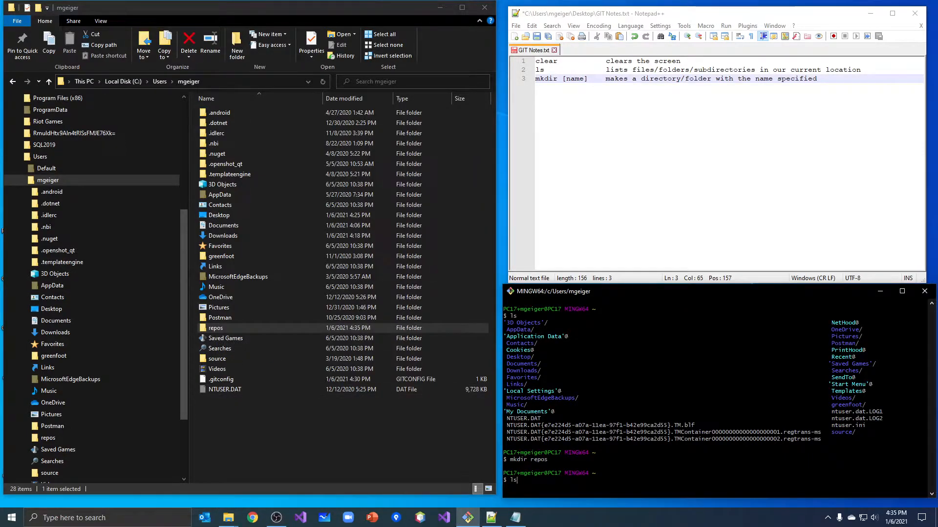
{"action": "key", "text": "Return"}
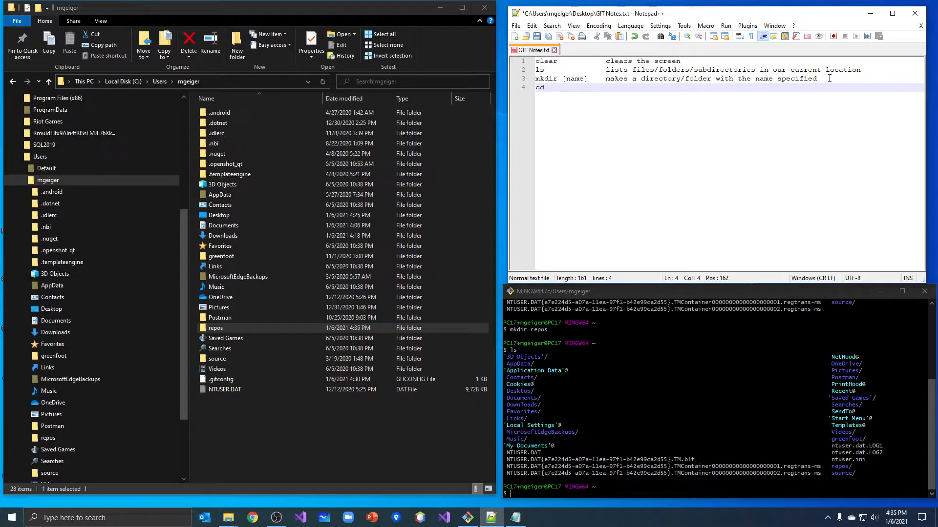
Add the note 'cd [name] changes to the specified directory' below mkdir.
{"action": "type", "text": "[name]"}
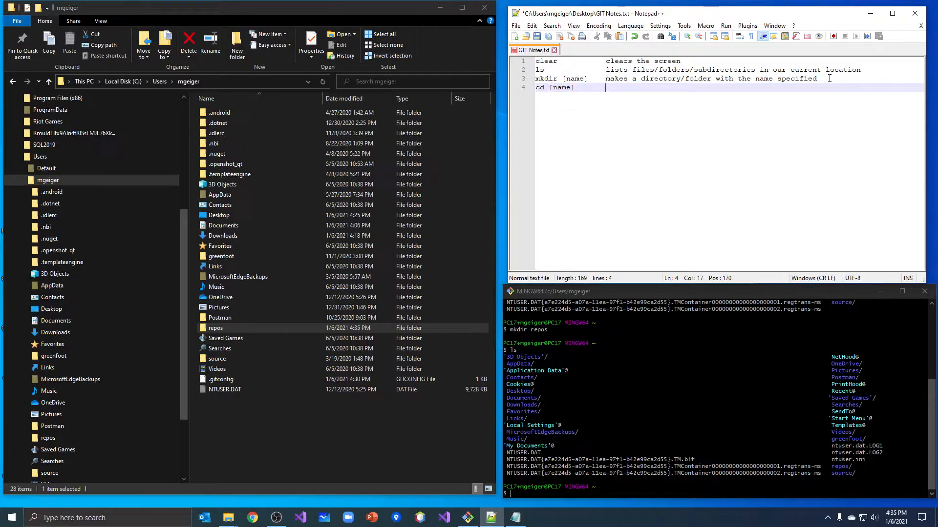
{"action": "type", "text": "changes to the specified directory"}
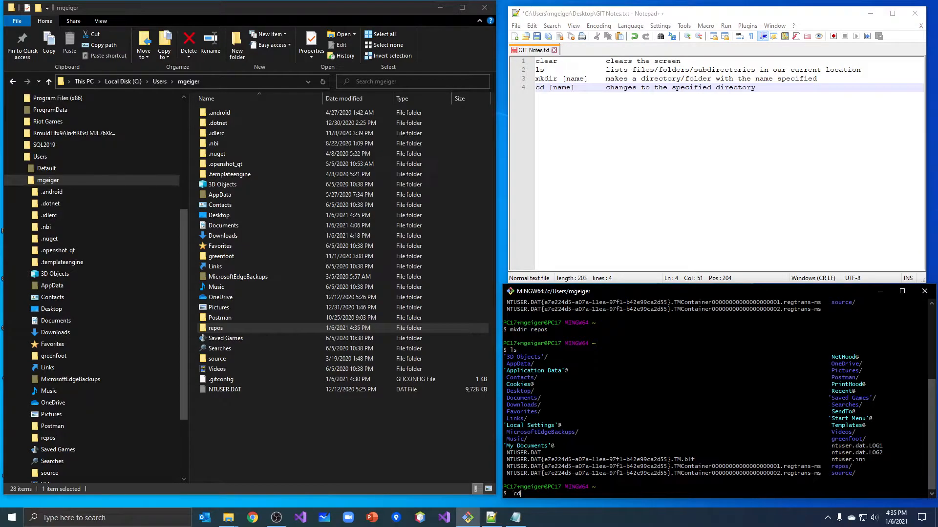
Move the shell into repos with 'cd repos' and open the empty repos folder in Explorer.
{"action": "type", "text": "rep"}
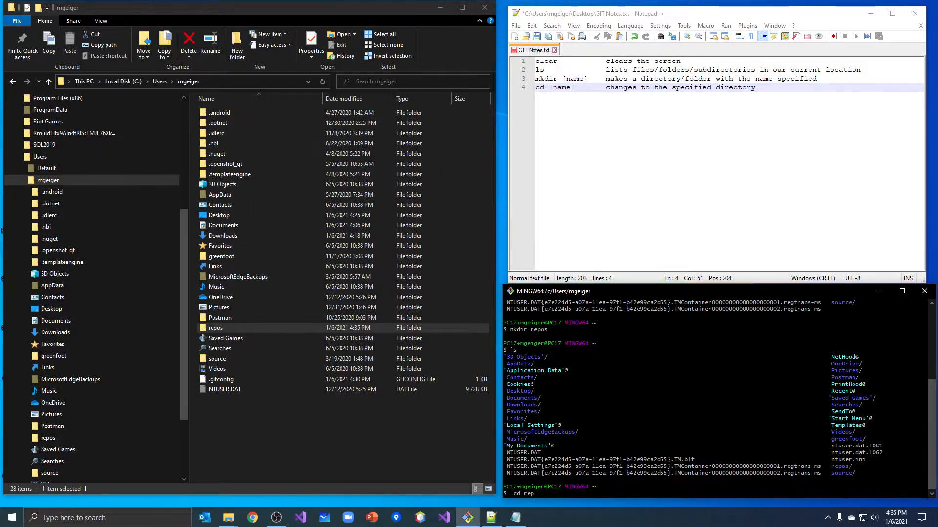
{"action": "key", "text": "Return"}
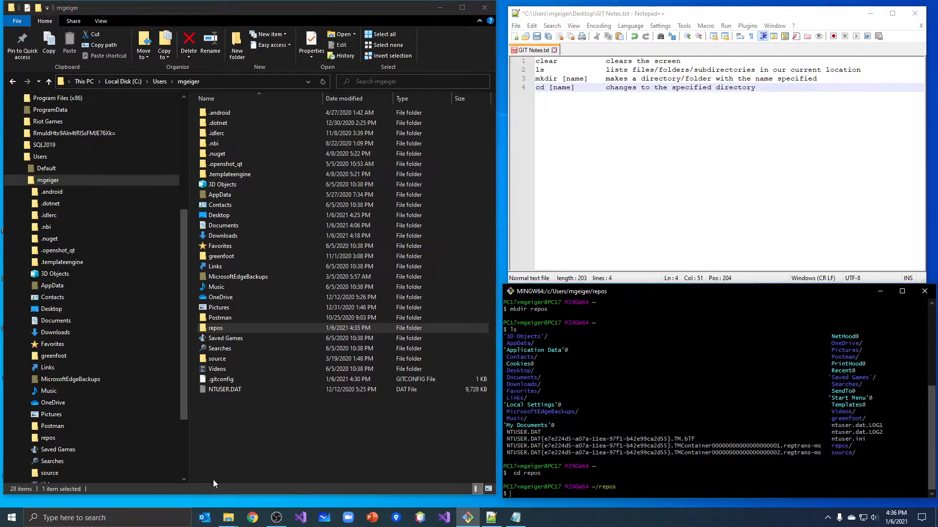
{"action": "double_click", "coordinate": [215, 328]}
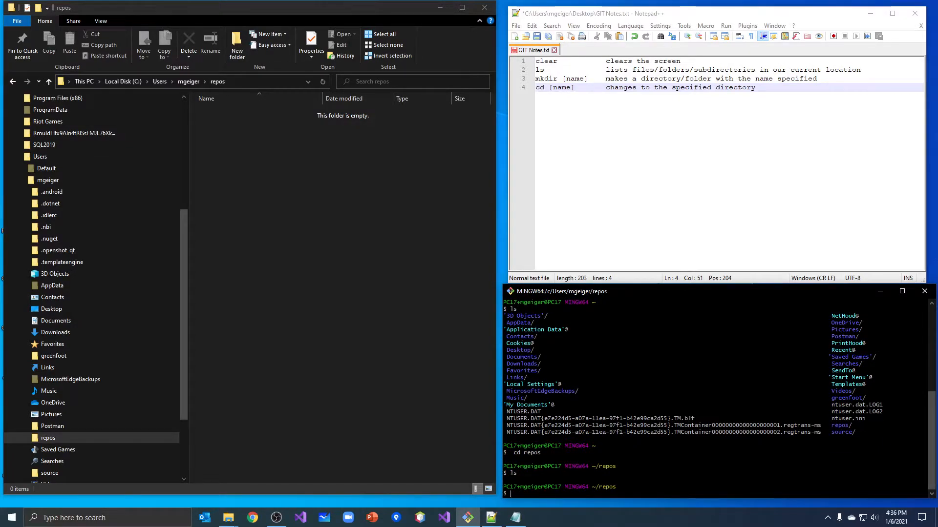
{"action": "double_click", "coordinate": [603, 467]}
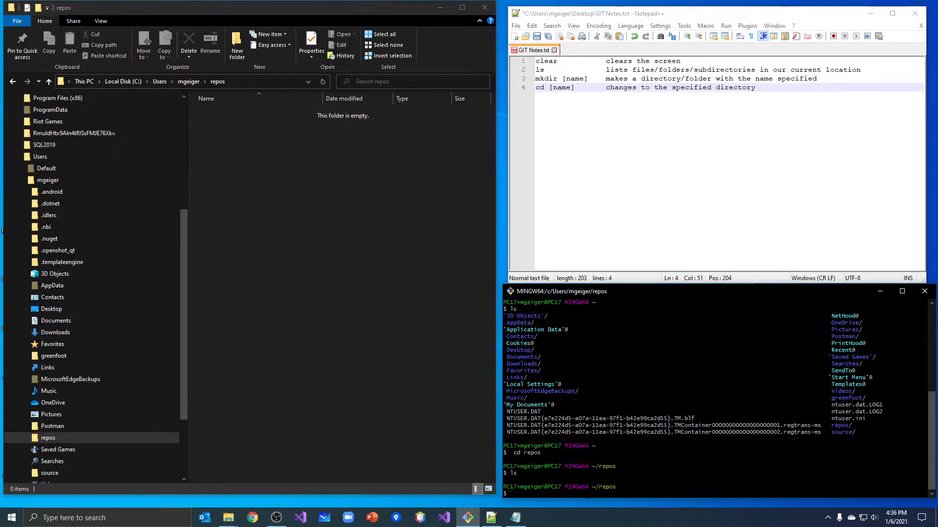
{"action": "type", "text": "clear"}
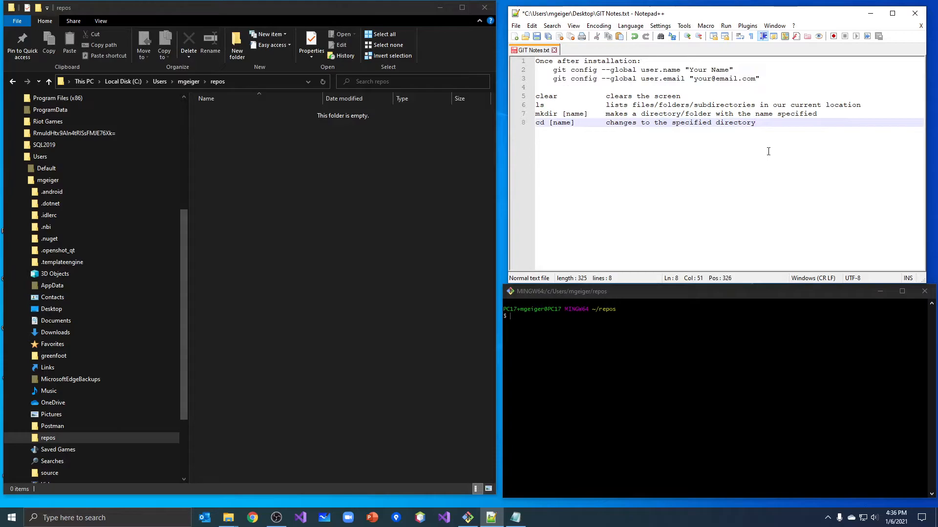
Add a 'git init' line to GIT Notes.txt below the earlier command entries.
{"action": "key", "text": "Enter"}
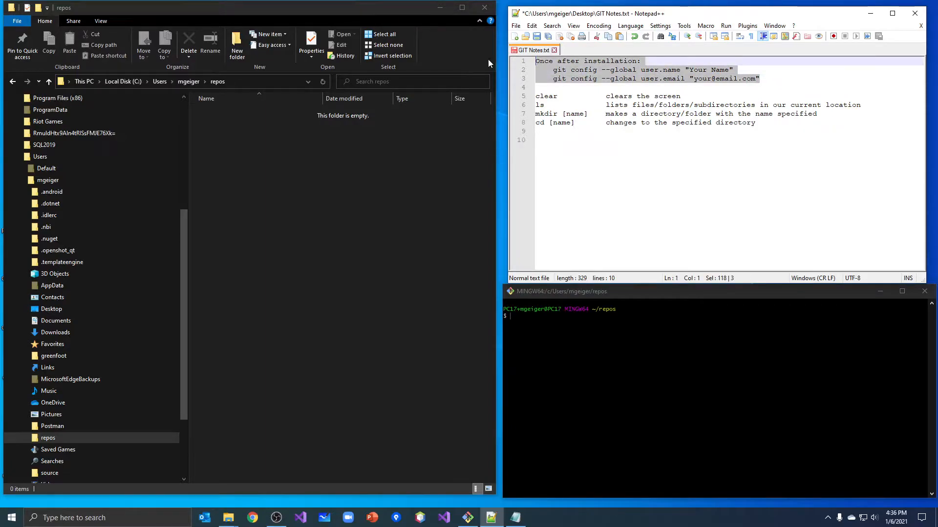
{"action": "left_click", "coordinate": [573, 140]}
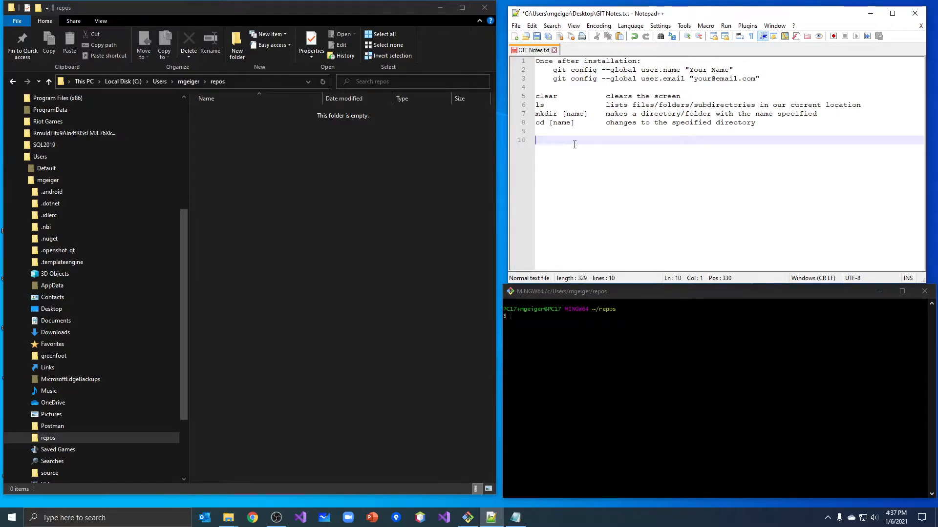
{"action": "type", "text": "git i"}
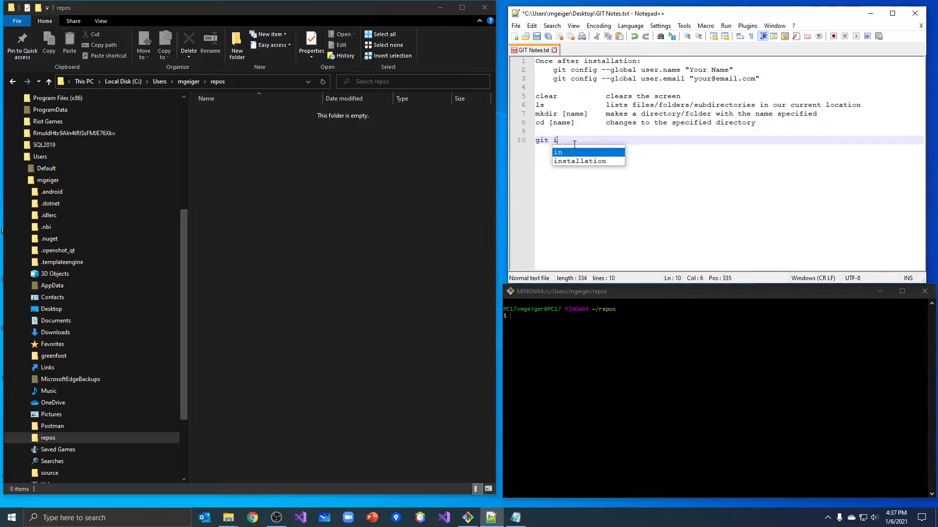
{"action": "type", "text": "nit"}
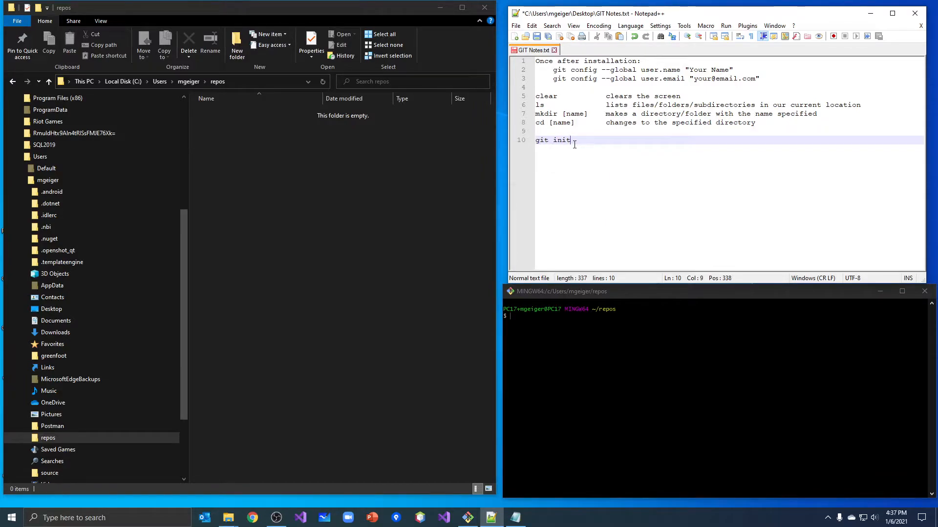
{"action": "mouse_move", "coordinate": [625, 300]}
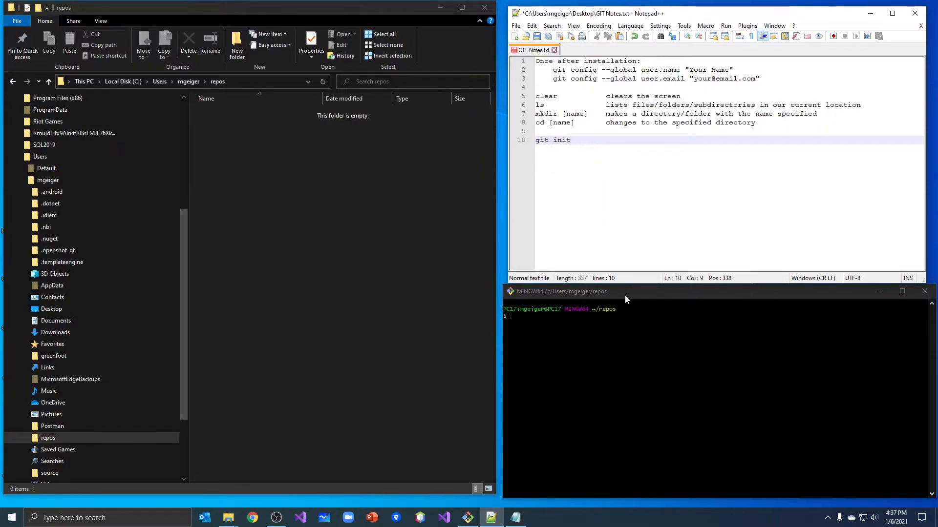
Add a 'git init [name]' line to the notes after git init.
{"action": "left_click", "coordinate": [625, 291]}
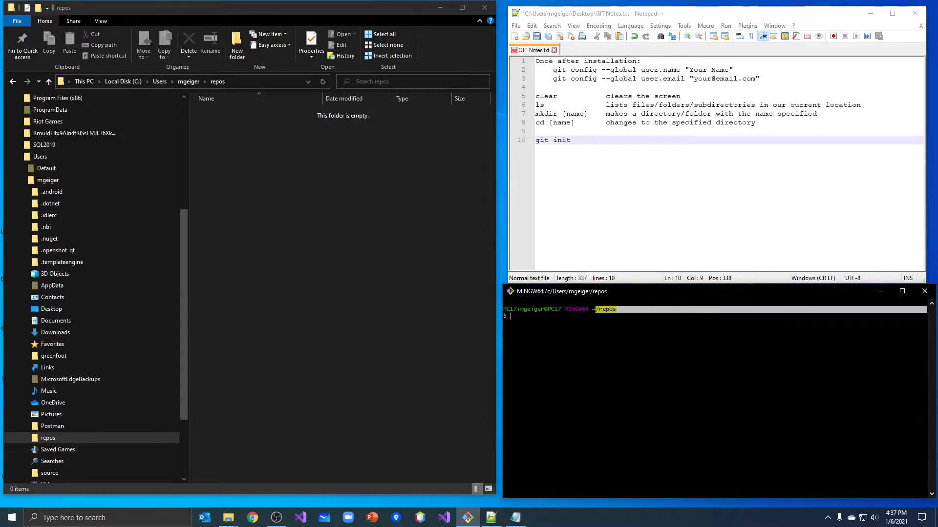
{"action": "left_click", "coordinate": [568, 140]}
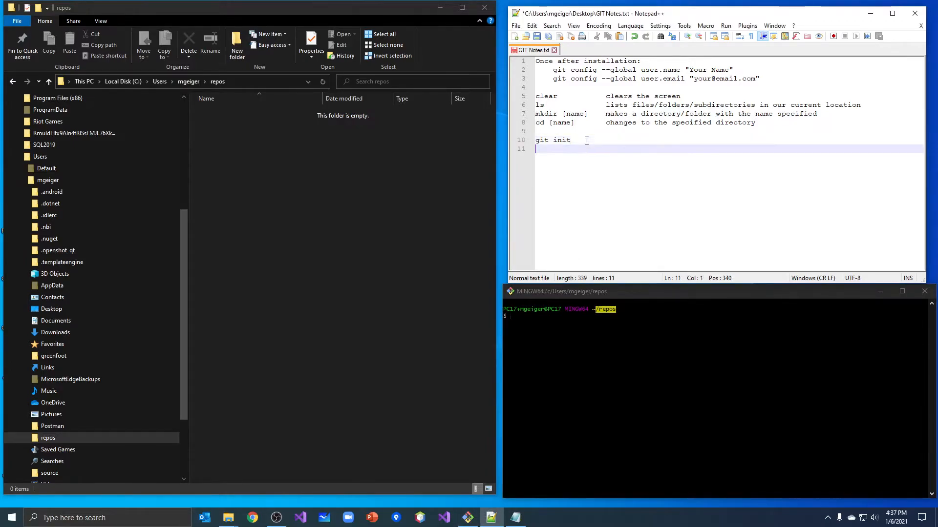
{"action": "type", "text": "git init ["}
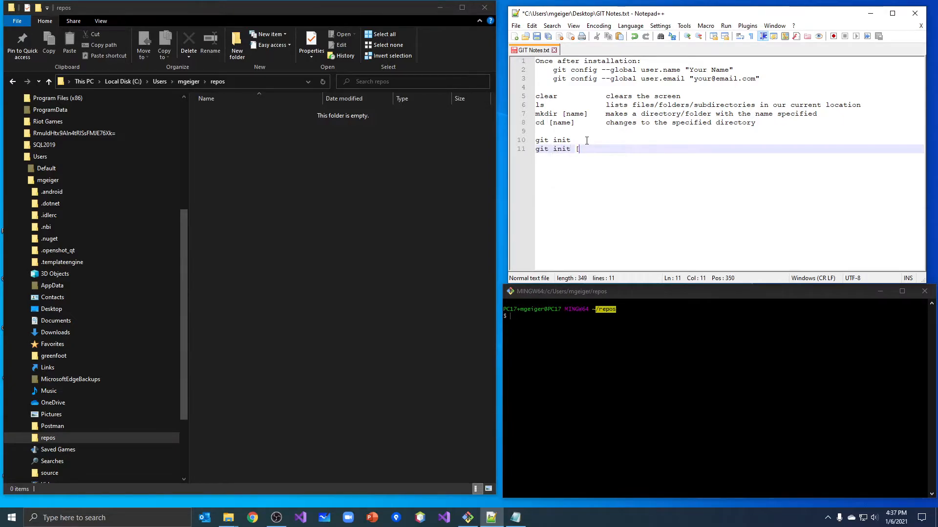
{"action": "type", "text": "name"}
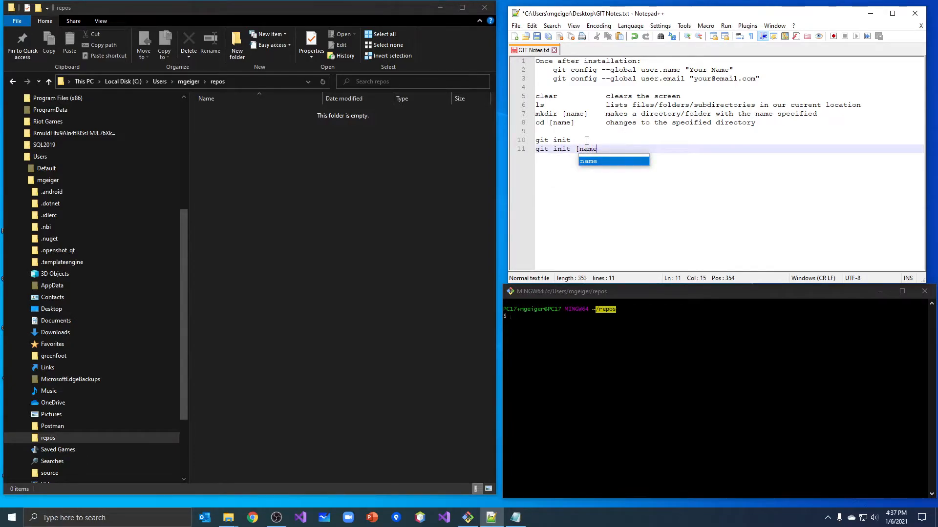
{"action": "type", "text": "]"}
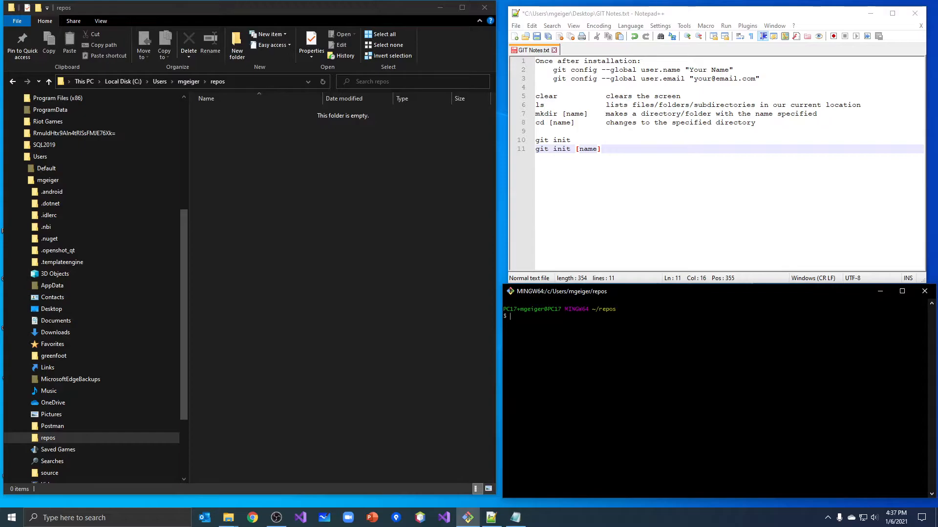
Initialize an empty repository with 'git init myweb' and select the new myweb folder in Explorer.
{"action": "type", "text": "git o"}
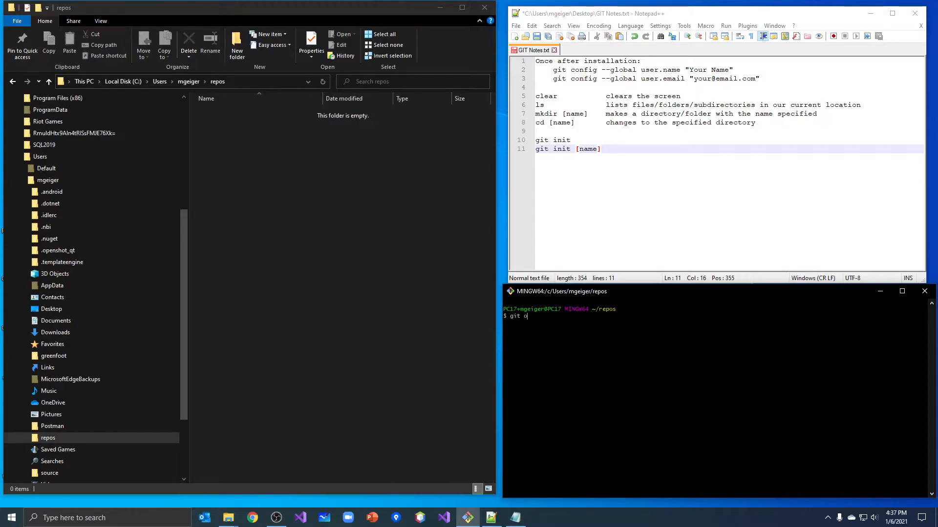
{"action": "type", "text": "in"}
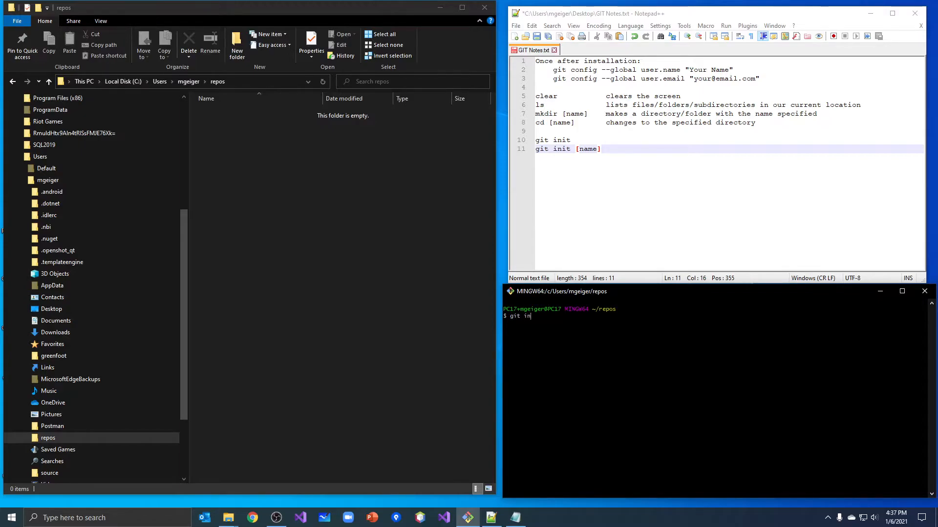
{"action": "type", "text": "it my"}
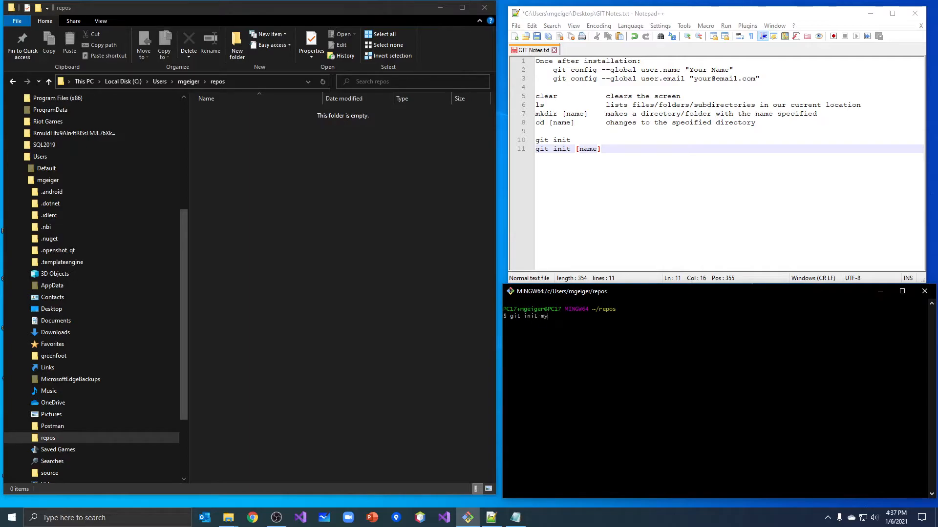
{"action": "type", "text": "web"}
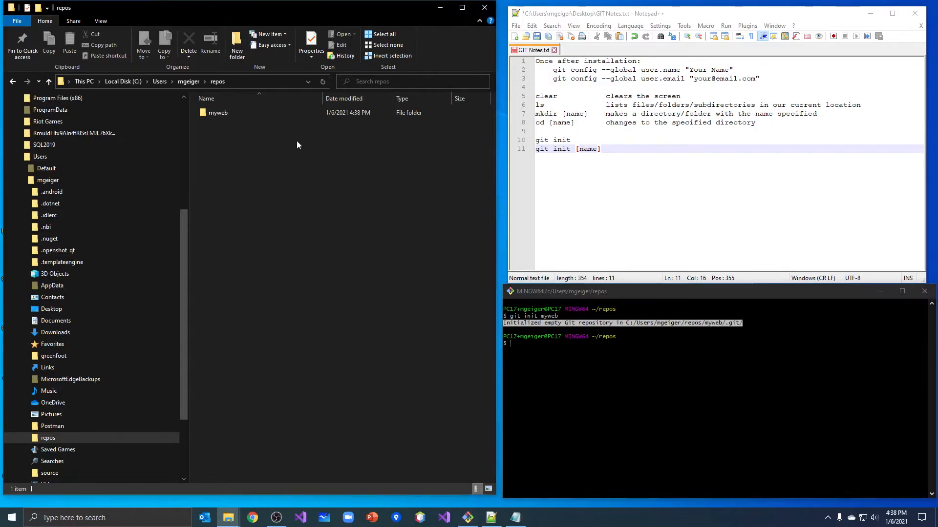
{"action": "left_click", "coordinate": [218, 113]}
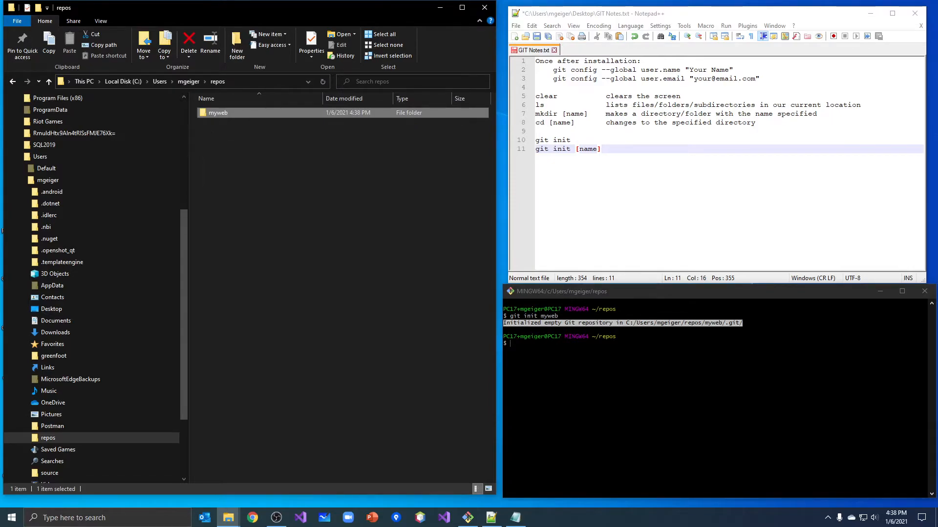
Move the shell into the new myweb folder with 'cd myweb'.
{"action": "type", "text": "cd"}
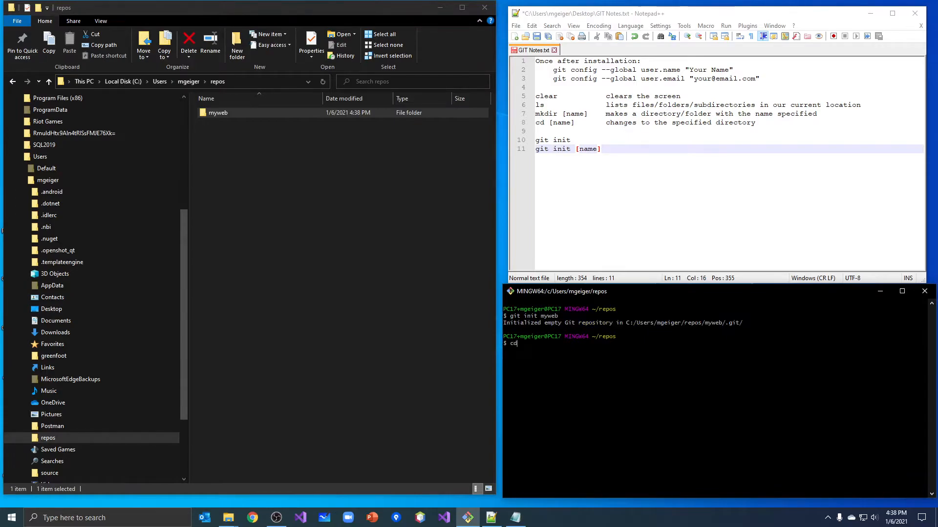
{"action": "type", "text": "myweb"}
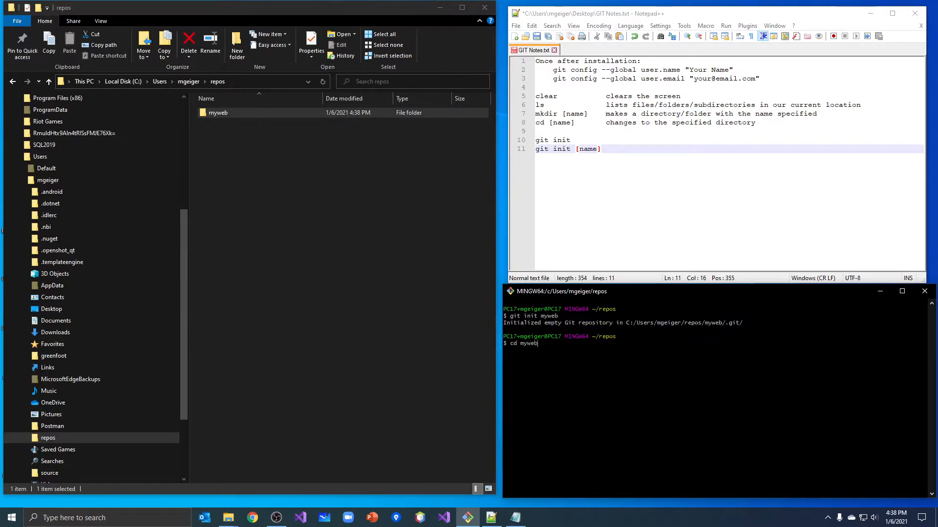
{"action": "key", "text": "Return"}
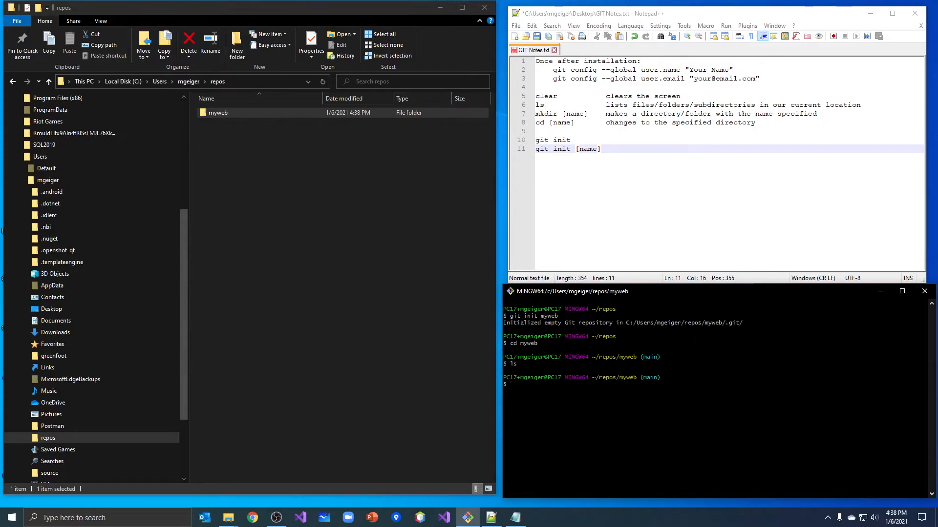
Open myweb in Explorer and select the hidden .git folder it contains.
{"action": "left_click", "coordinate": [247, 145]}
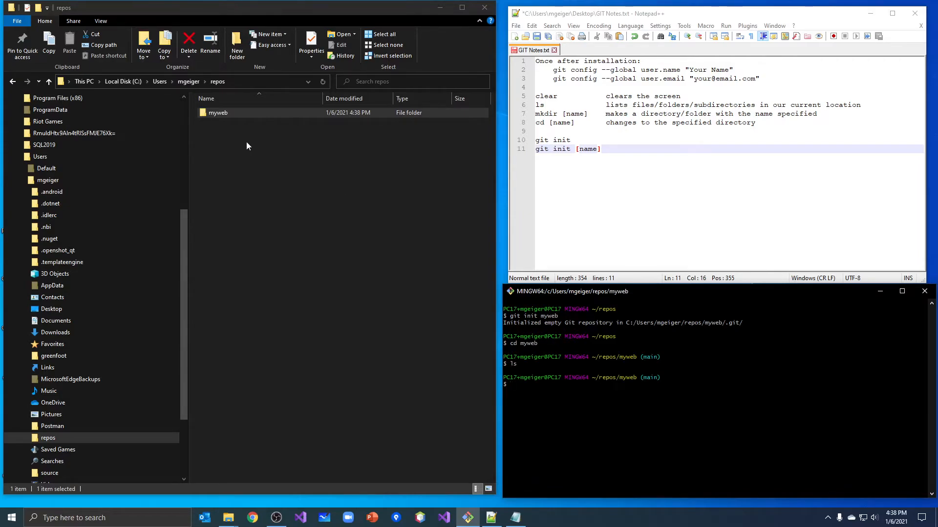
{"action": "left_click", "coordinate": [218, 112]}
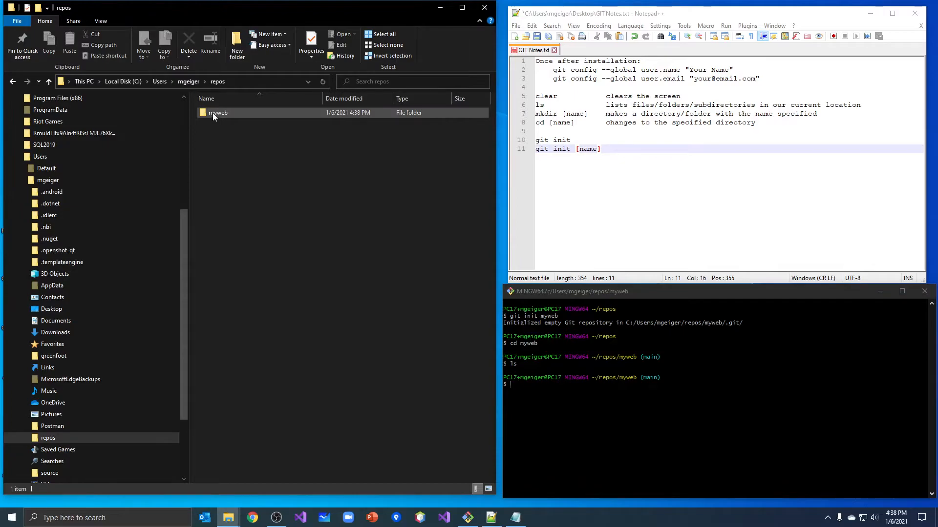
{"action": "double_click", "coordinate": [217, 112]}
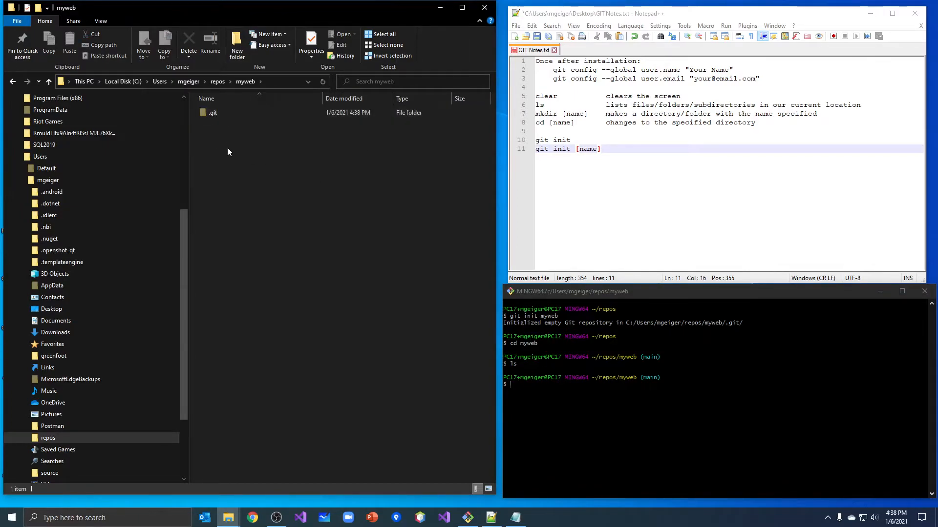
{"action": "left_click", "coordinate": [213, 113]}
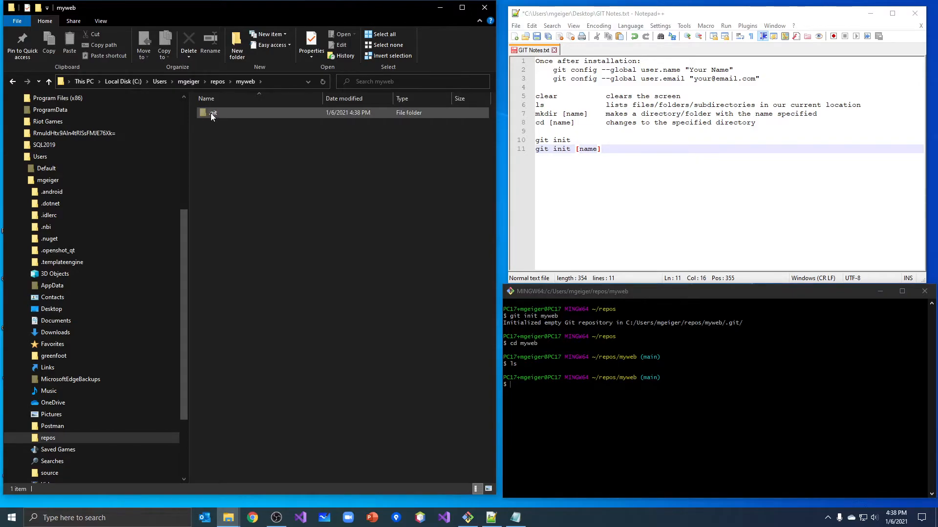
{"action": "mouse_move", "coordinate": [211, 114]}
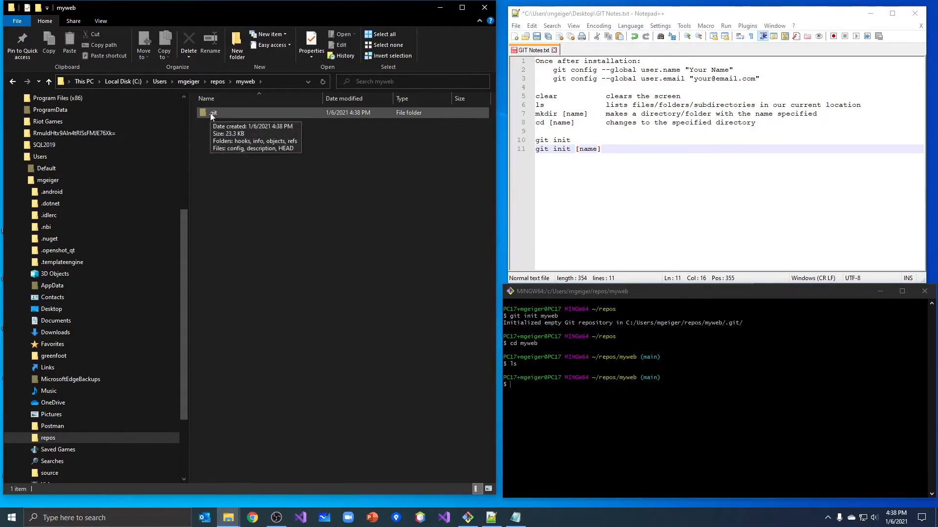
{"action": "mouse_move", "coordinate": [207, 157]}
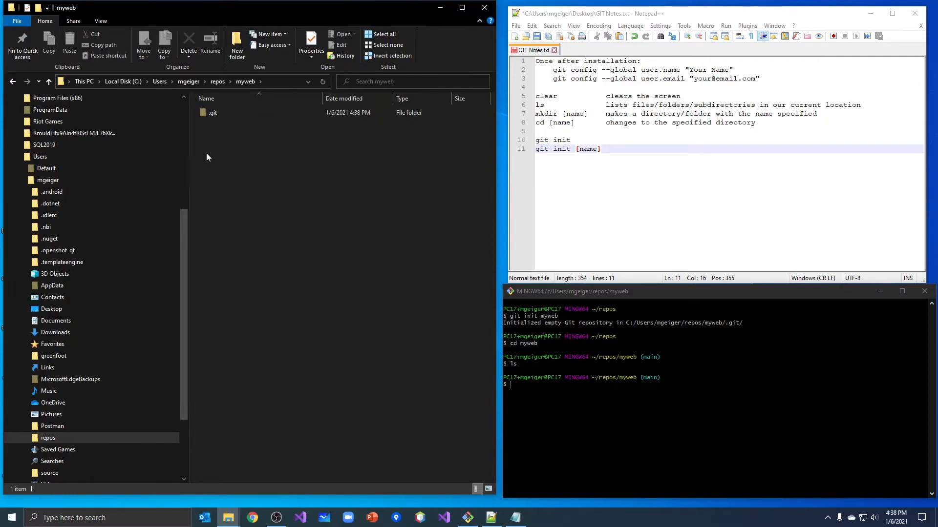
{"action": "mouse_move", "coordinate": [101, 20]}
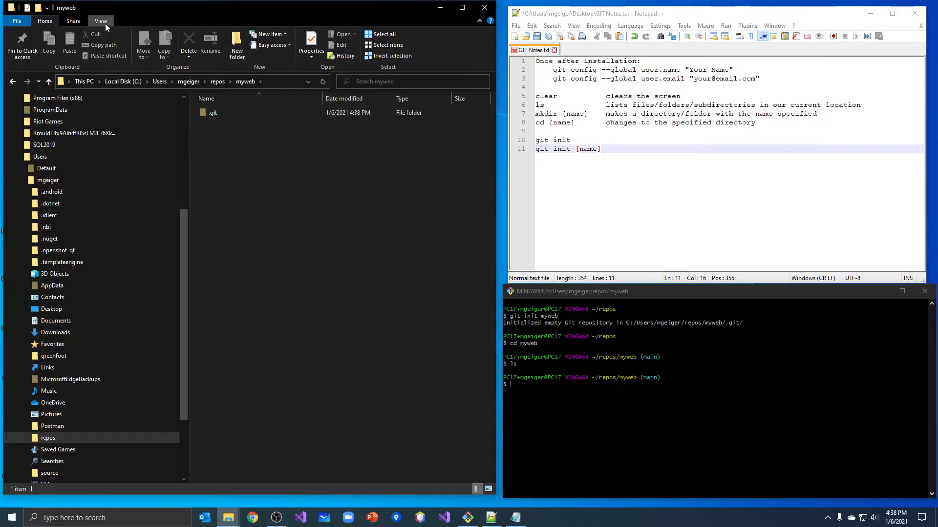
Turn Hidden items off in the View options so myweb looks empty, then back on.
{"action": "left_click", "coordinate": [100, 20]}
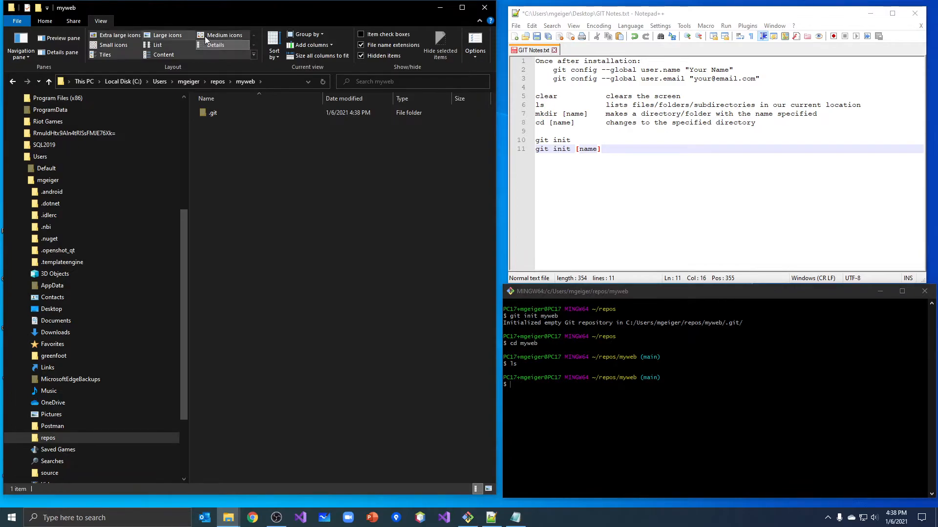
{"action": "mouse_move", "coordinate": [381, 56]}
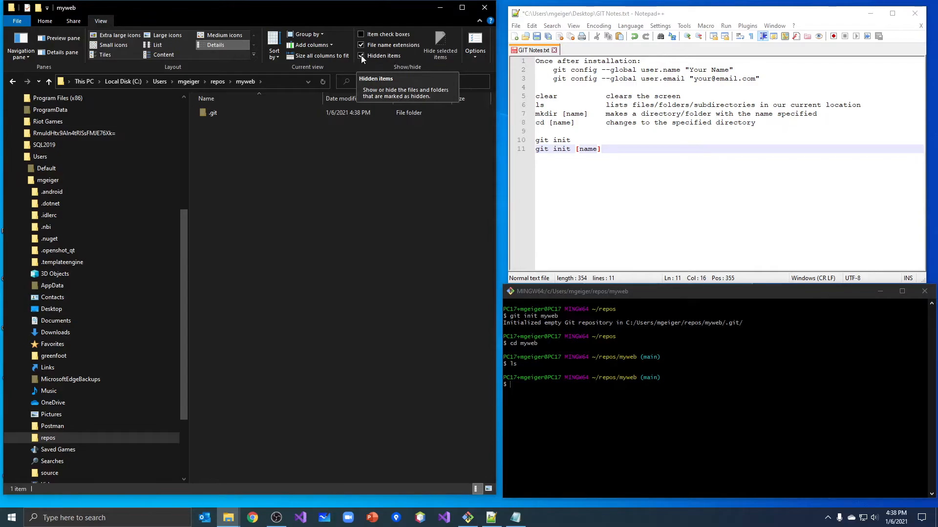
{"action": "left_click", "coordinate": [361, 56]}
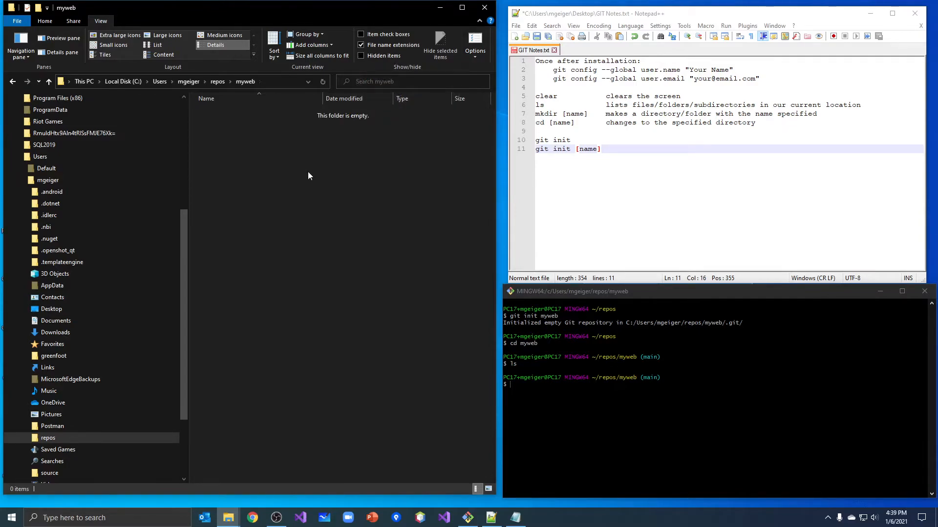
{"action": "mouse_move", "coordinate": [217, 135]}
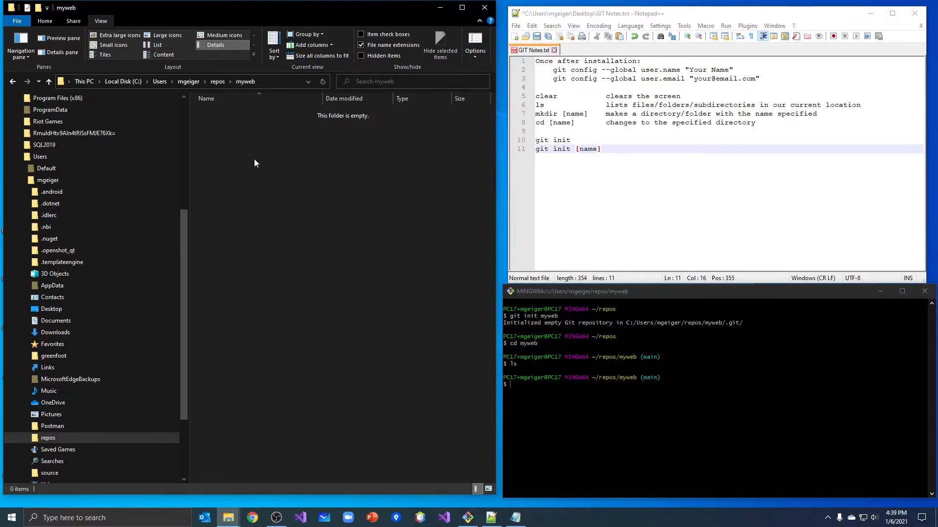
{"action": "mouse_move", "coordinate": [221, 124]}
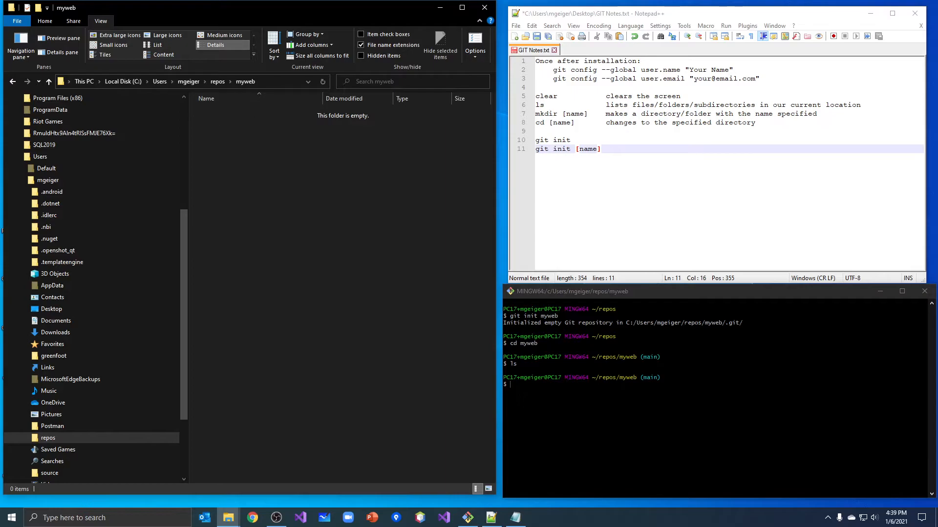
{"action": "left_click", "coordinate": [361, 56]}
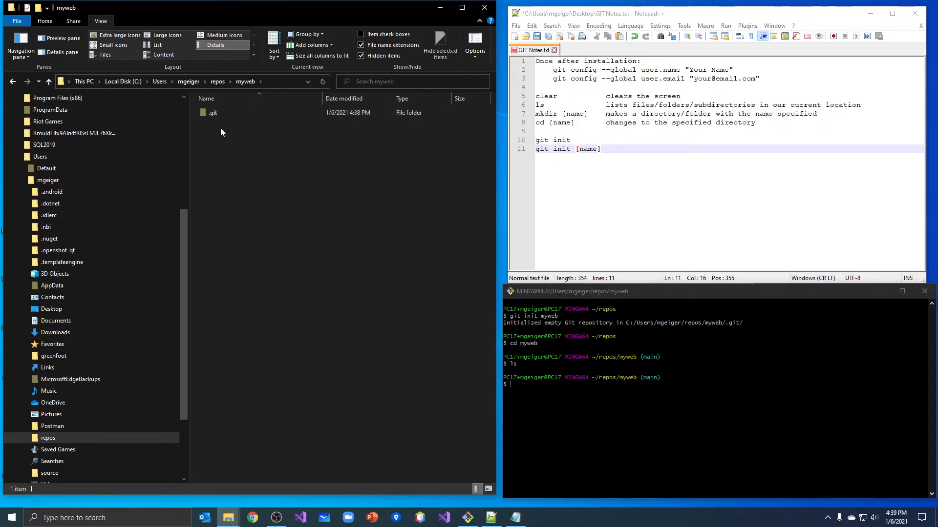
{"action": "mouse_move", "coordinate": [212, 112]}
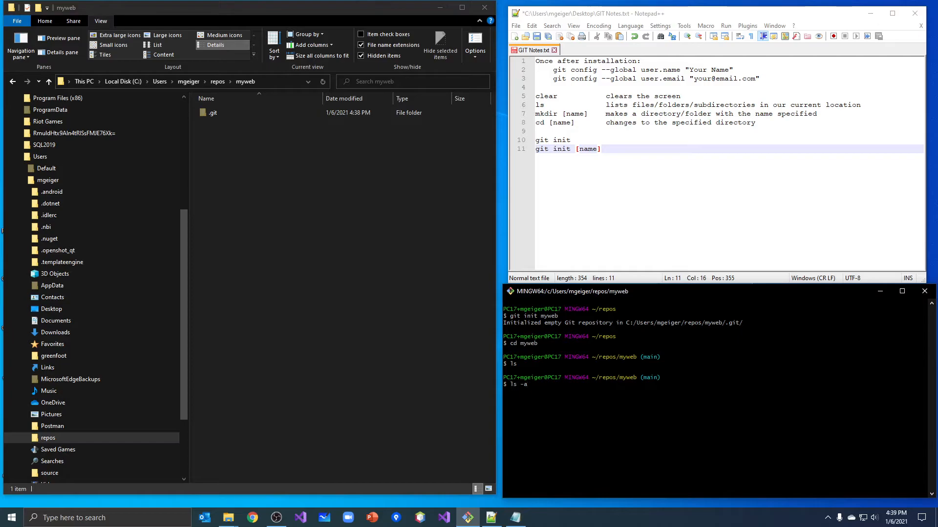
List myweb with 'ls -a' showing ./, ../ and .git/, and highlight the .git/ entry.
{"action": "key", "text": "Return"}
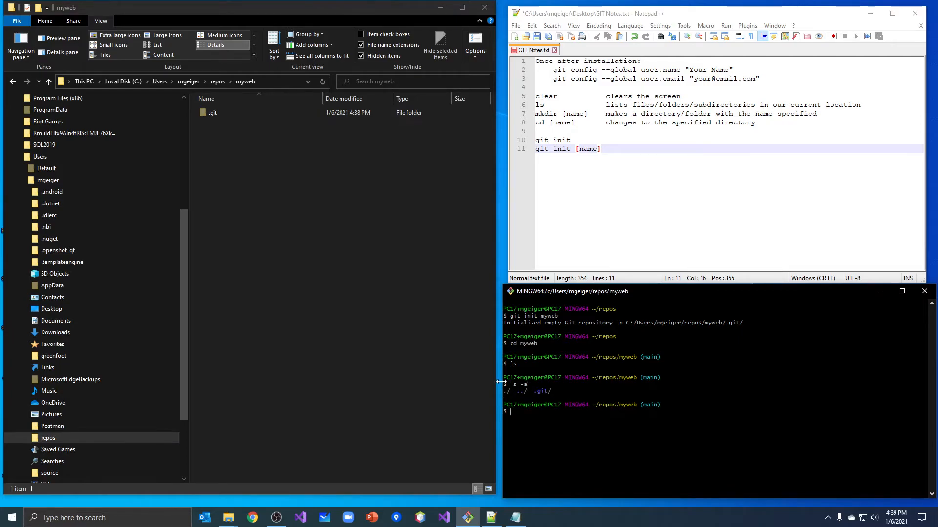
{"action": "double_click", "coordinate": [540, 391]}
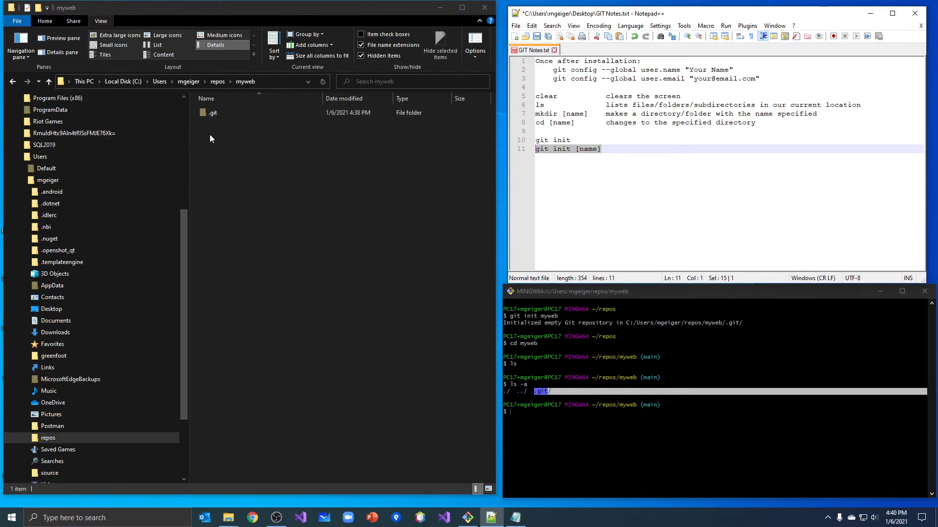
Look inside the .git folder in Explorer, then return up to myweb.
{"action": "double_click", "coordinate": [213, 112]}
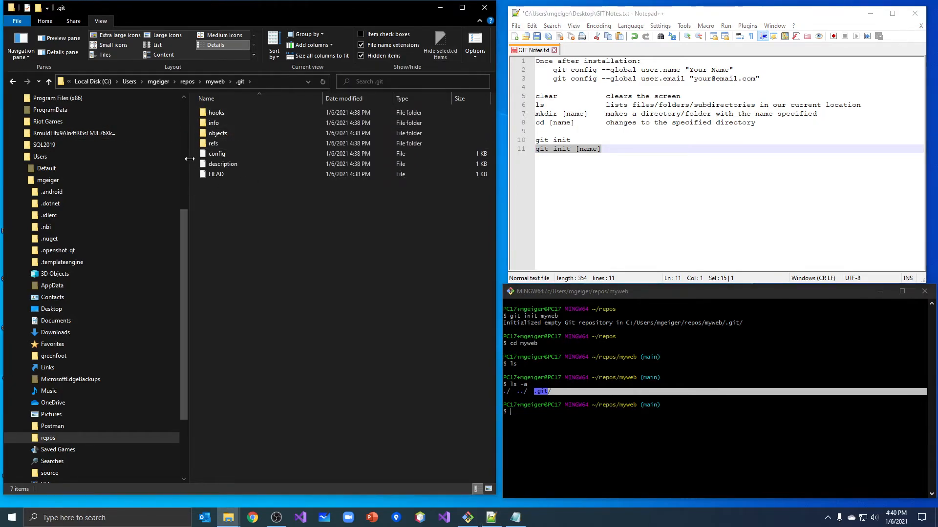
{"action": "mouse_move", "coordinate": [49, 82]}
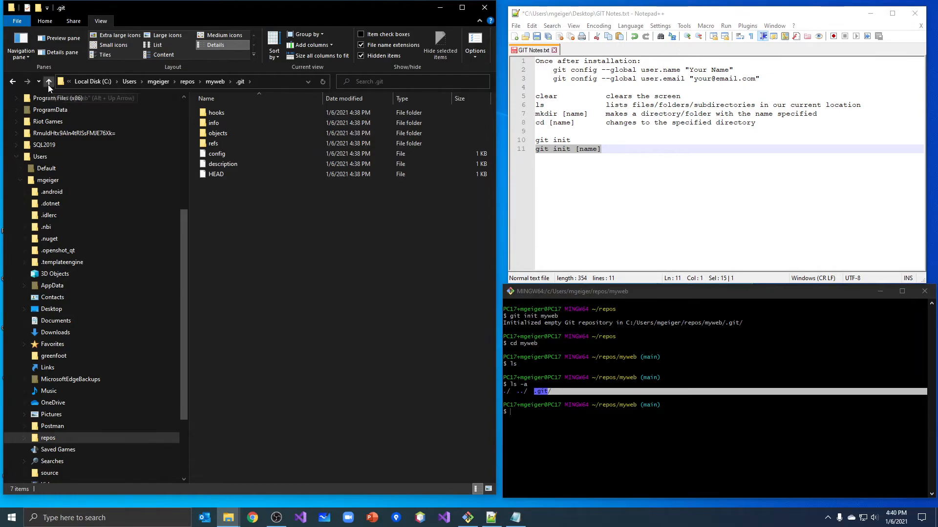
{"action": "left_click", "coordinate": [49, 82]}
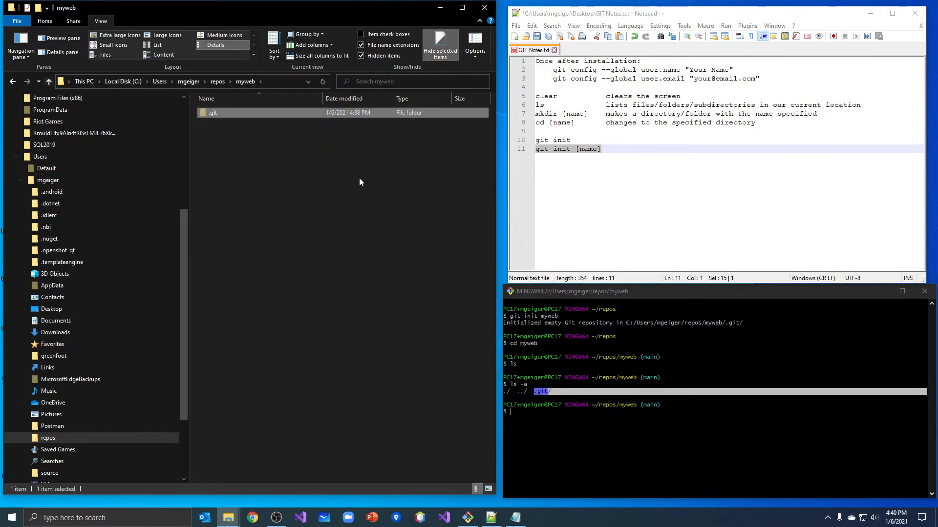
{"action": "left_click", "coordinate": [362, 183]}
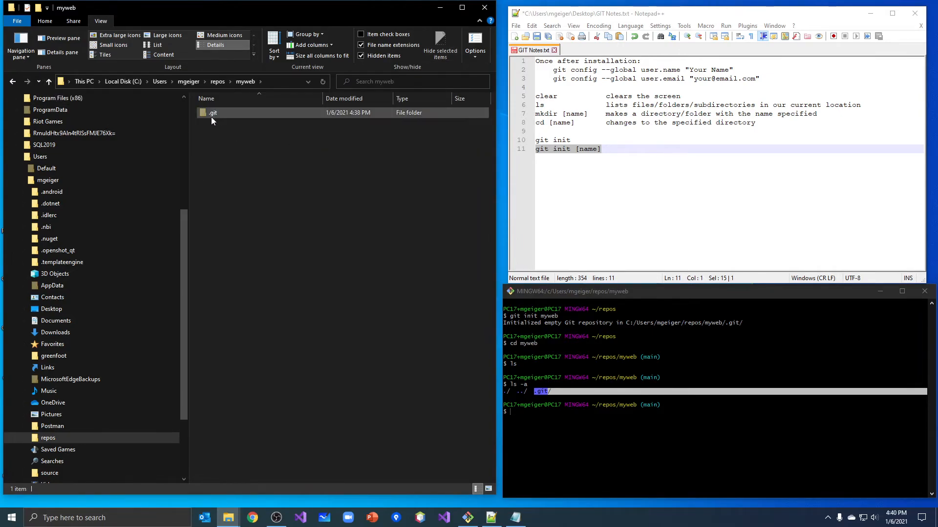
{"action": "mouse_move", "coordinate": [212, 112]}
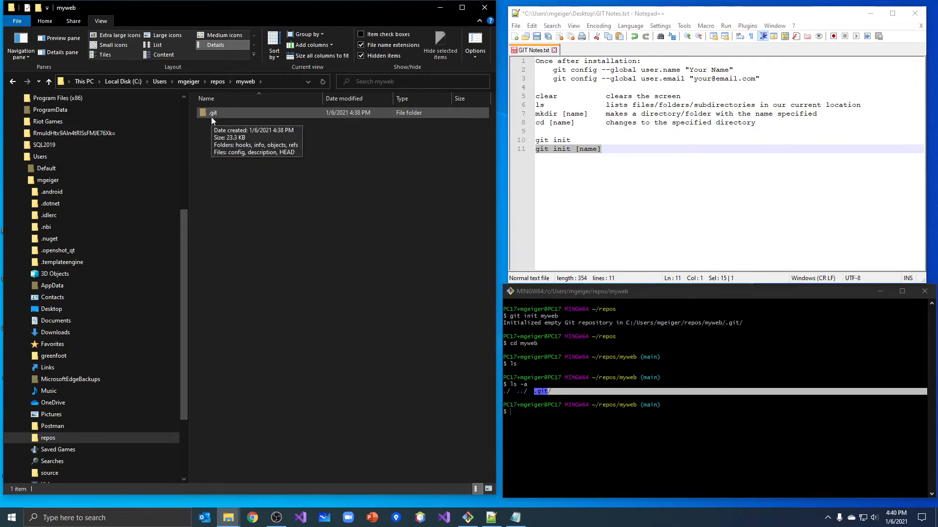
{"action": "mouse_move", "coordinate": [405, 209]}
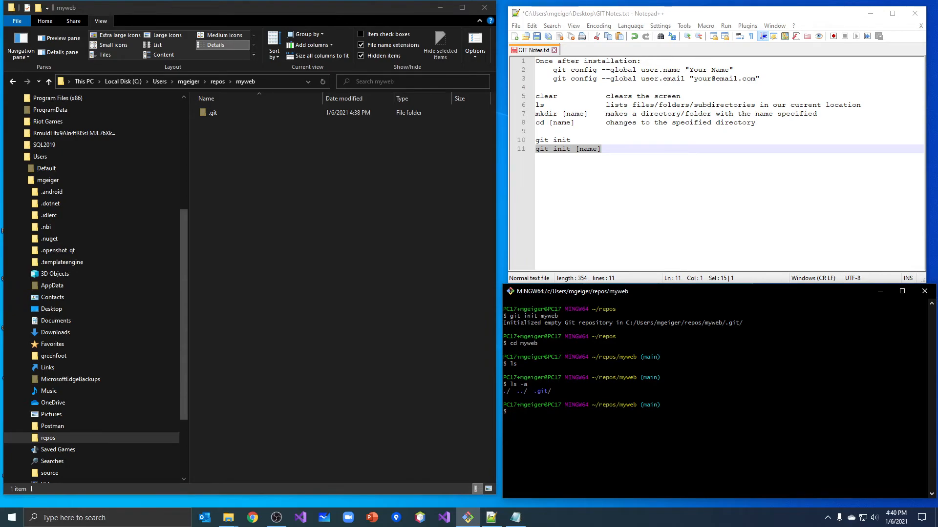
Attempt 'cd repos' from inside myweb, which fails.
{"action": "type", "text": "cd rep"}
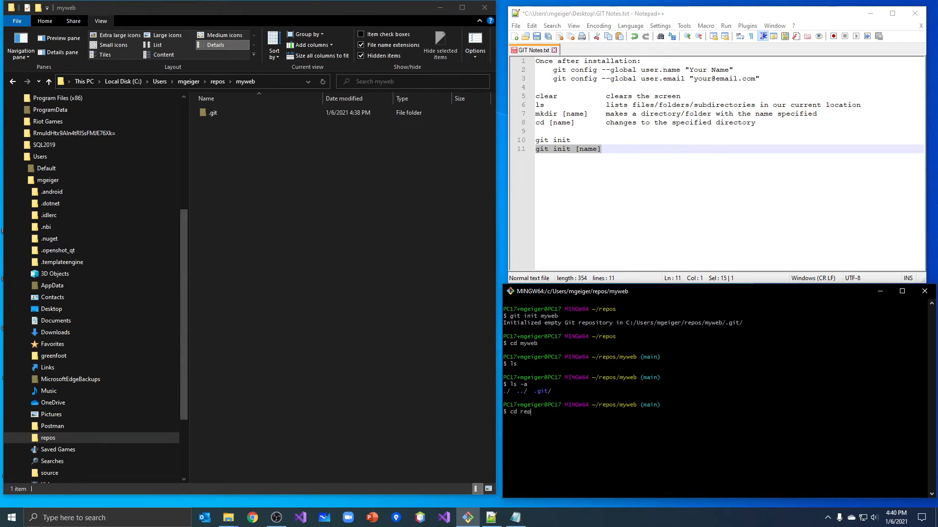
{"action": "type", "text": "os"}
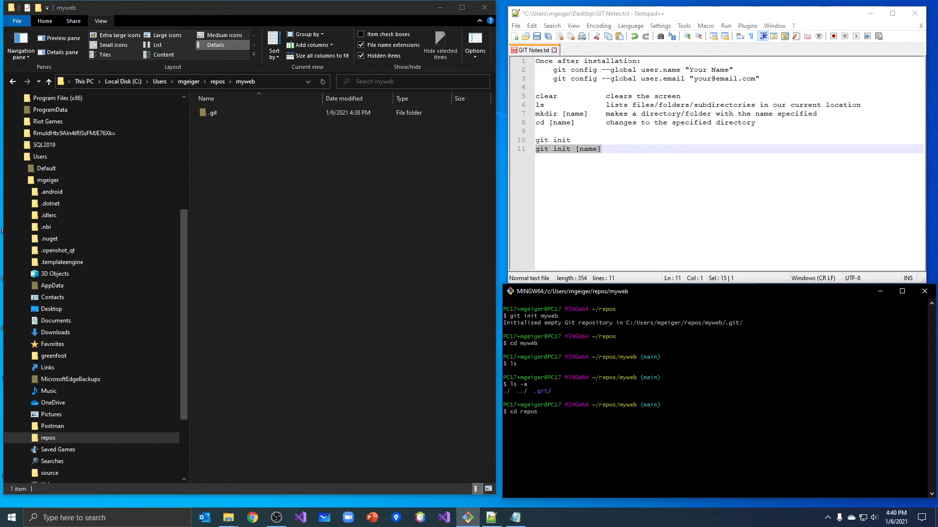
{"action": "double_click", "coordinate": [627, 405]}
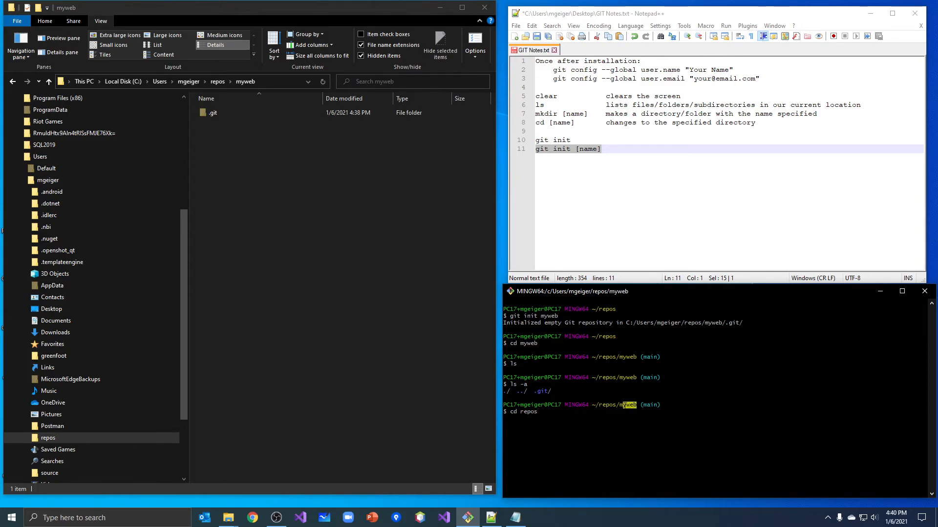
{"action": "key", "text": "Return"}
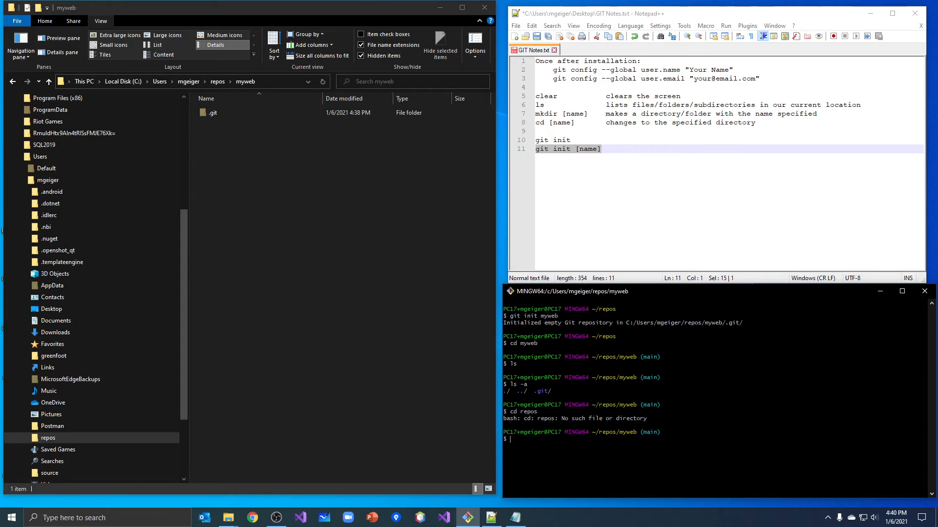
{"action": "double_click", "coordinate": [625, 405]}
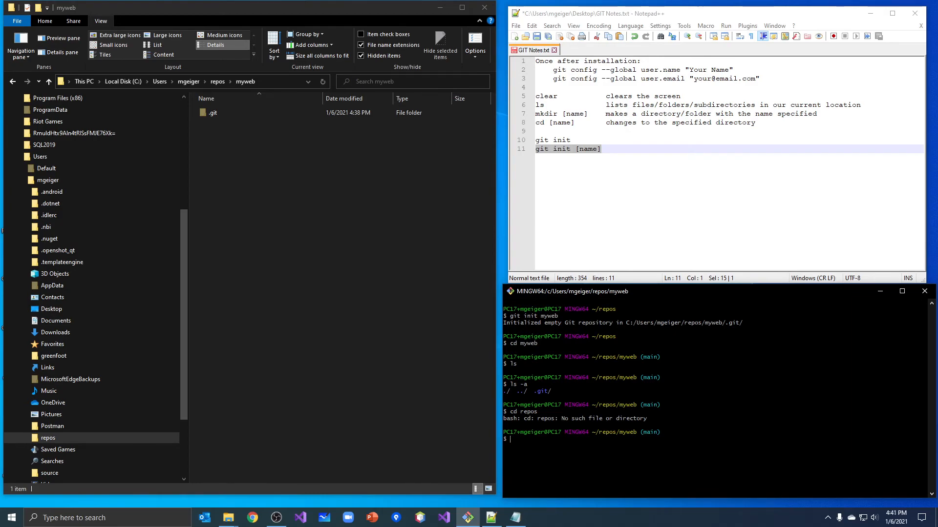
Go up with 'cd ..', list repos showing myweb/, and return into myweb; Explorer goes up to repos.
{"action": "type", "text": "cd .."}
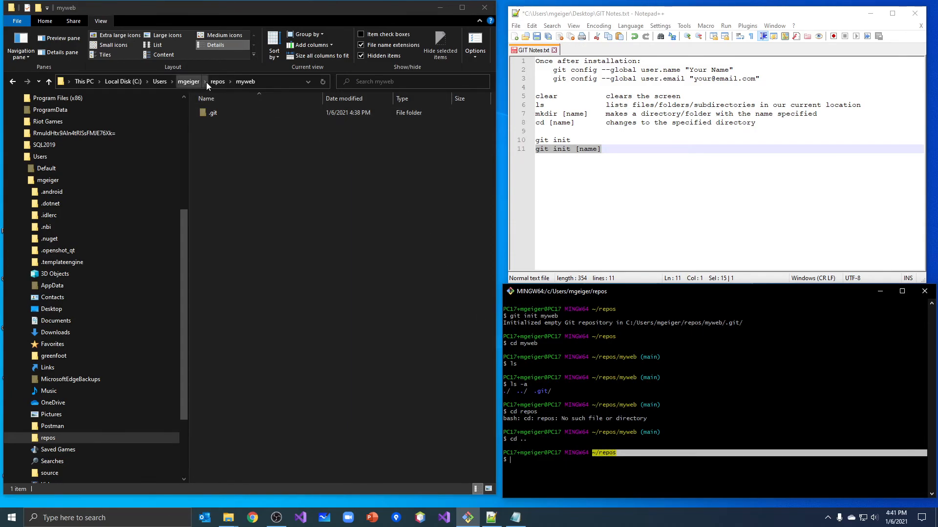
{"action": "left_click", "coordinate": [218, 81]}
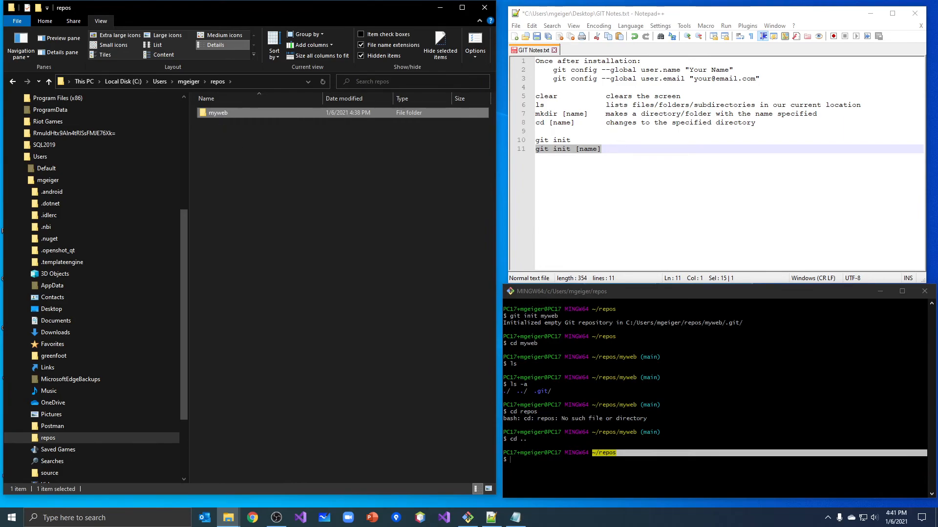
{"action": "type", "text": "ls"}
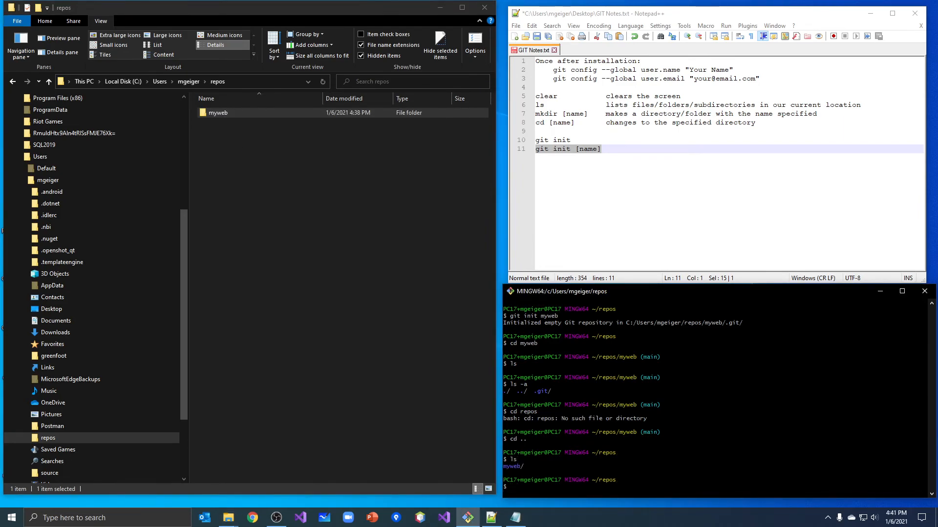
{"action": "type", "text": "cd myweb"}
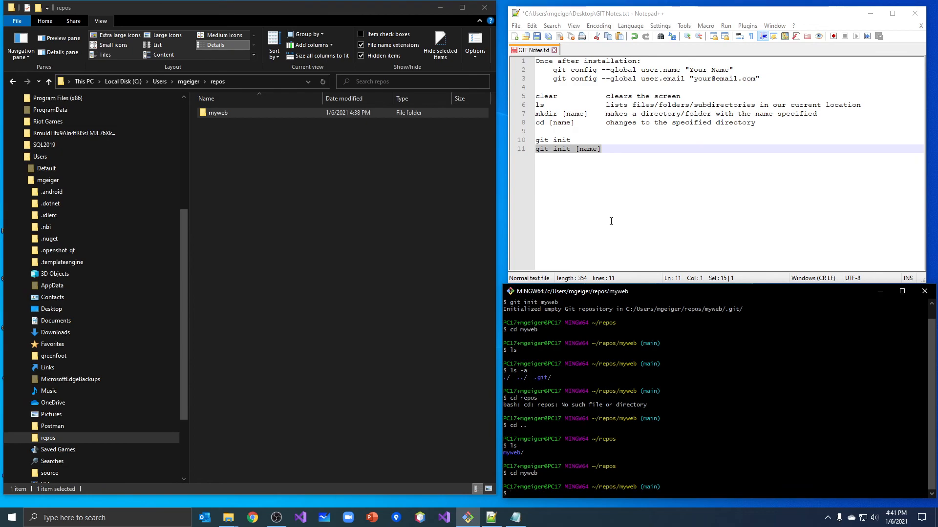
{"action": "mouse_move", "coordinate": [748, 209]}
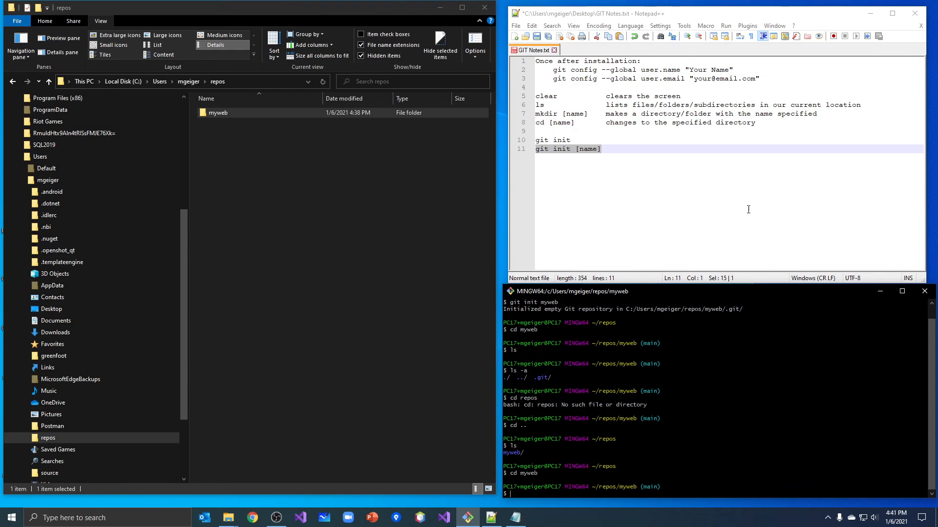